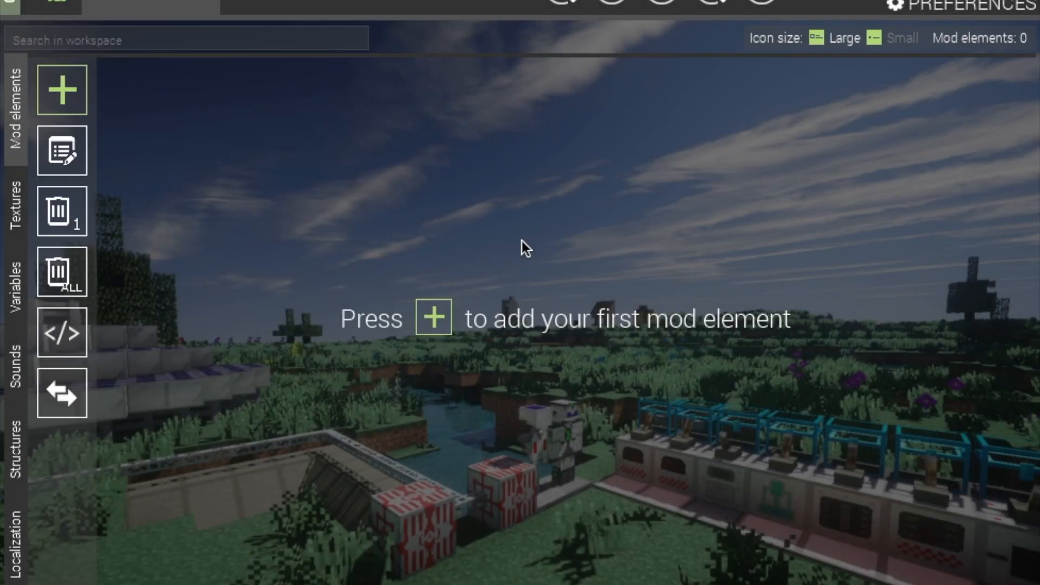
pyautogui.moveTo(319, 219)
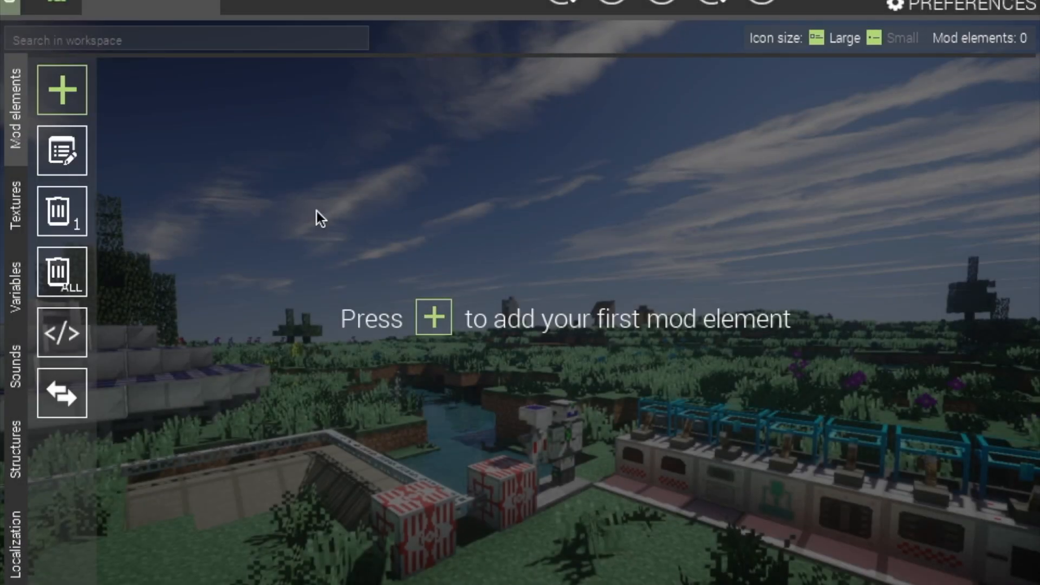
pyautogui.moveTo(302, 213)
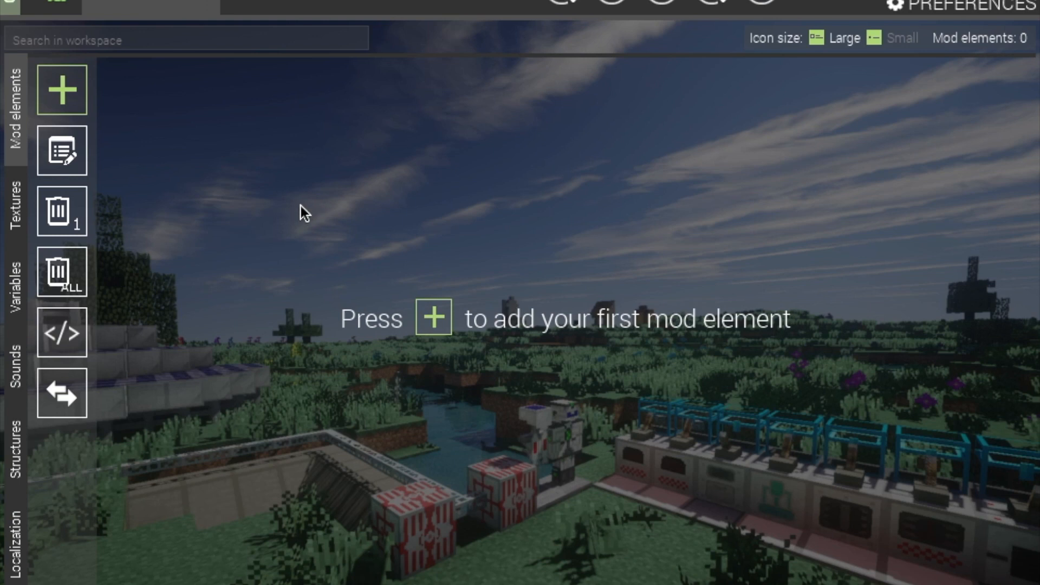
pyautogui.moveTo(61, 89)
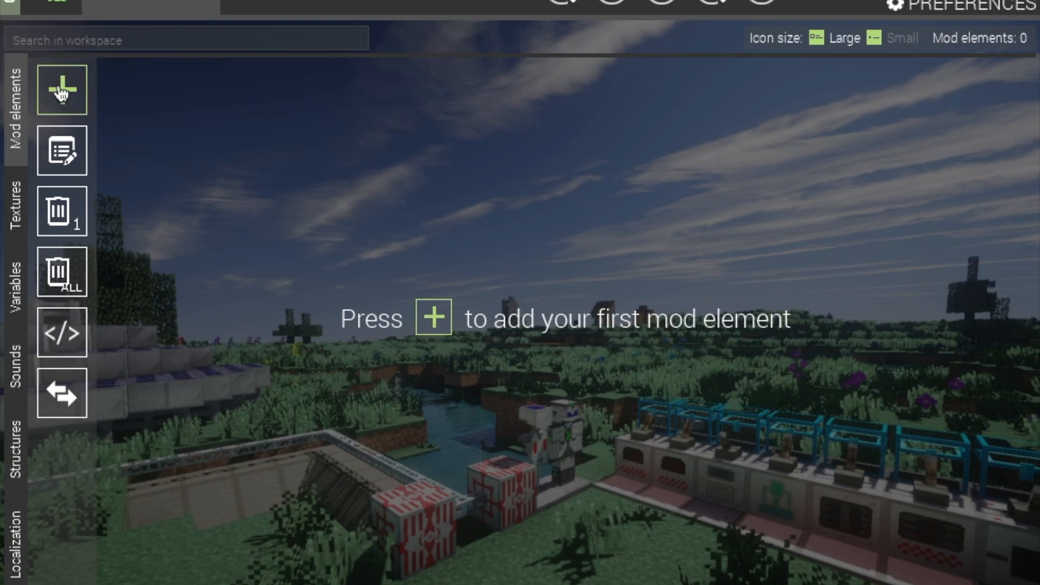
# Step: Start a new mod element and choose Fluid as its type
pyautogui.click(61, 90)
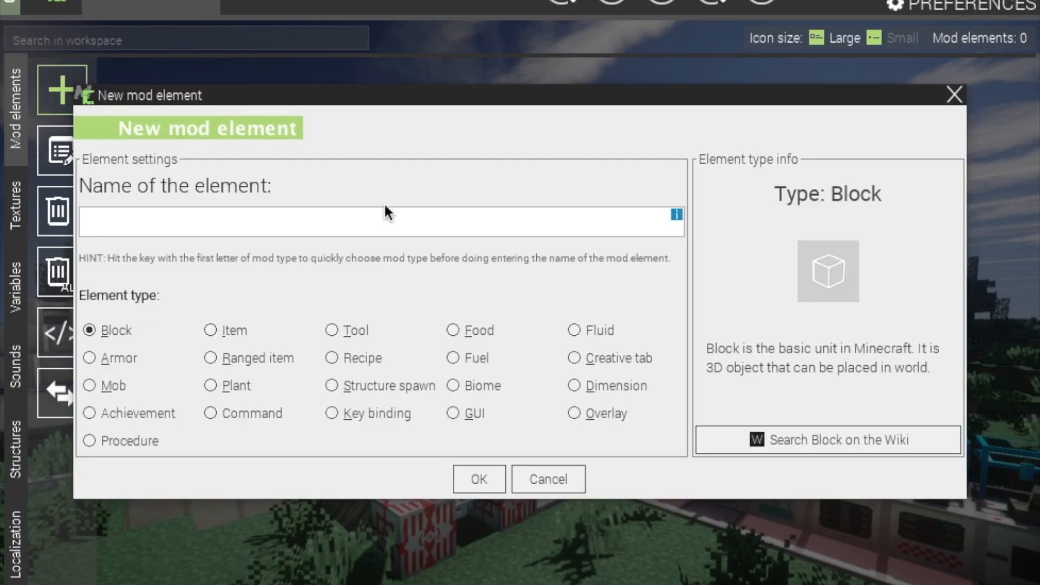
pyautogui.moveTo(496, 174)
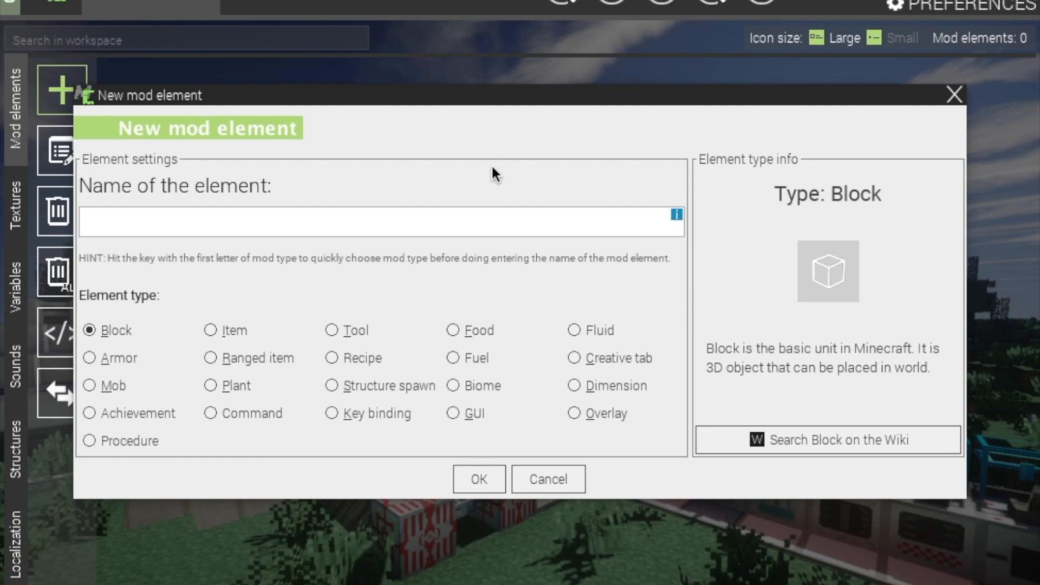
pyautogui.moveTo(549, 228)
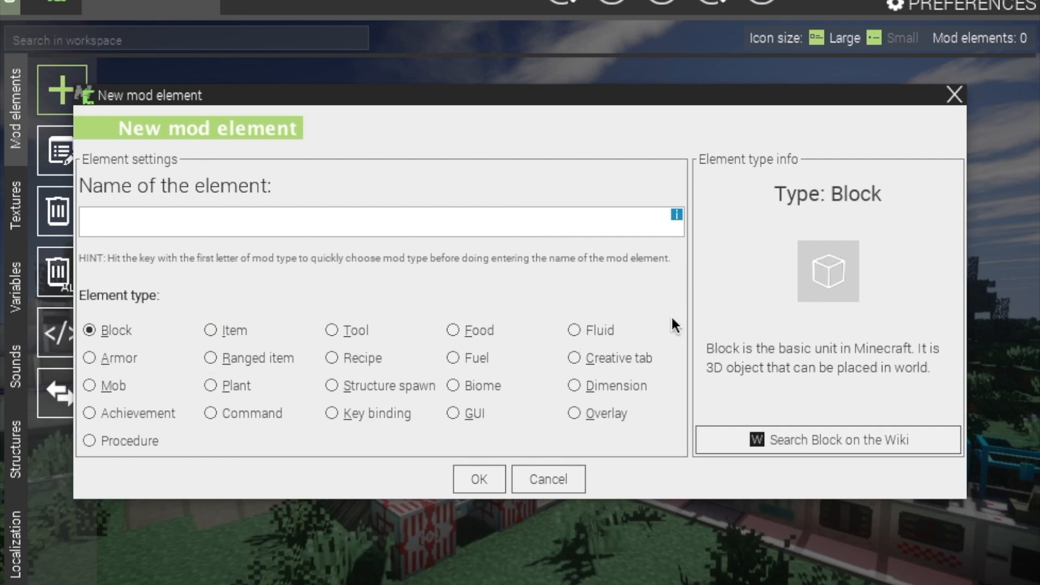
pyautogui.click(574, 329)
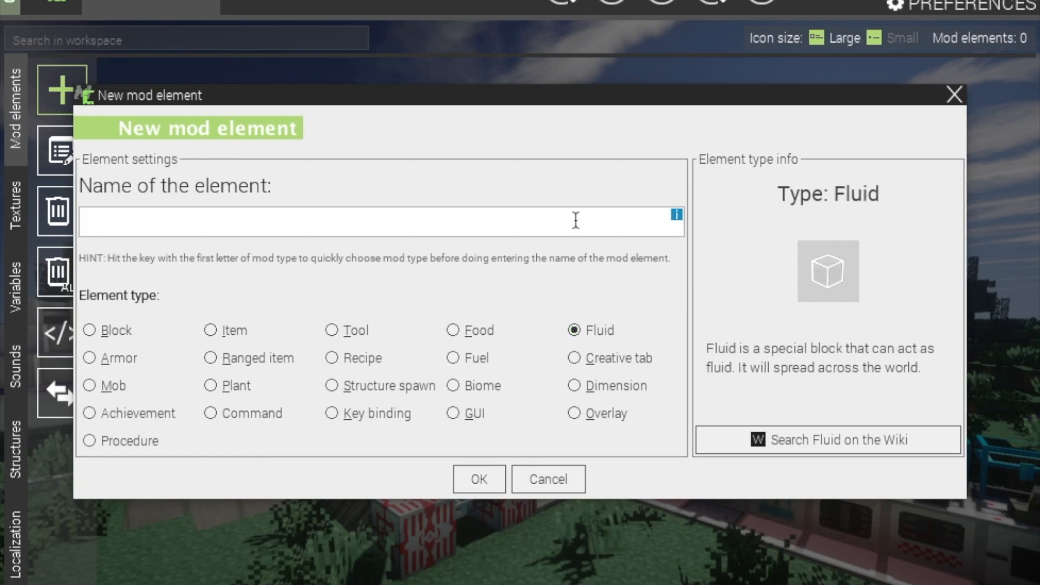
pyautogui.moveTo(553, 236)
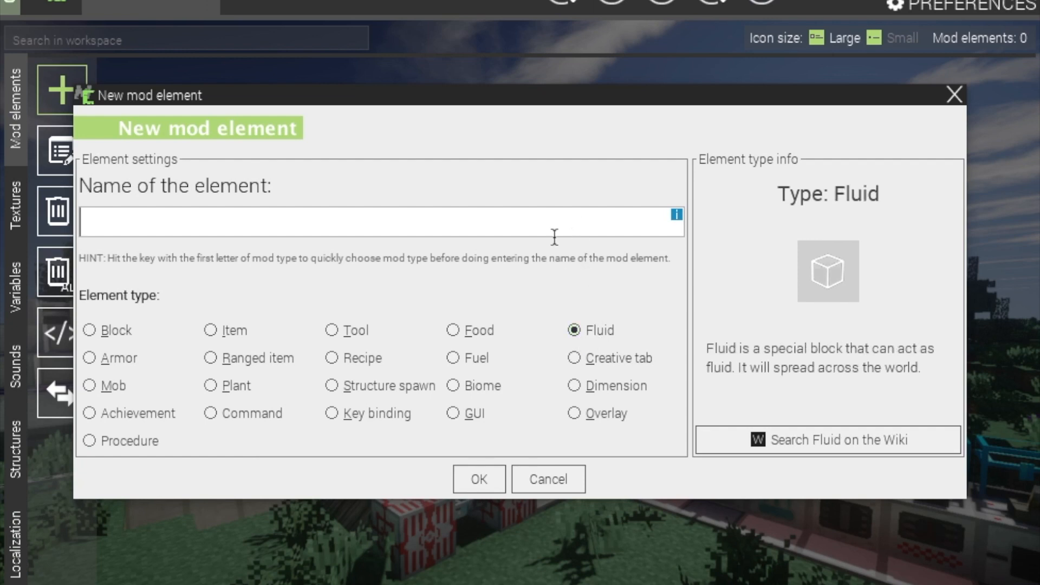
# Step: Name the fluid element Tutortialfluid and confirm its creation
pyautogui.write('Tu')
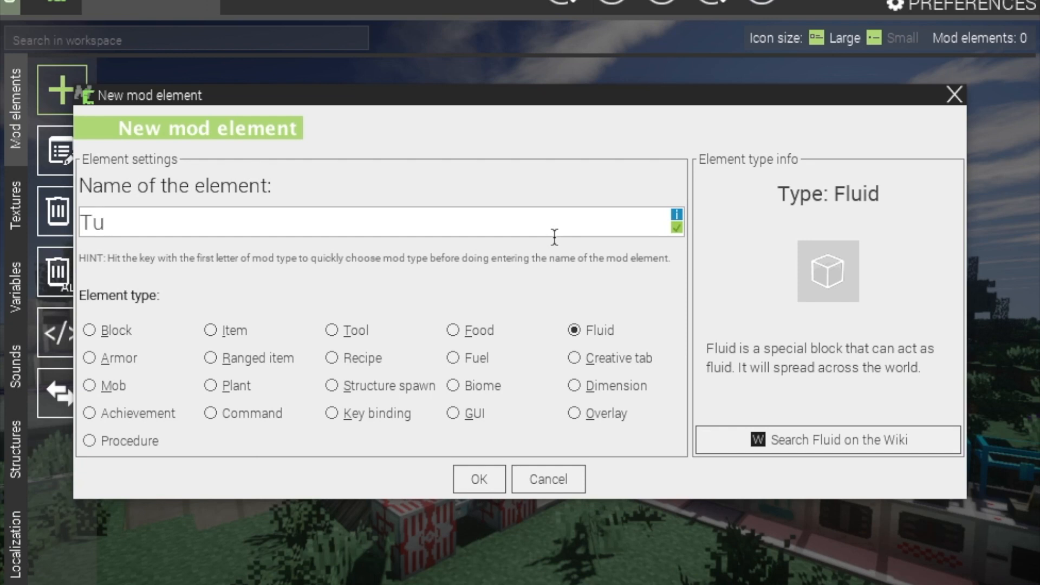
pyautogui.write('tor')
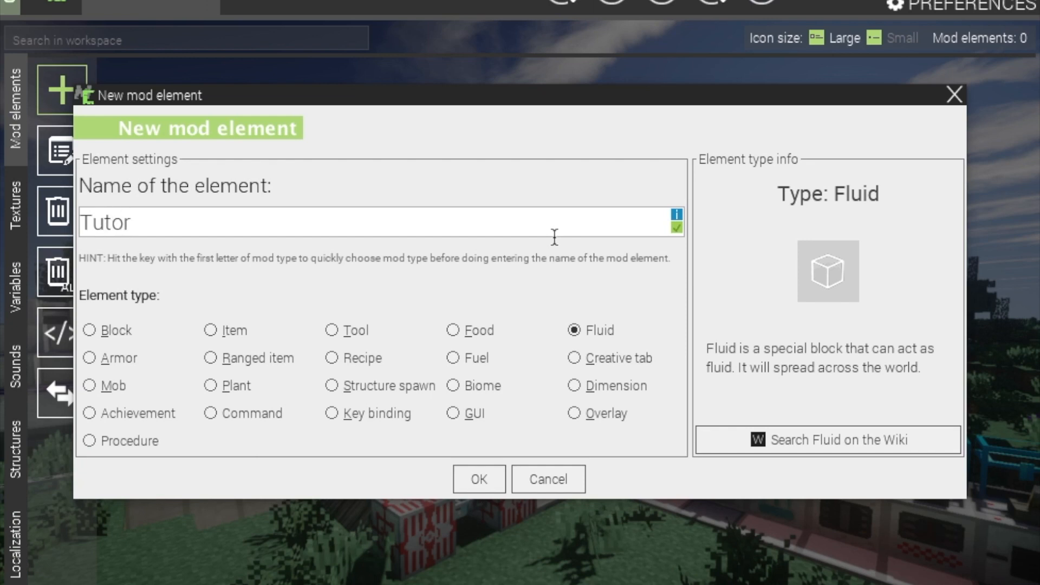
pyautogui.write('t')
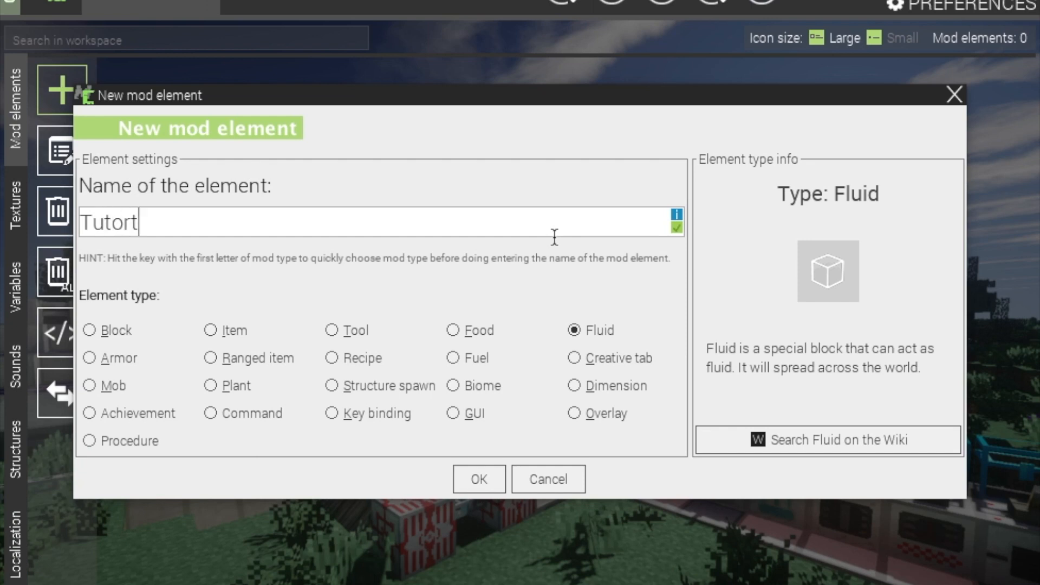
pyautogui.write('i')
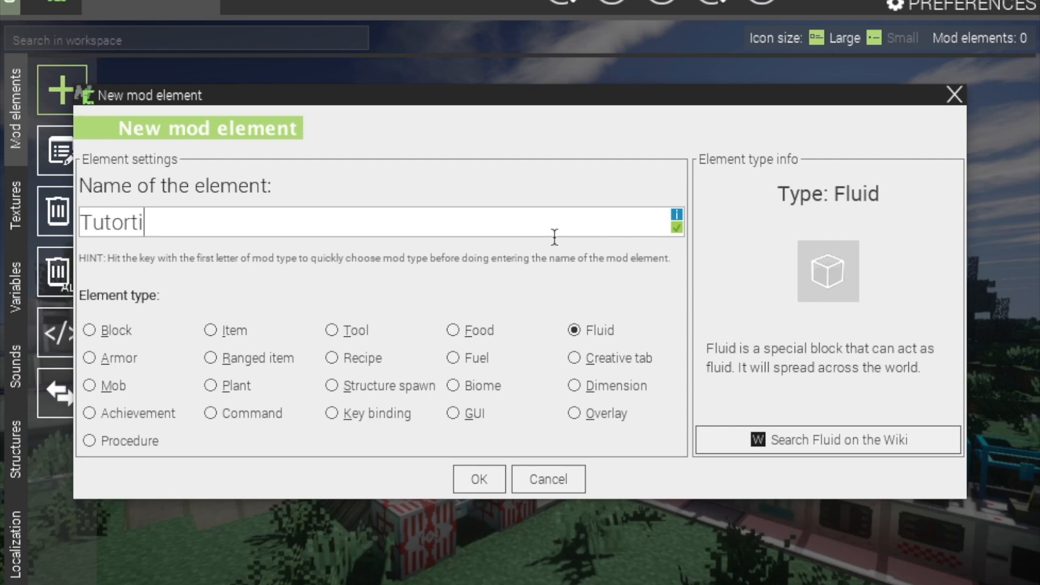
pyautogui.write('al')
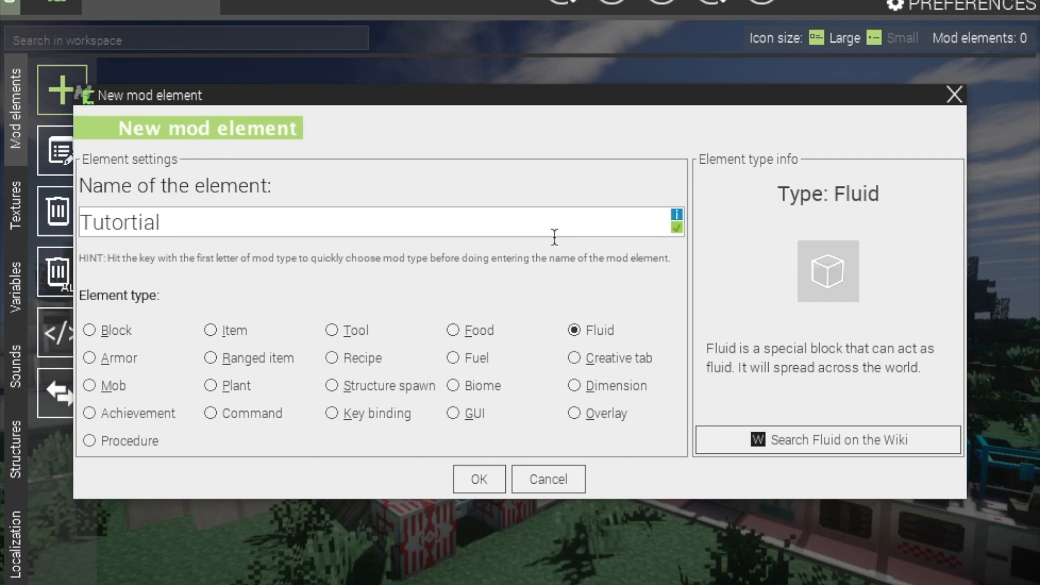
pyautogui.write('fluid')
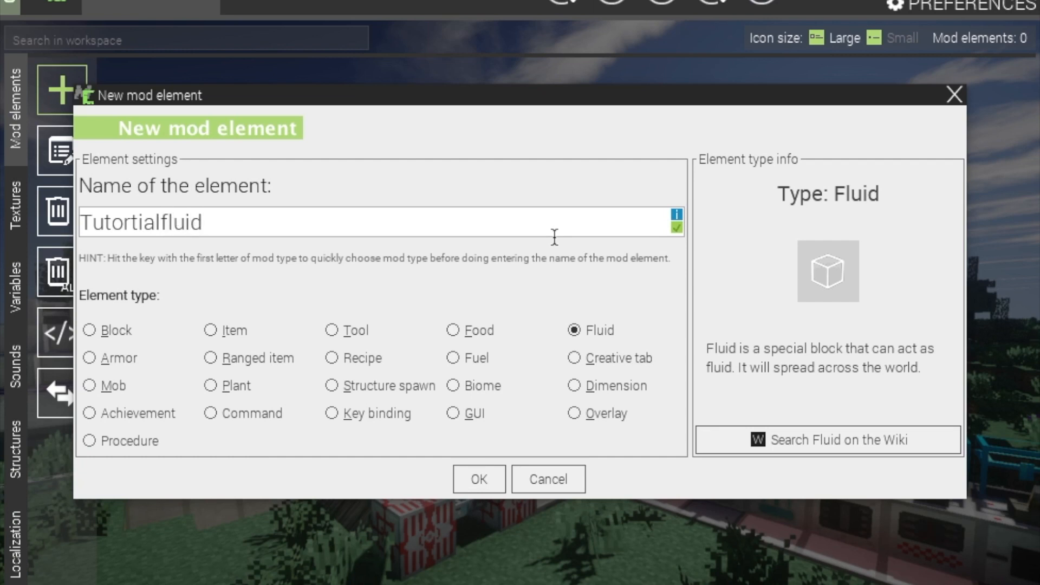
pyautogui.moveTo(66, 230)
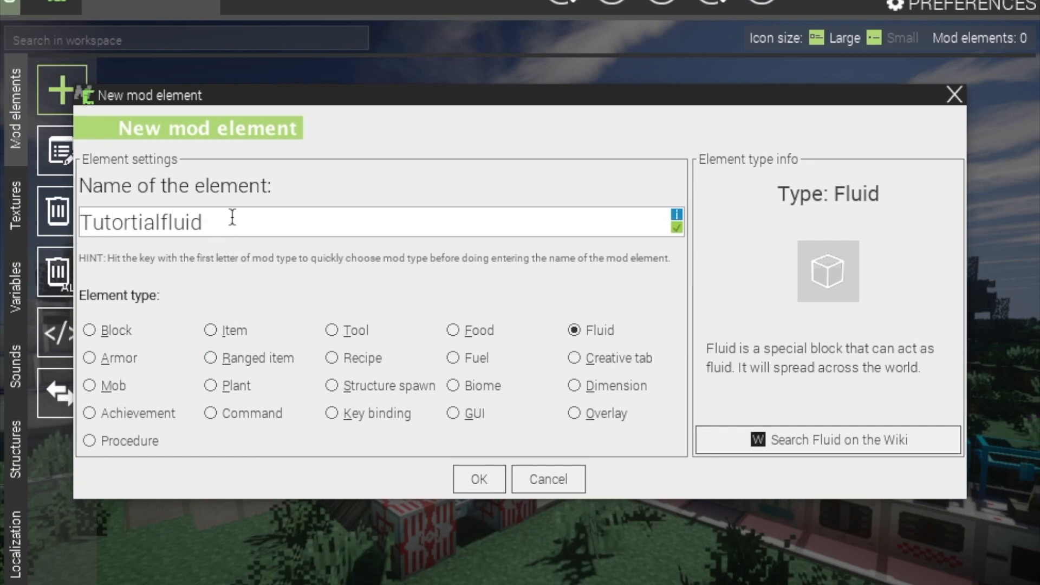
pyautogui.moveTo(251, 216)
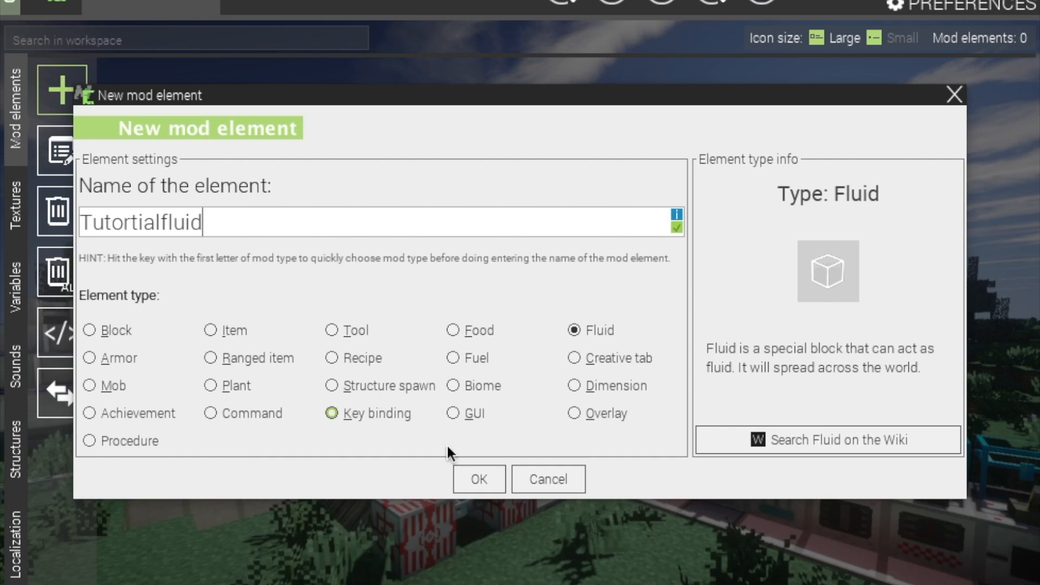
pyautogui.click(478, 479)
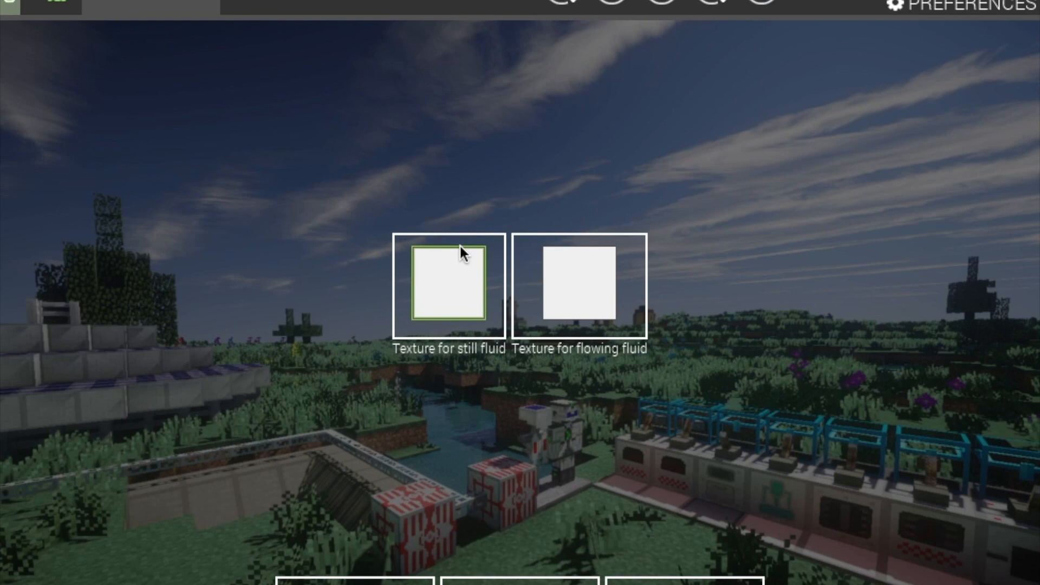
pyautogui.moveTo(462, 260)
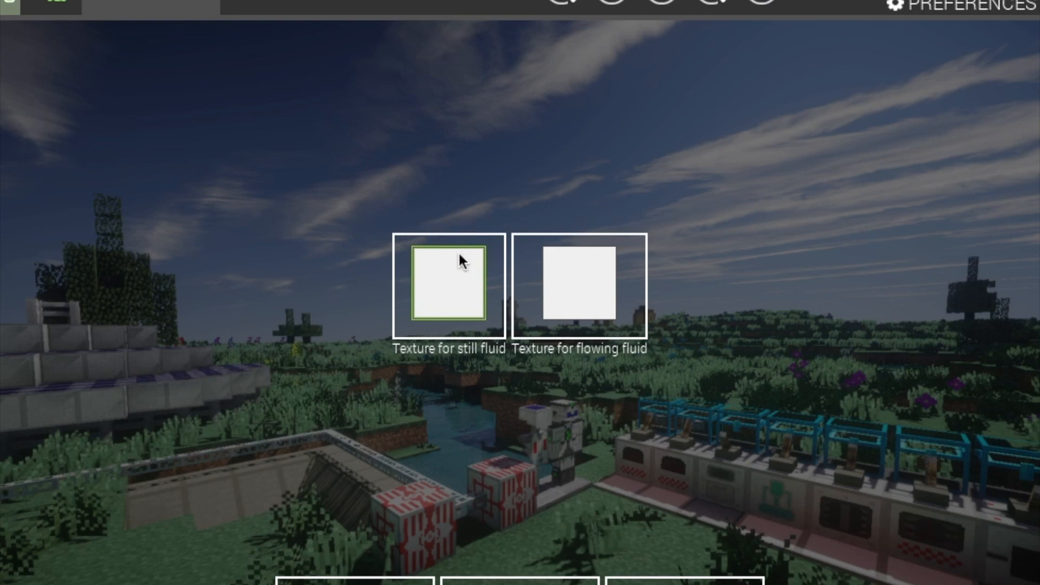
pyautogui.moveTo(450, 289)
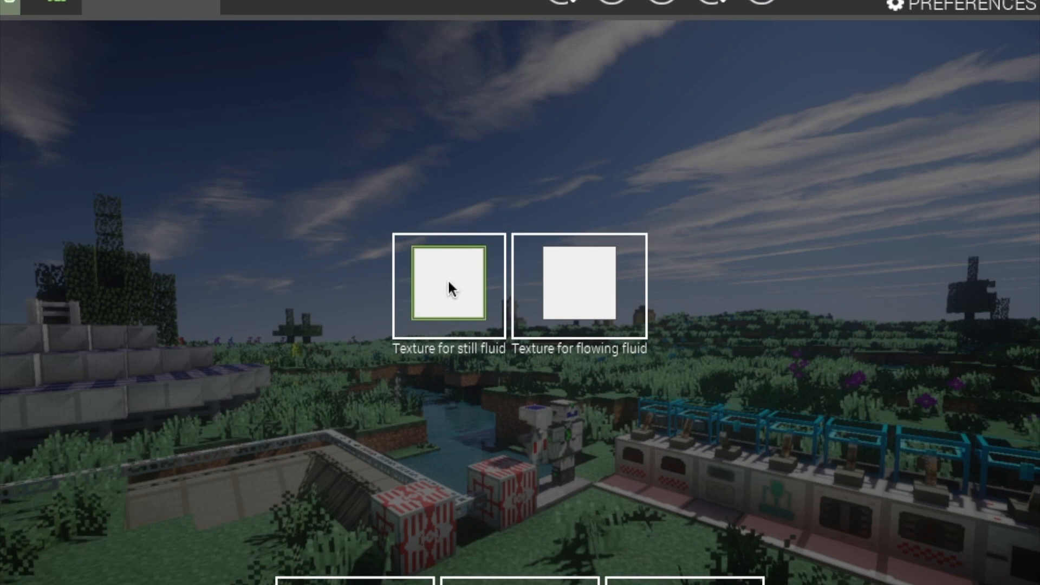
pyautogui.moveTo(451, 308)
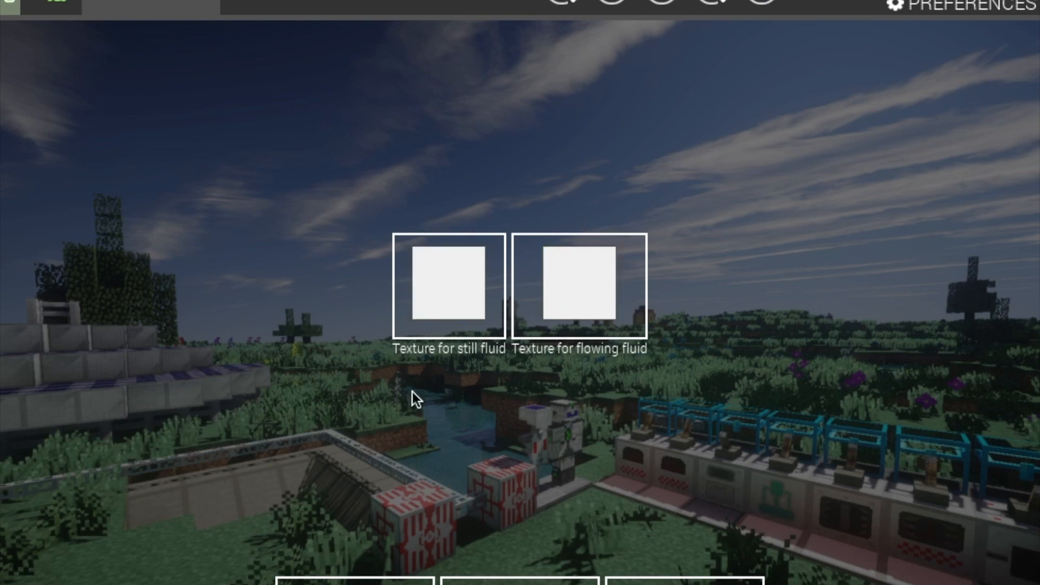
pyautogui.moveTo(448, 245)
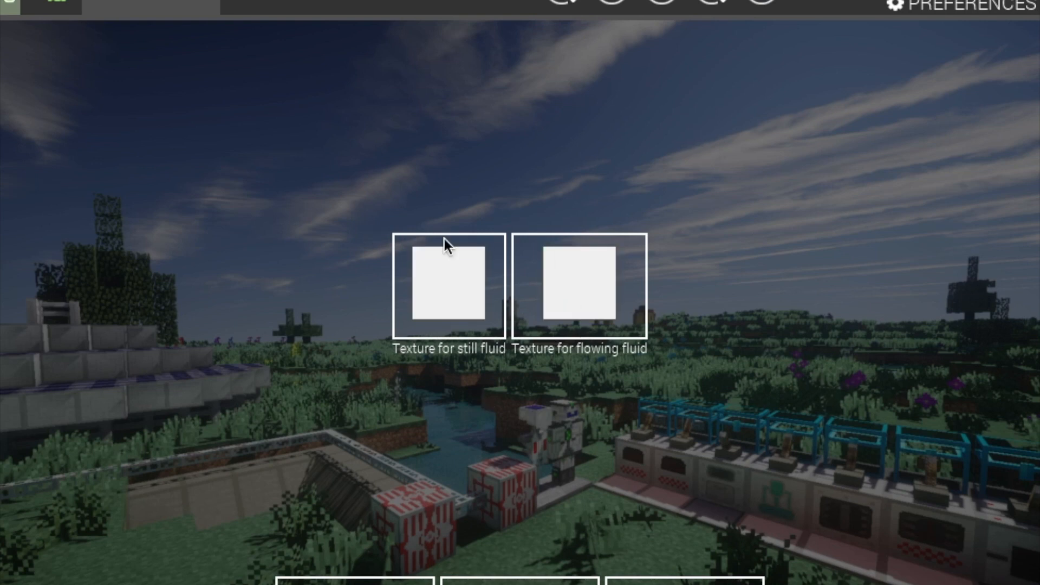
# Step: Assign the purple texture to the fluid and continue to its properties page
pyautogui.click(448, 285)
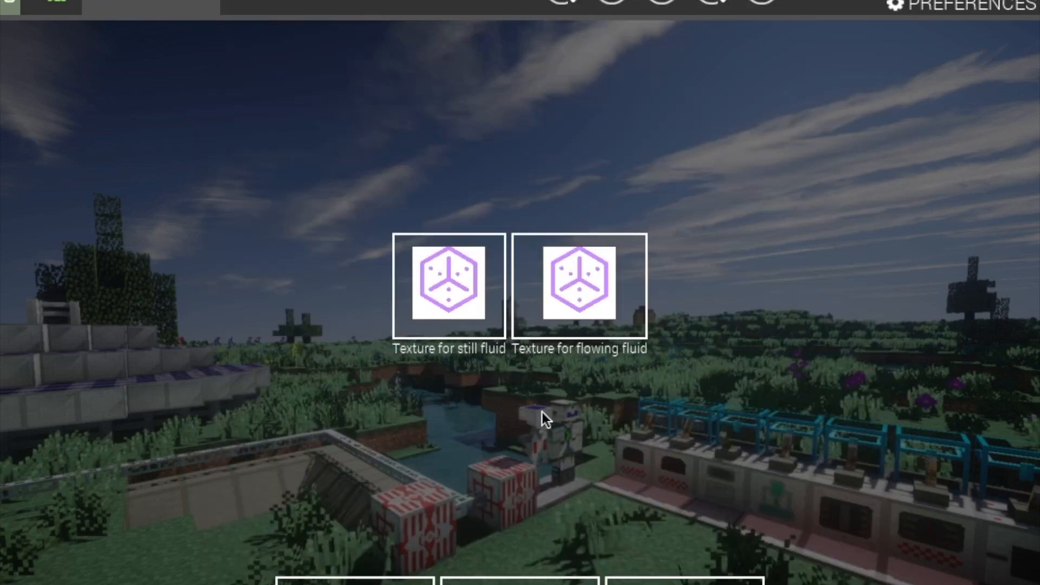
pyautogui.moveTo(821, 572)
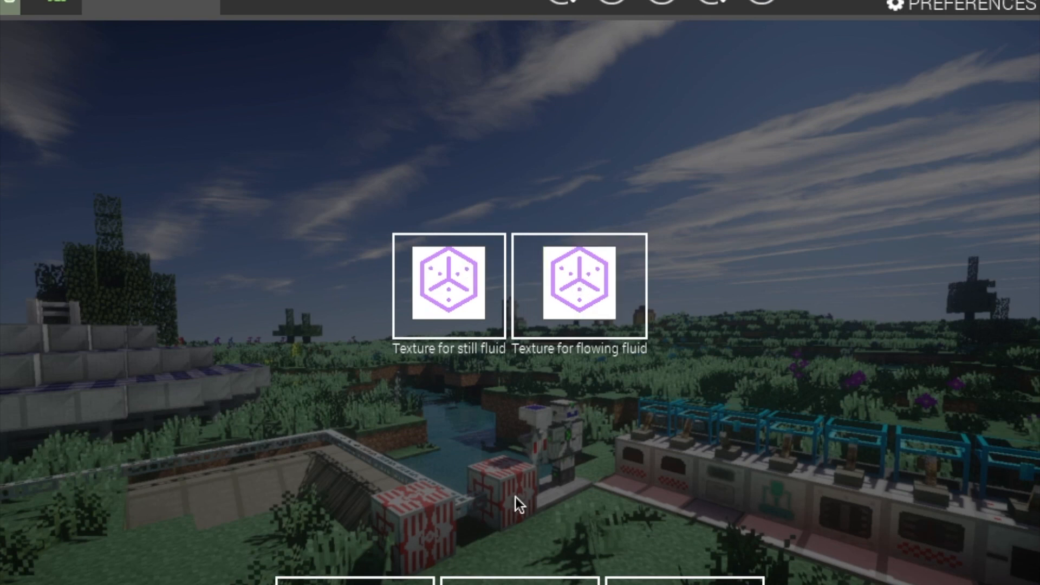
pyautogui.moveTo(530, 306)
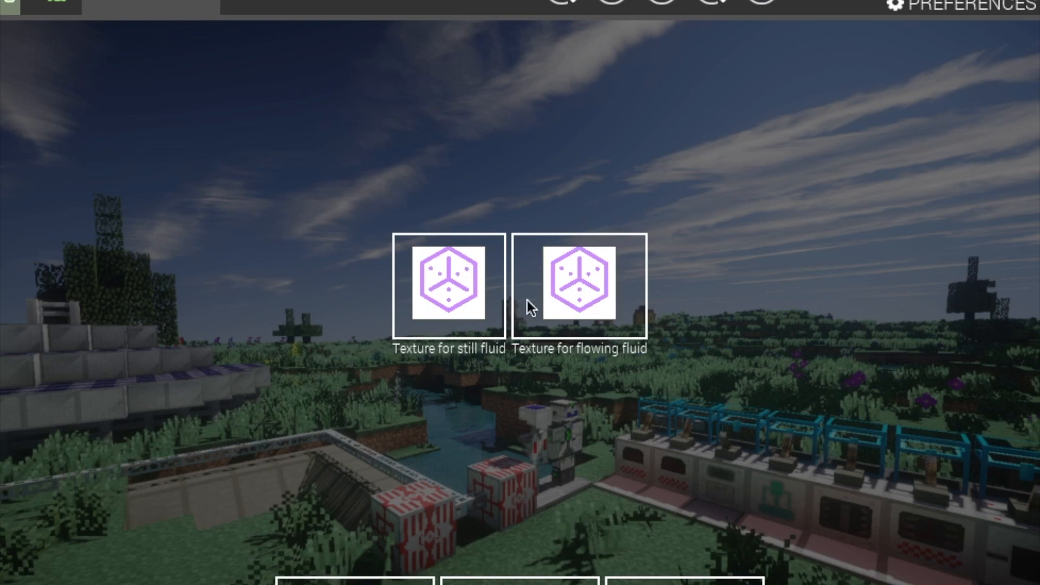
pyautogui.click(447, 284)
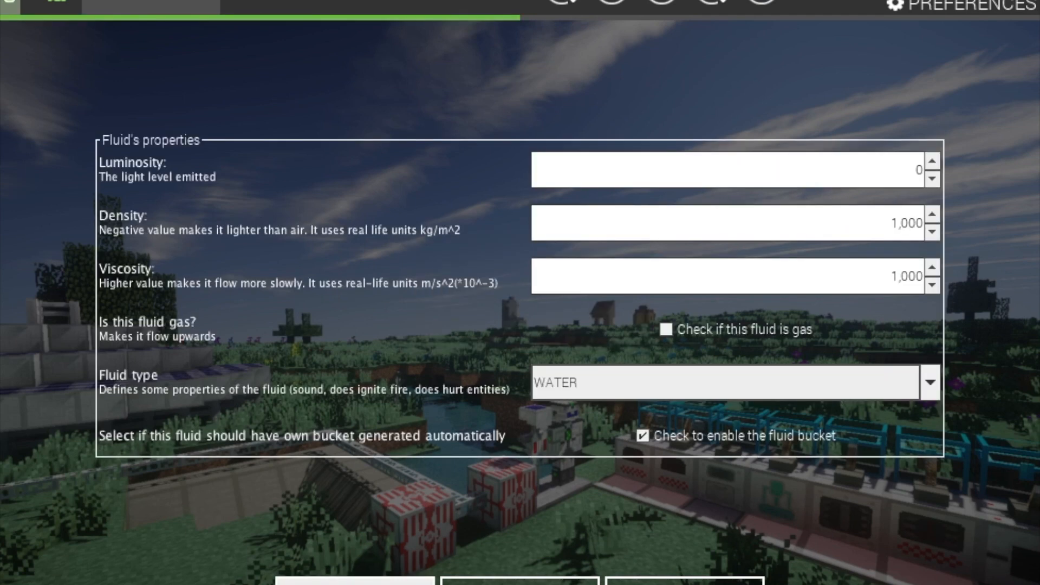
pyautogui.moveTo(146, 179)
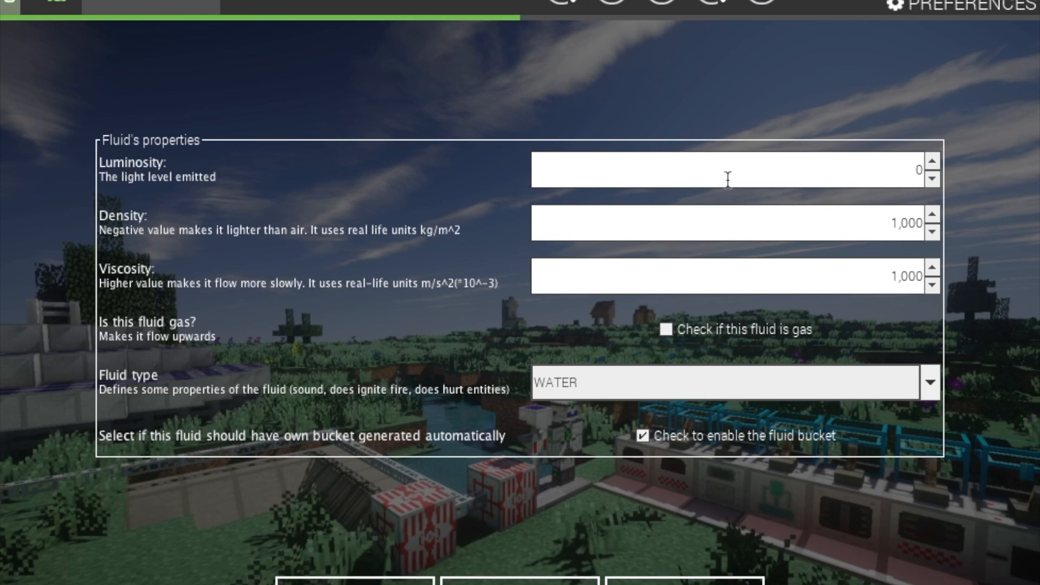
pyautogui.moveTo(725, 167)
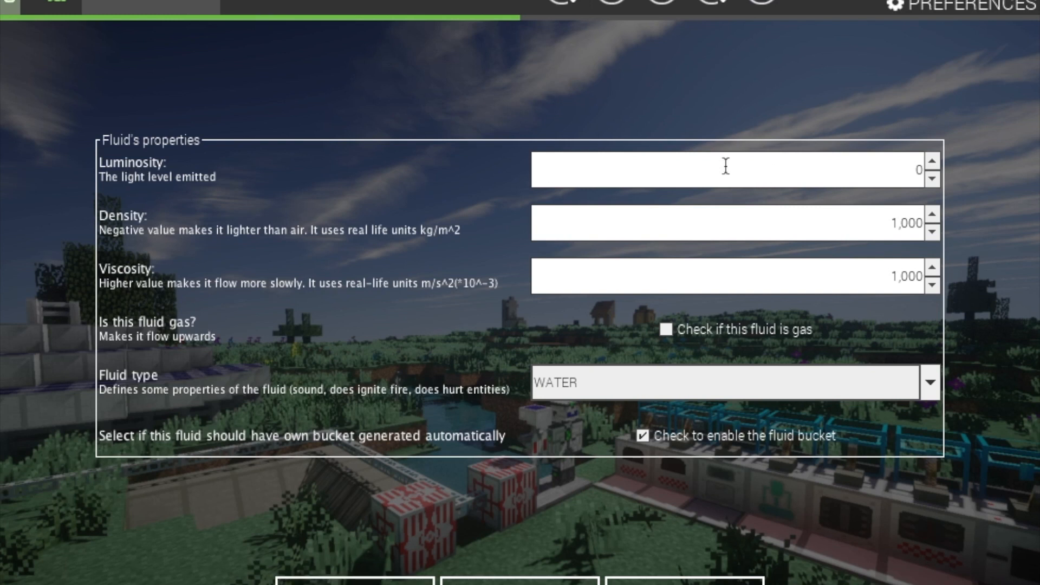
pyautogui.moveTo(913, 171)
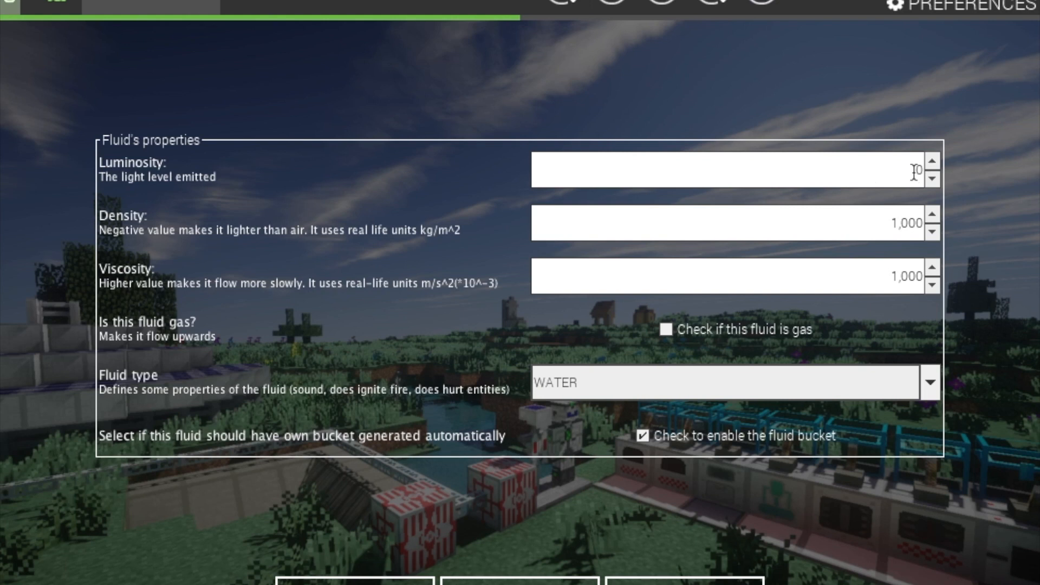
pyautogui.moveTo(830, 165)
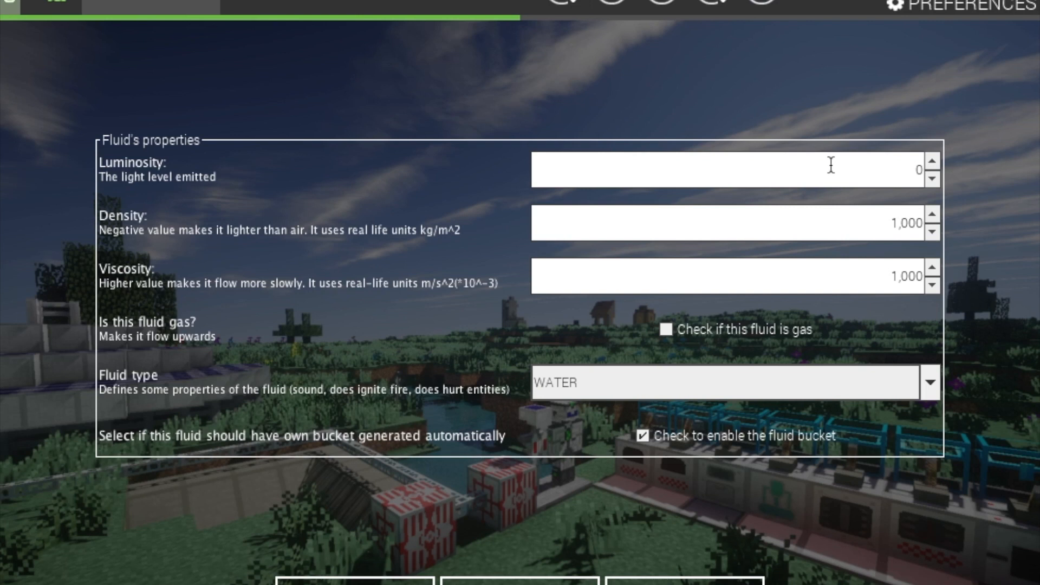
pyautogui.moveTo(310, 240)
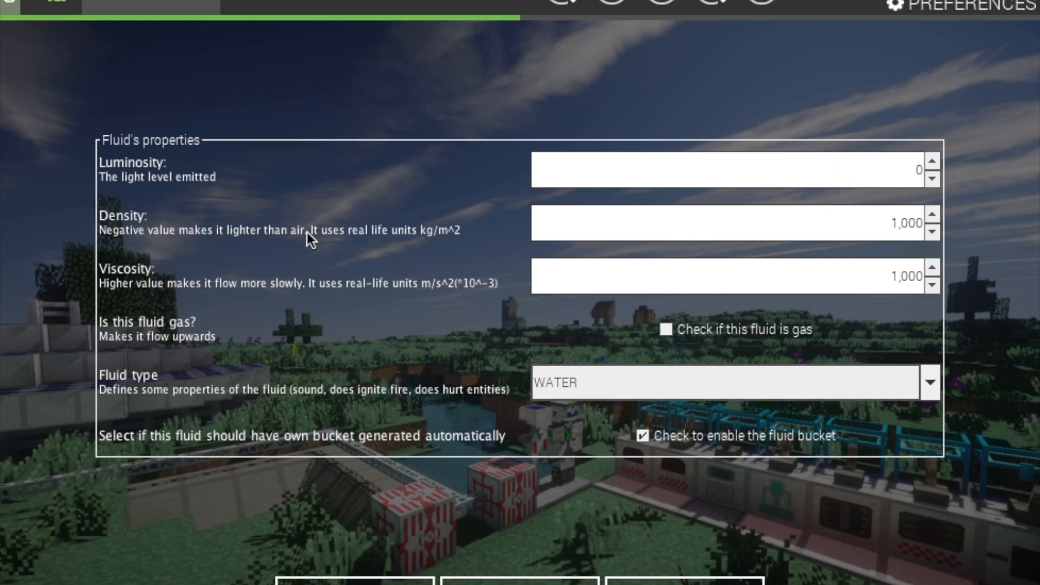
pyautogui.moveTo(99, 192)
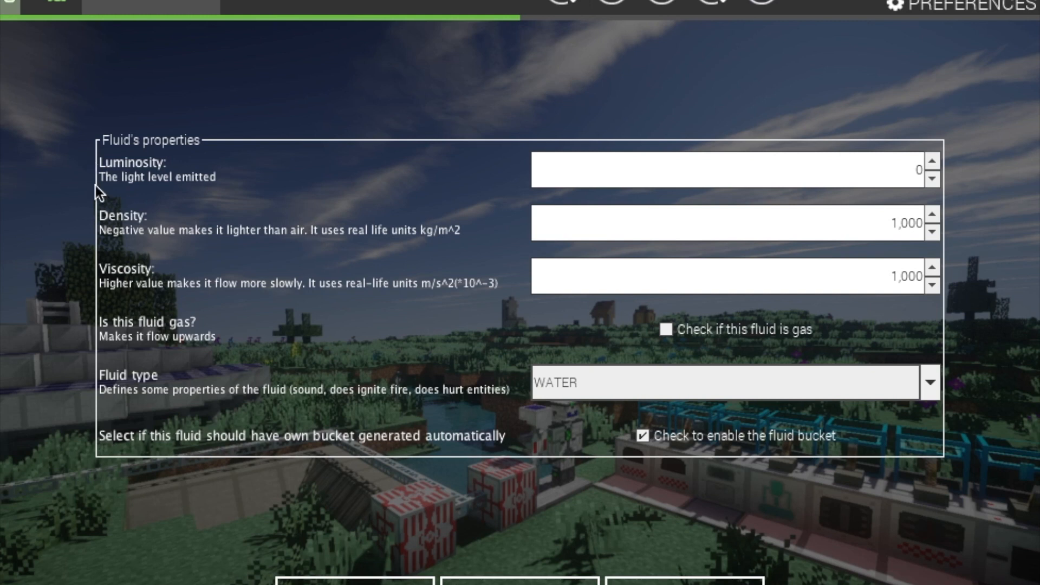
pyautogui.moveTo(600, 224)
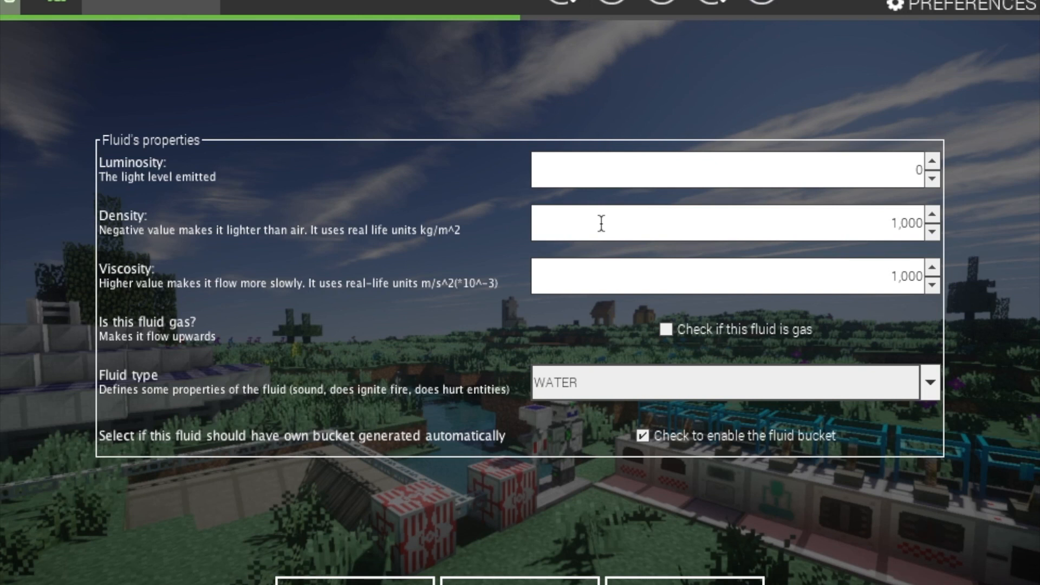
pyautogui.moveTo(931, 216)
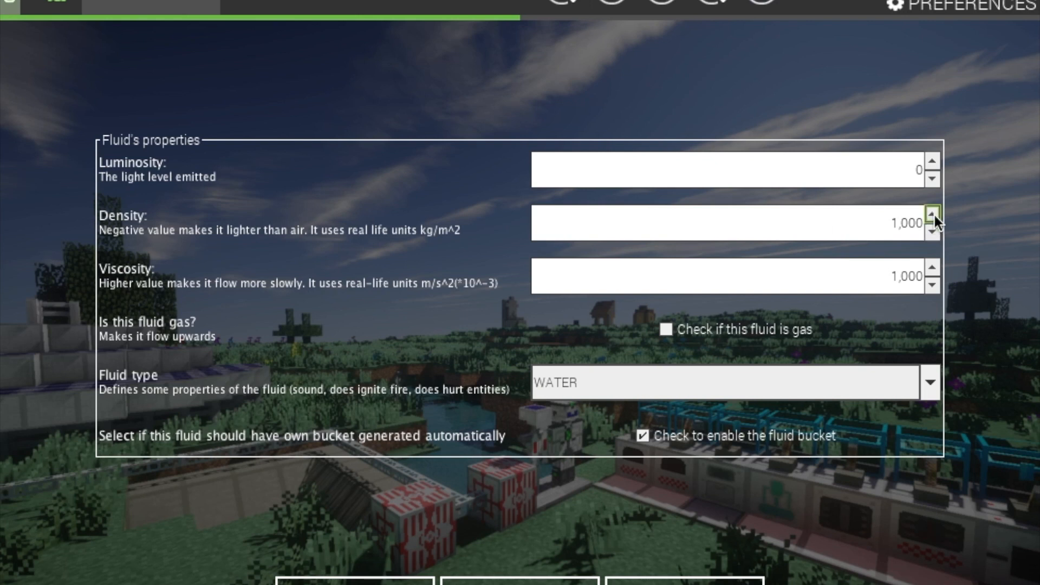
pyautogui.moveTo(854, 225)
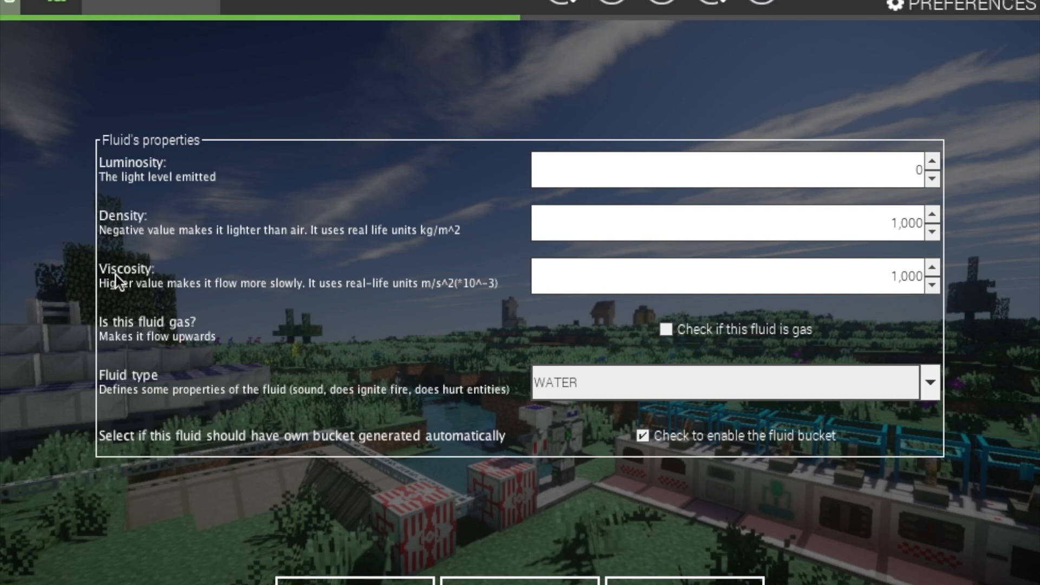
pyautogui.moveTo(123, 289)
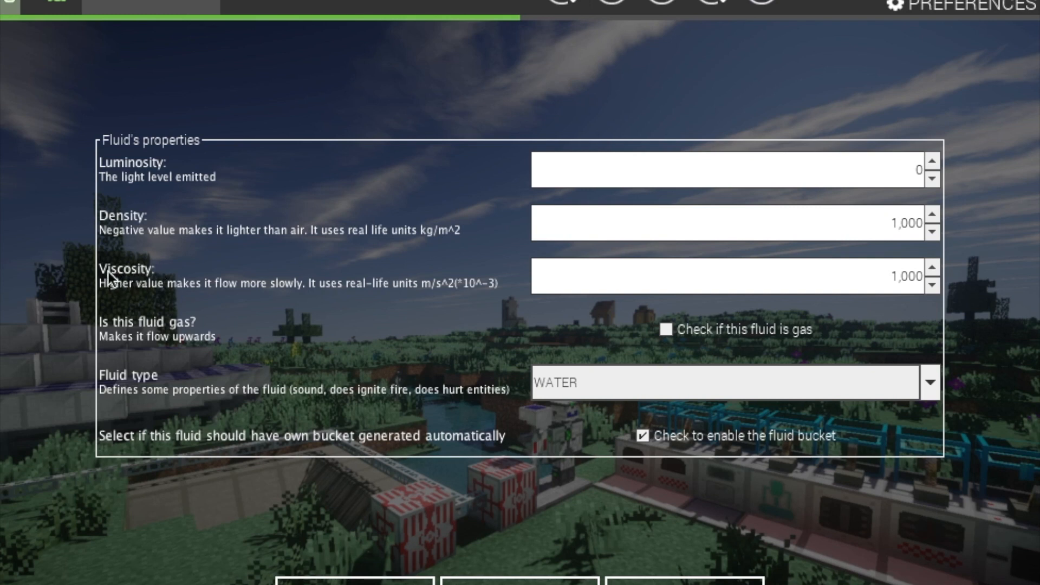
pyautogui.moveTo(426, 272)
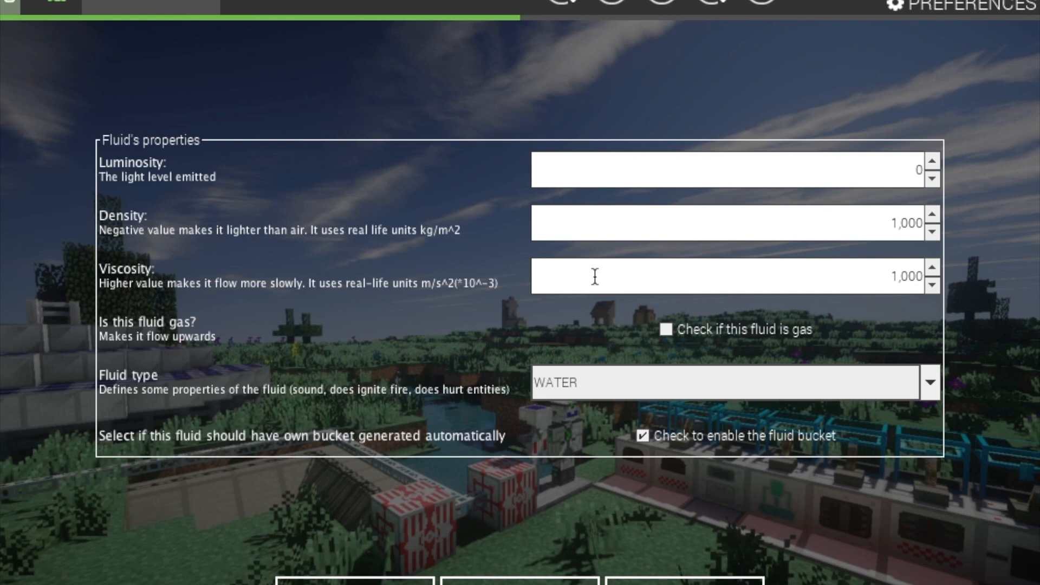
pyautogui.moveTo(869, 307)
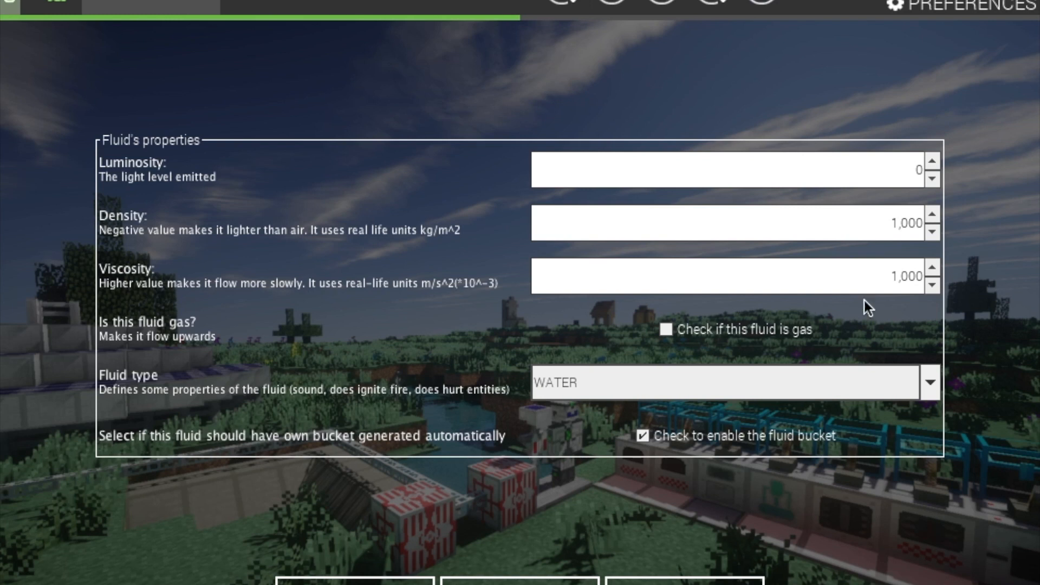
pyautogui.click(729, 275)
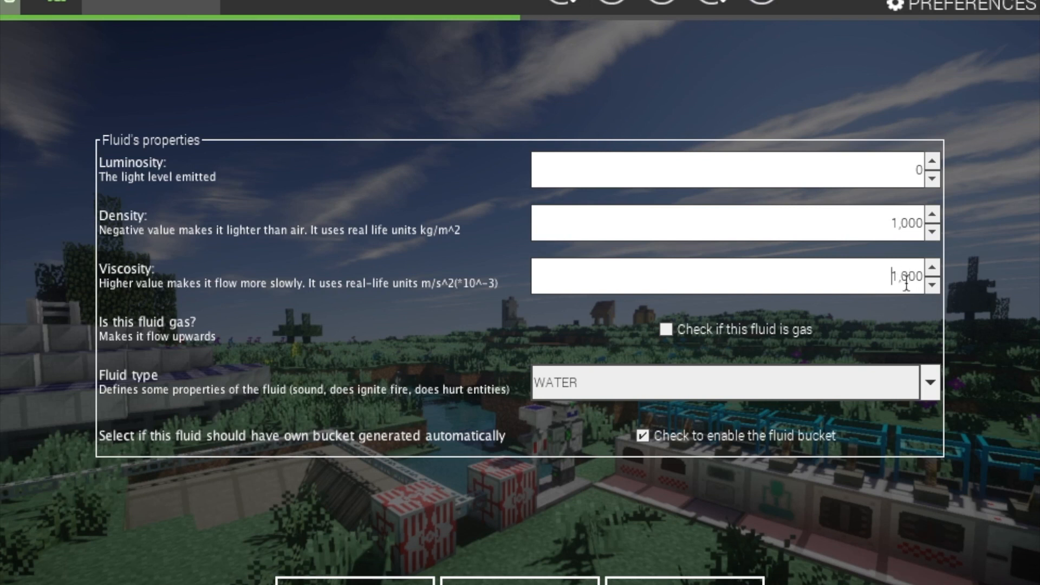
pyautogui.moveTo(817, 289)
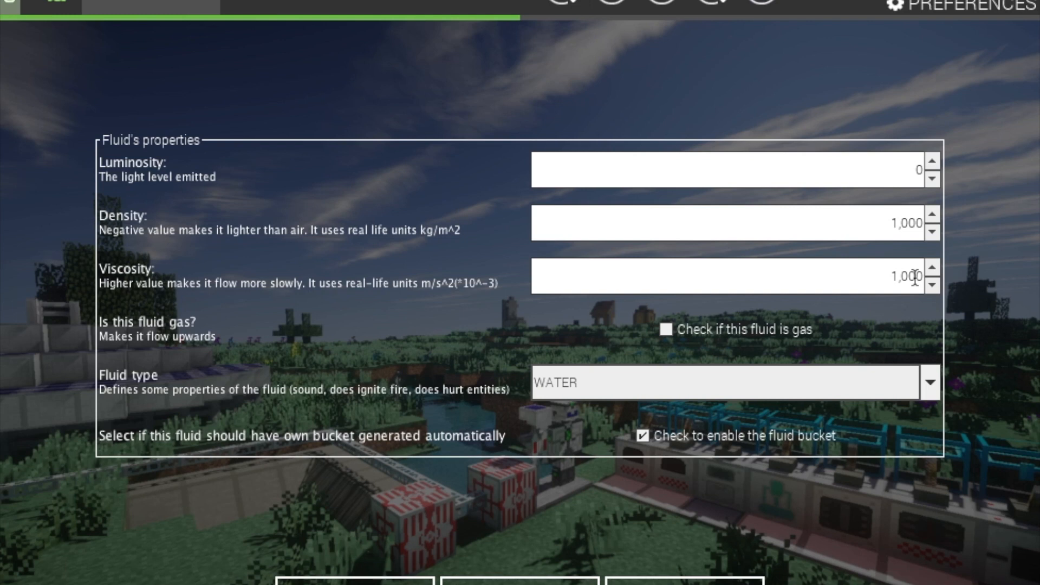
pyautogui.click(730, 276)
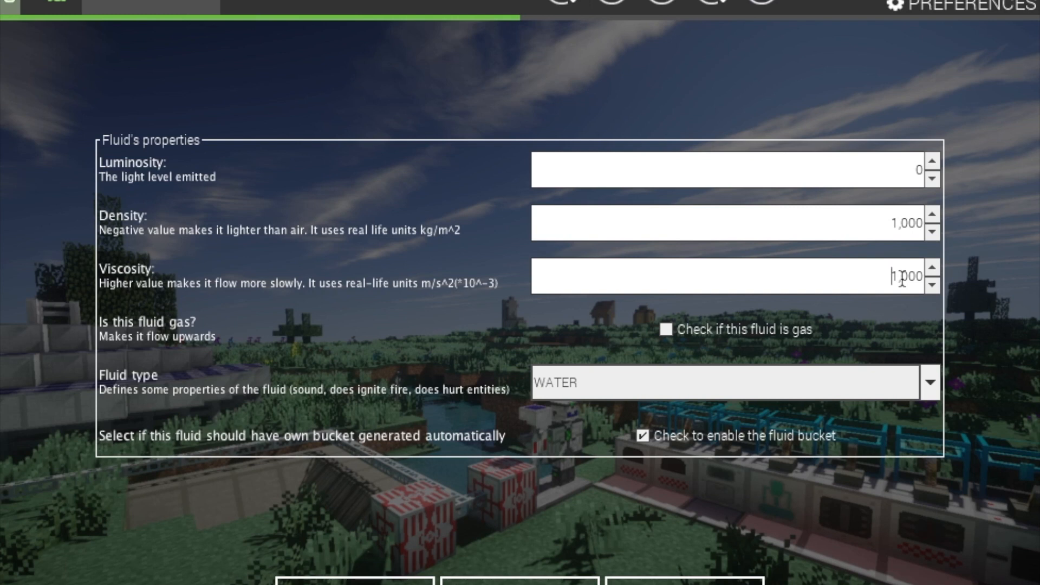
pyautogui.moveTo(702, 350)
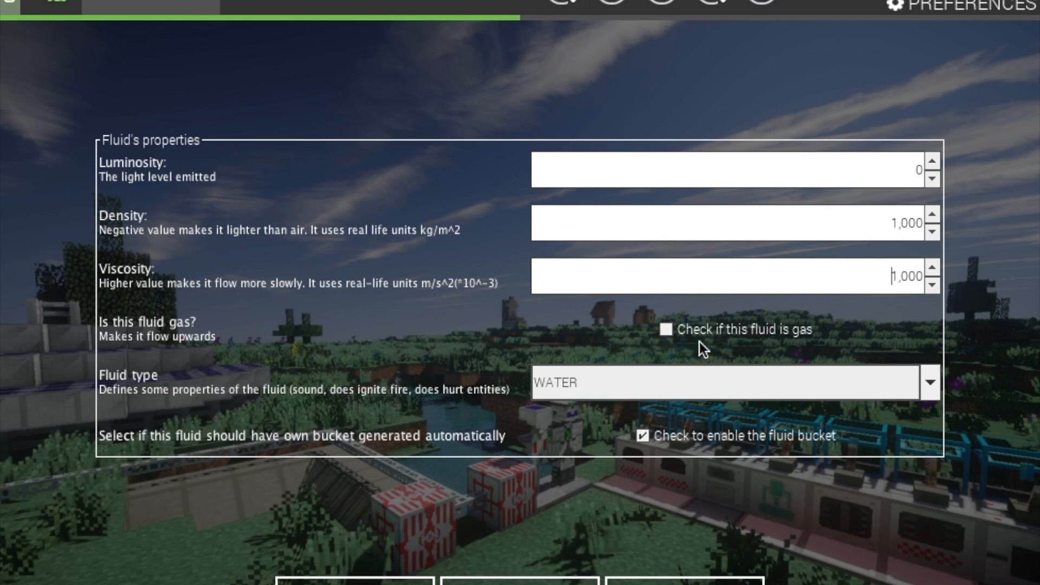
pyautogui.click(666, 329)
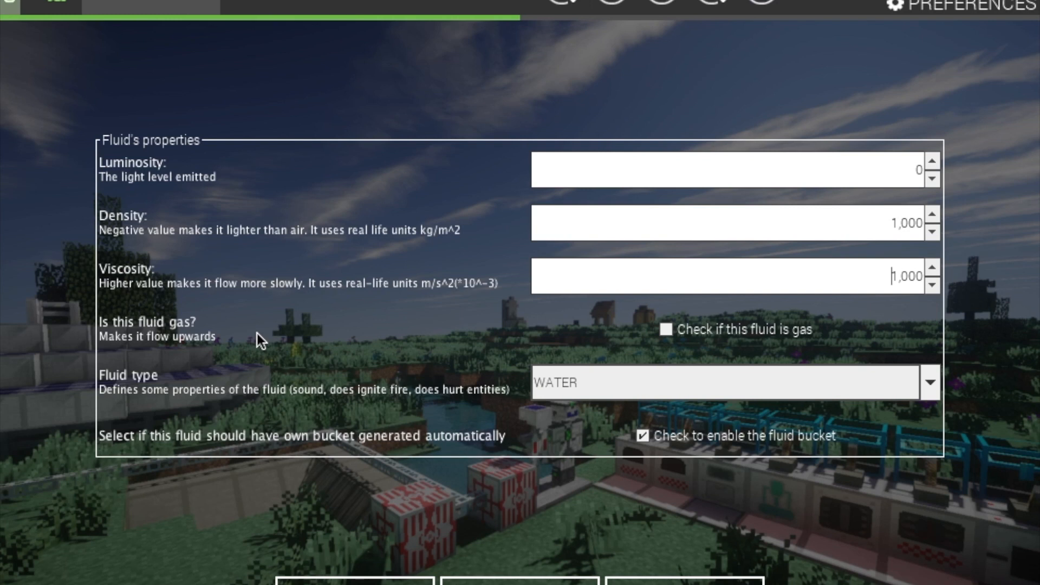
pyautogui.moveTo(702, 483)
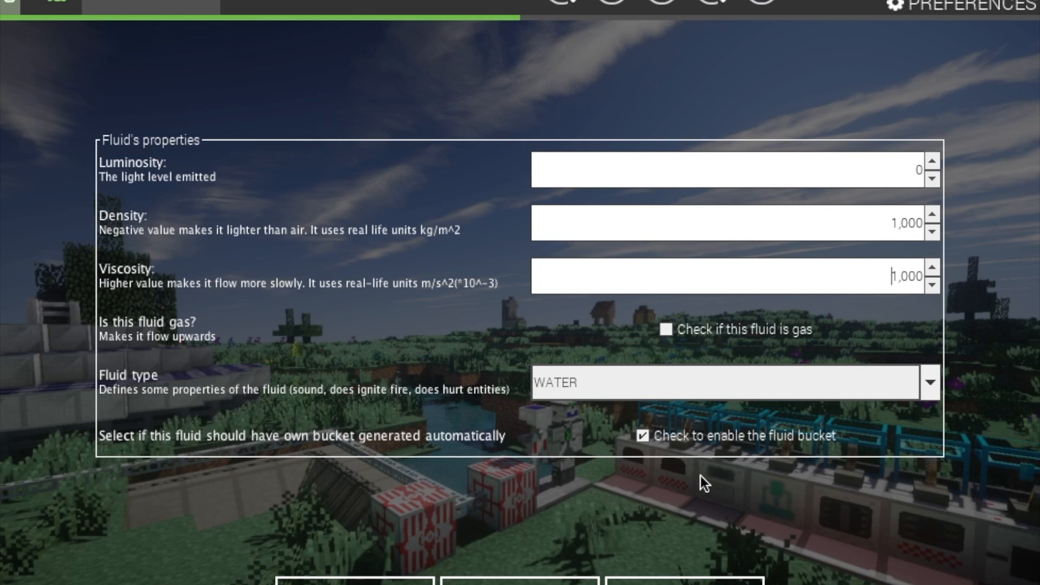
pyautogui.moveTo(631, 391)
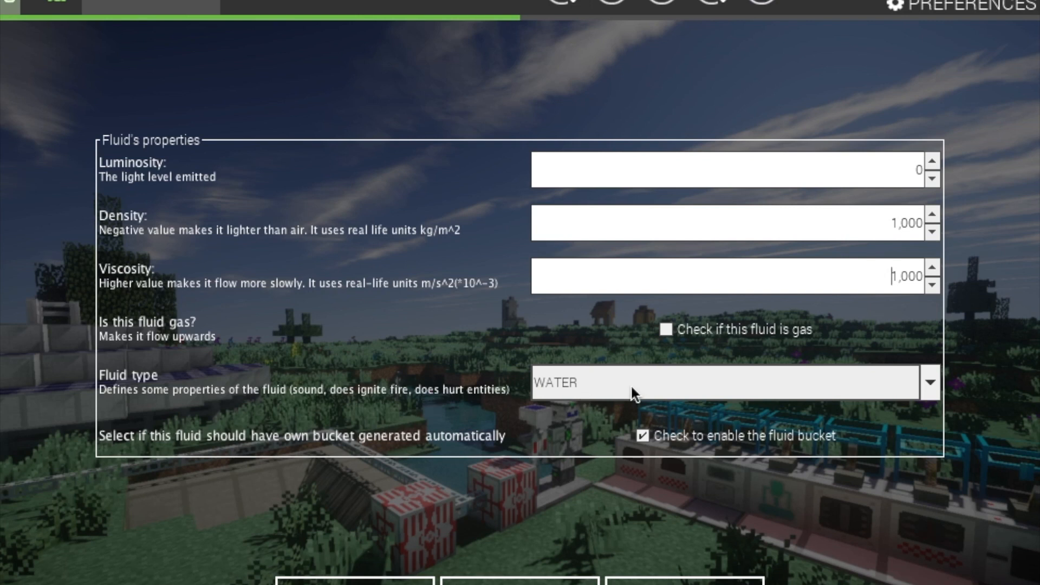
pyautogui.click(928, 381)
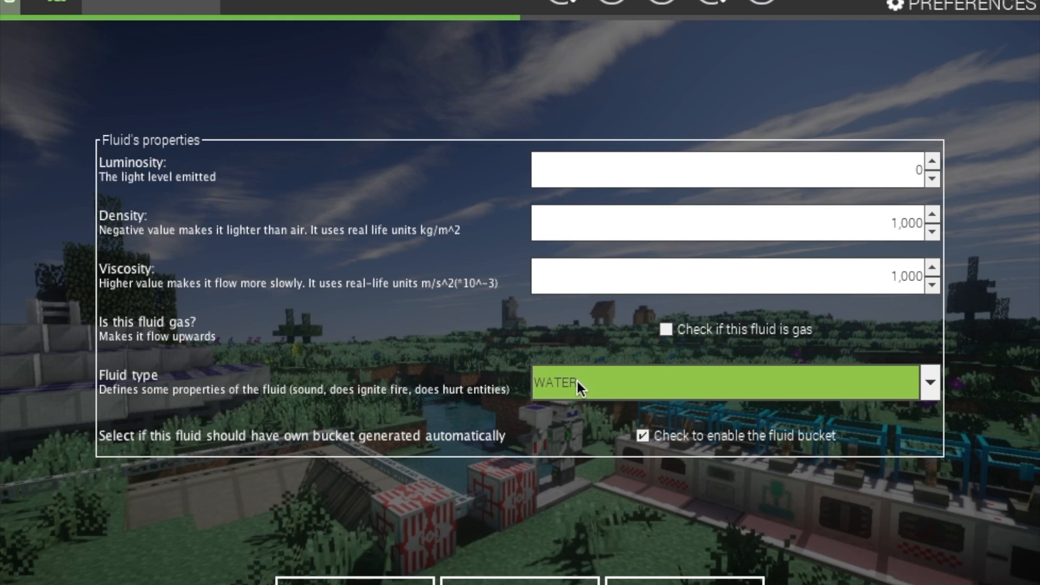
pyautogui.click(927, 381)
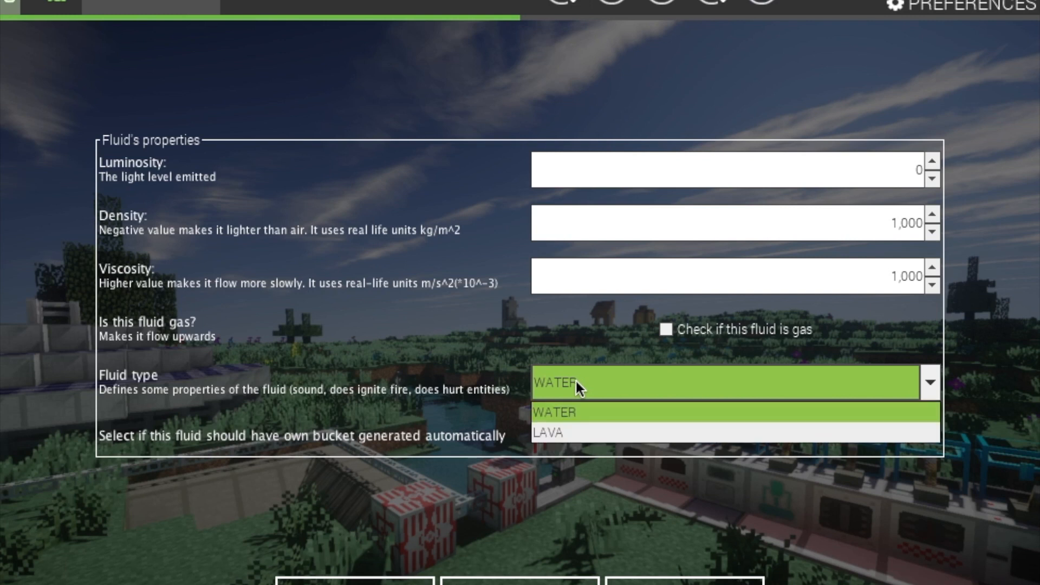
pyautogui.moveTo(598, 416)
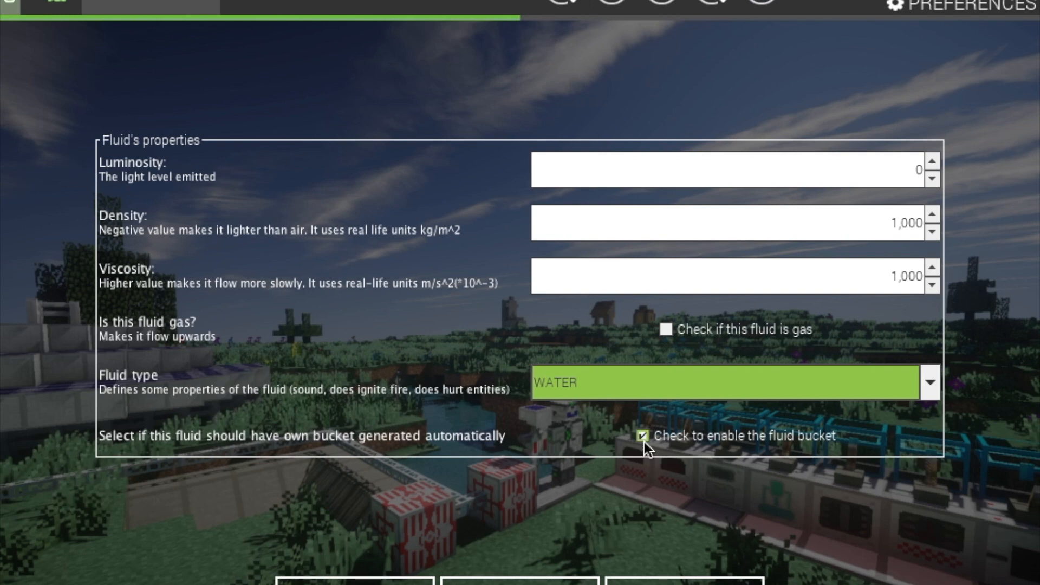
pyautogui.moveTo(625, 435)
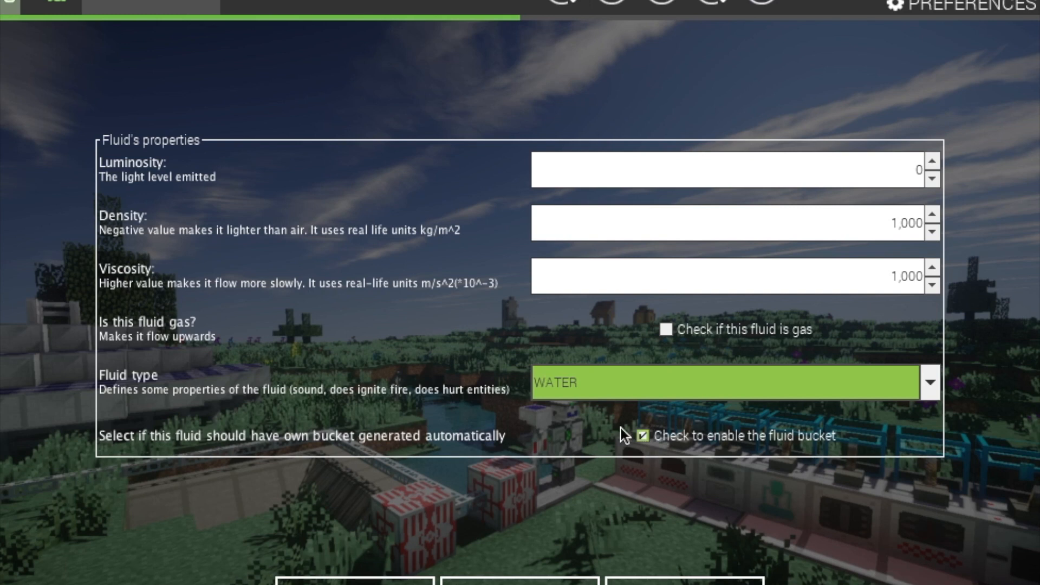
pyautogui.moveTo(749, 445)
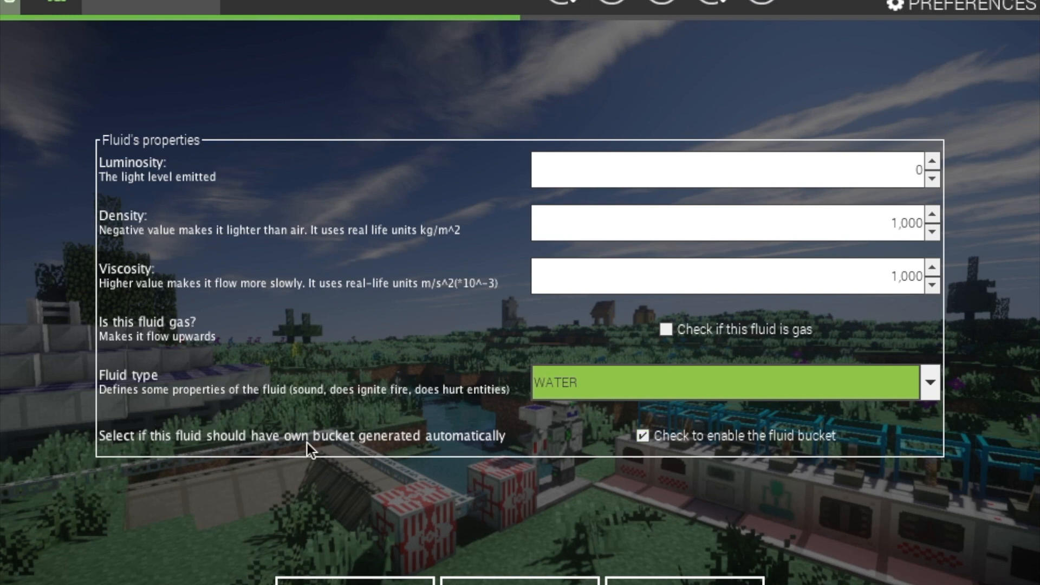
pyautogui.moveTo(119, 444)
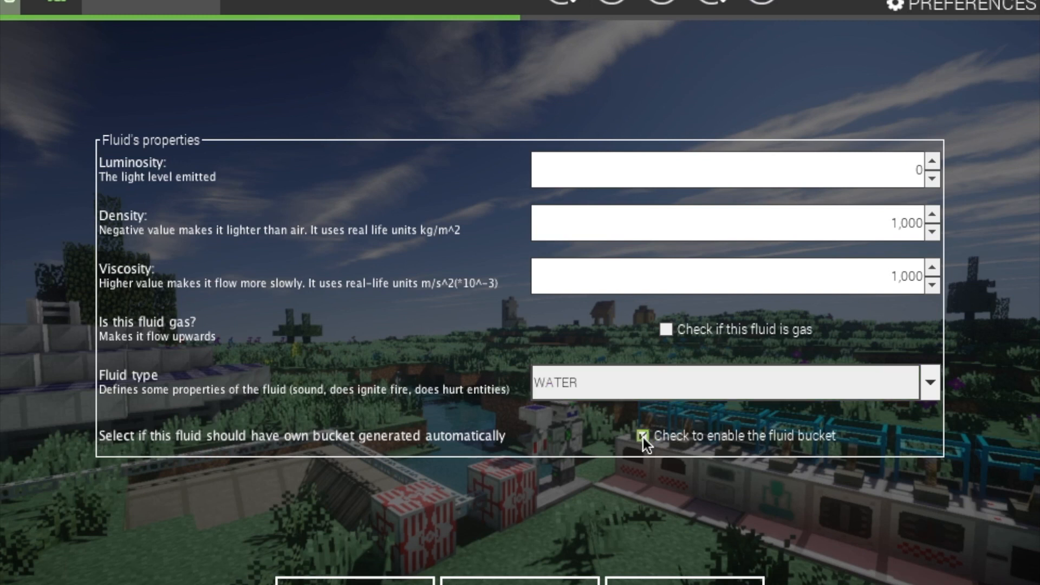
pyautogui.moveTo(842, 452)
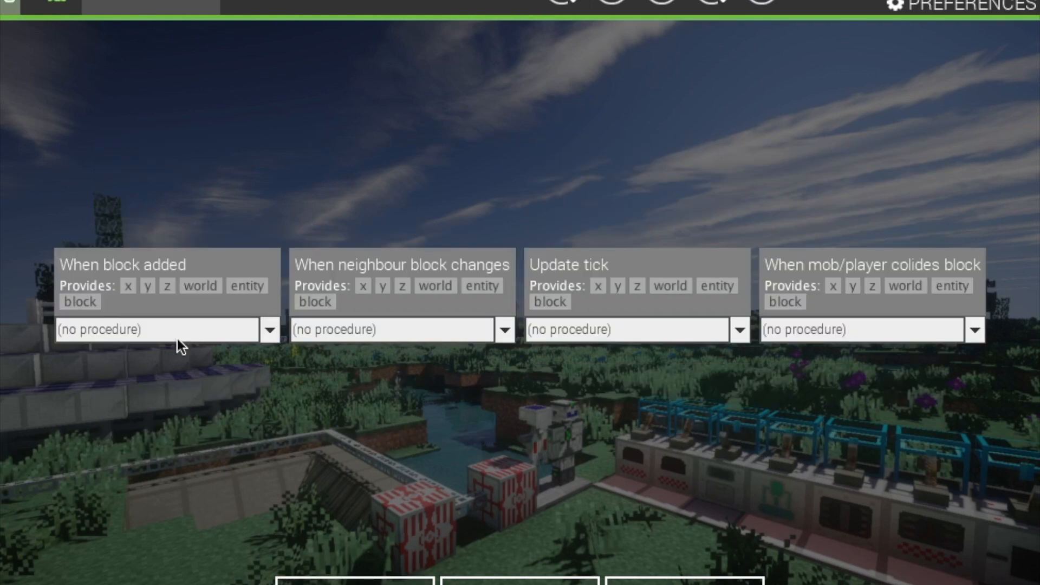
pyautogui.moveTo(237, 372)
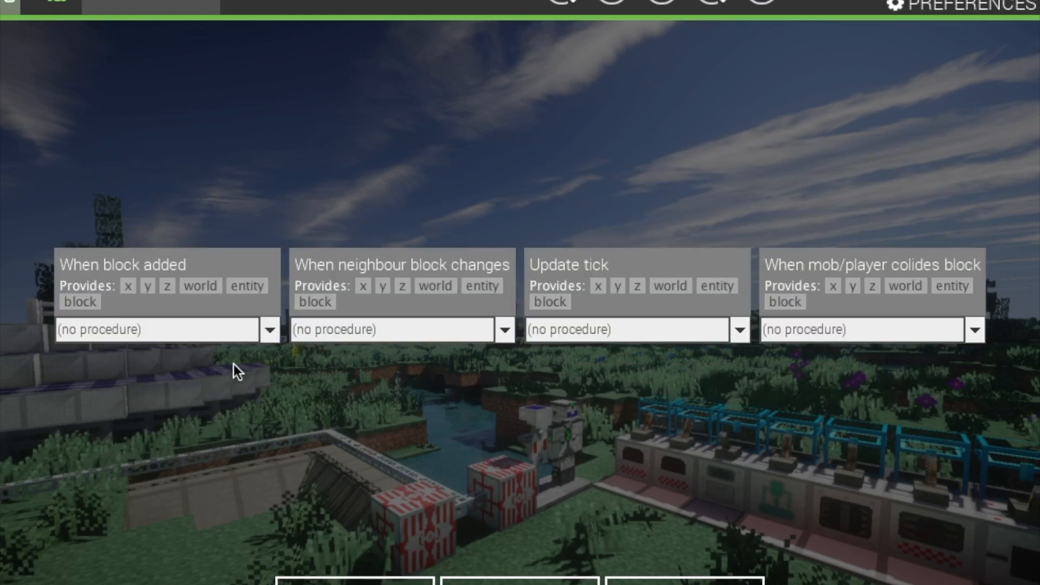
pyautogui.moveTo(191, 289)
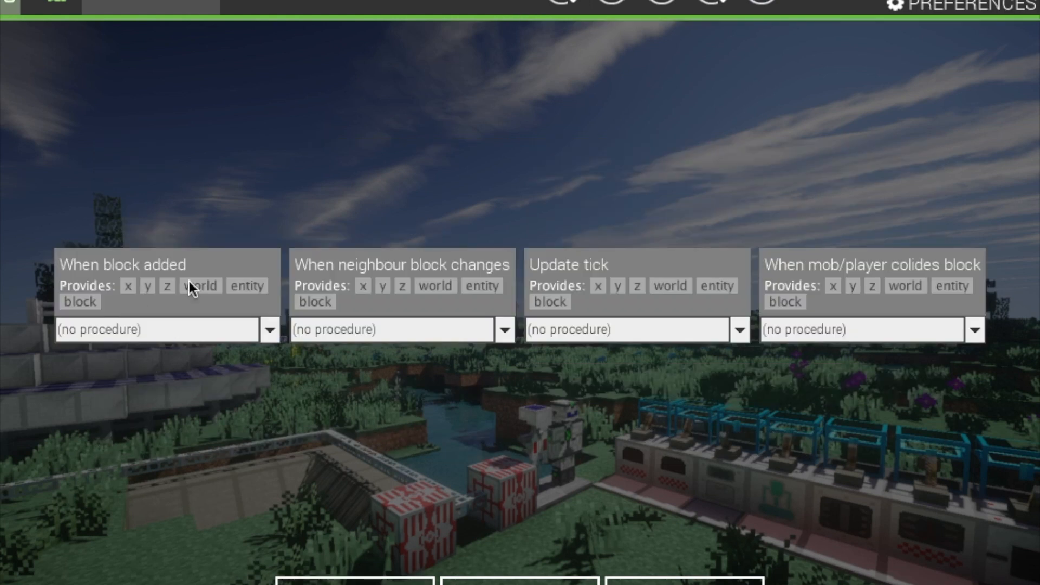
pyautogui.moveTo(842, 227)
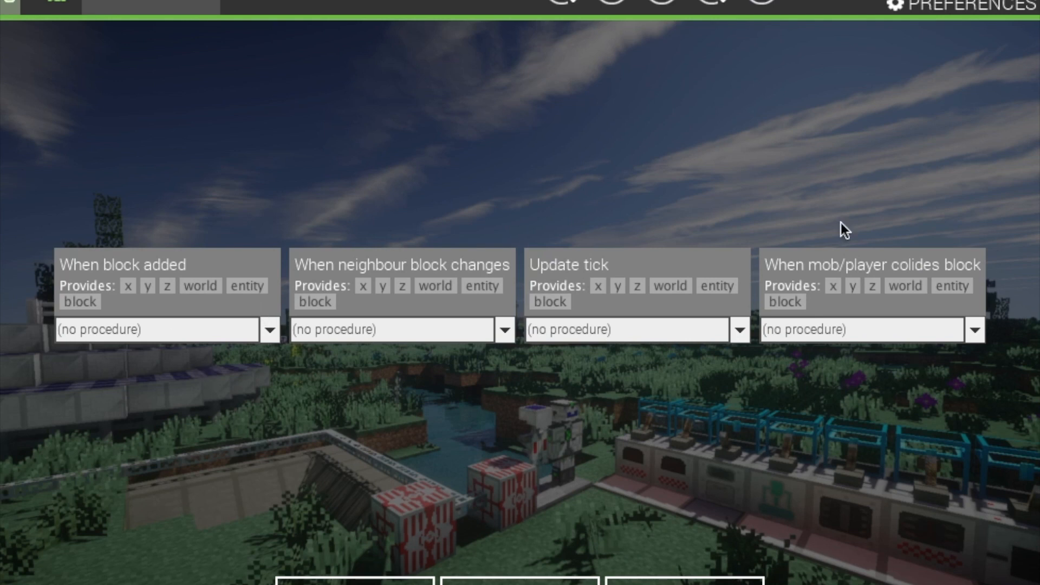
pyautogui.moveTo(166, 406)
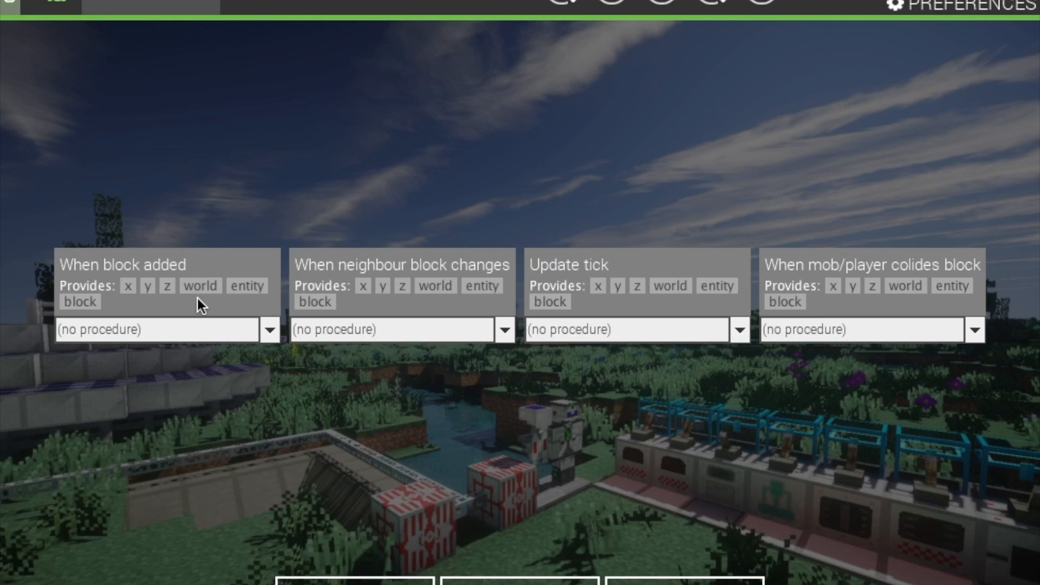
pyautogui.moveTo(348, 352)
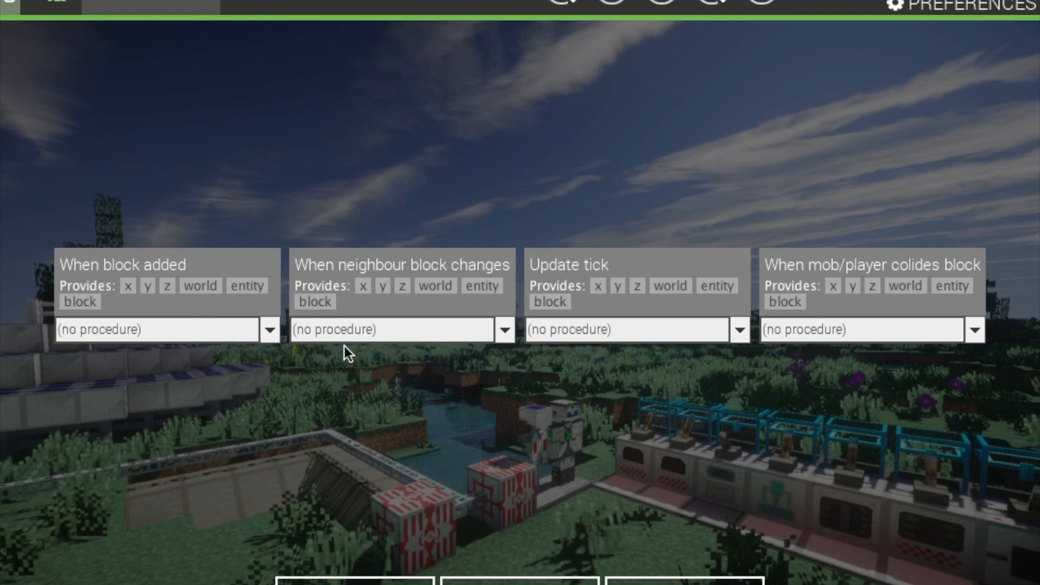
pyautogui.moveTo(805, 471)
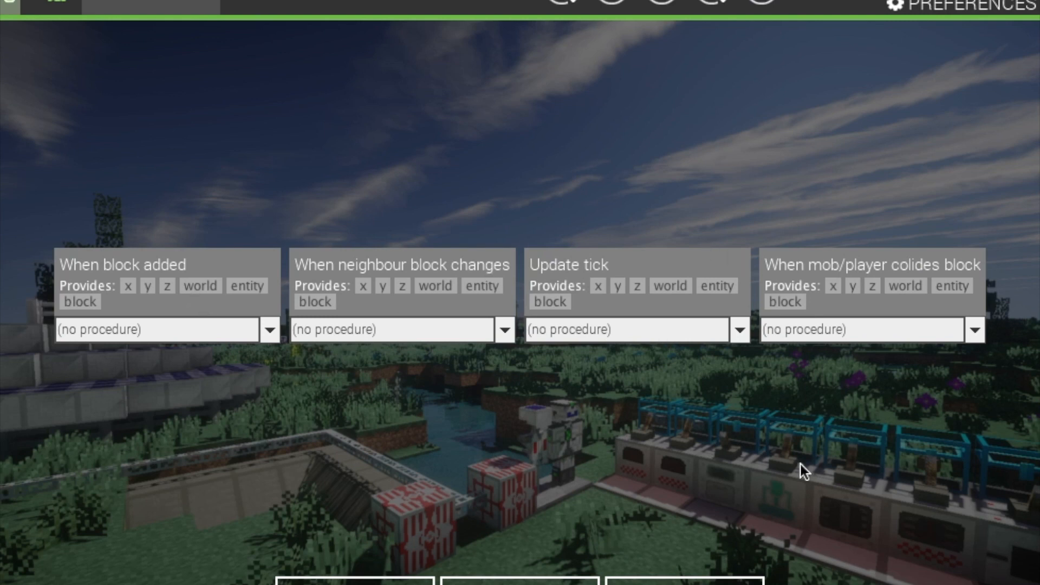
pyautogui.moveTo(1007, 320)
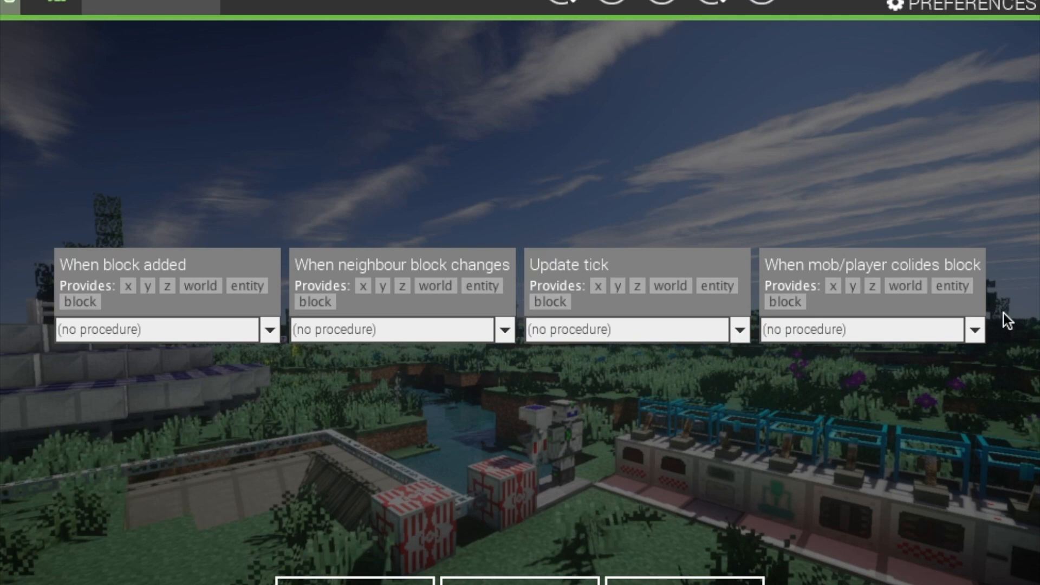
pyautogui.moveTo(774, 413)
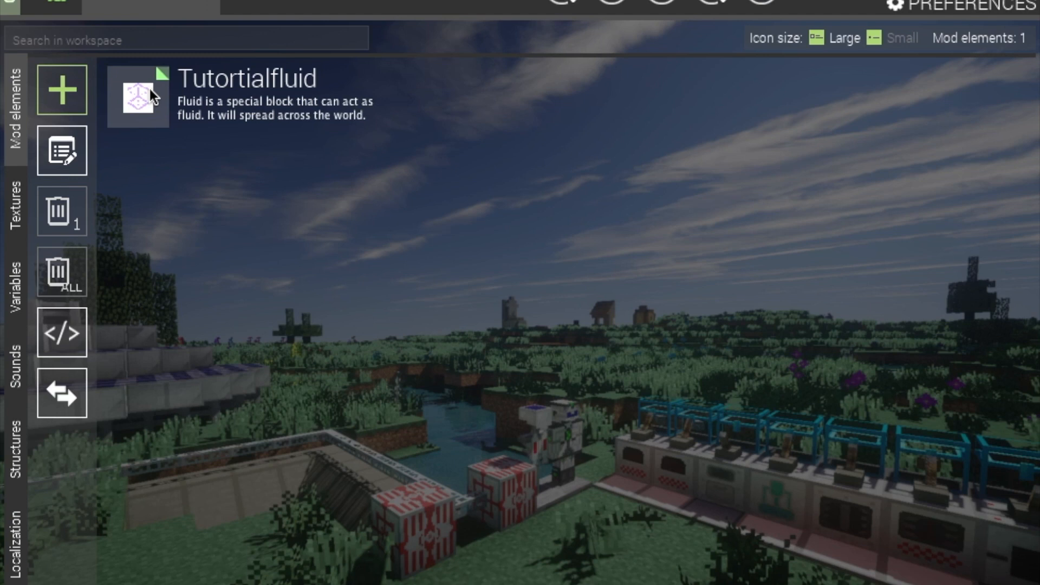
pyautogui.moveTo(82, 158)
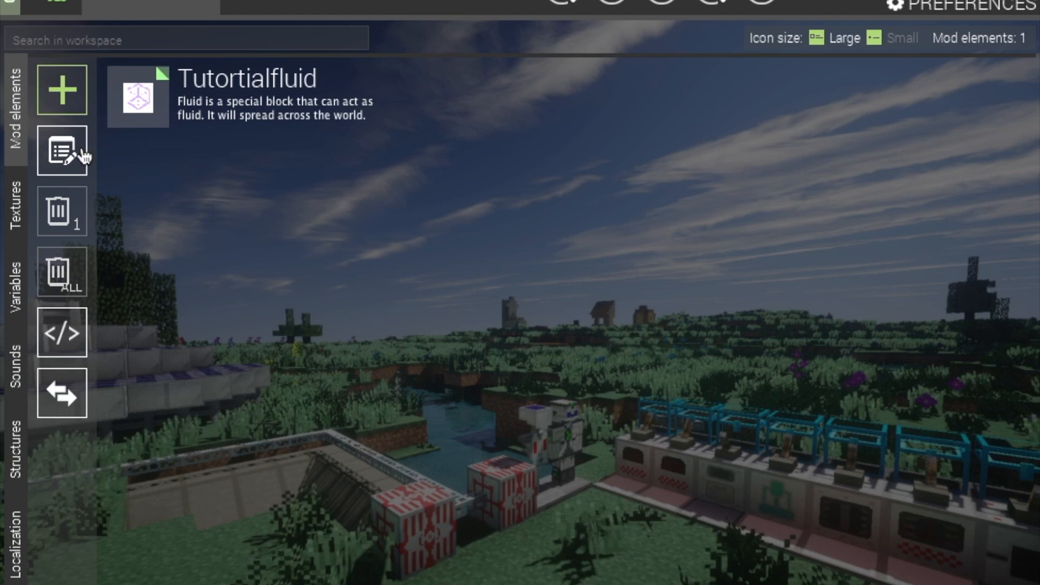
pyautogui.moveTo(146, 115)
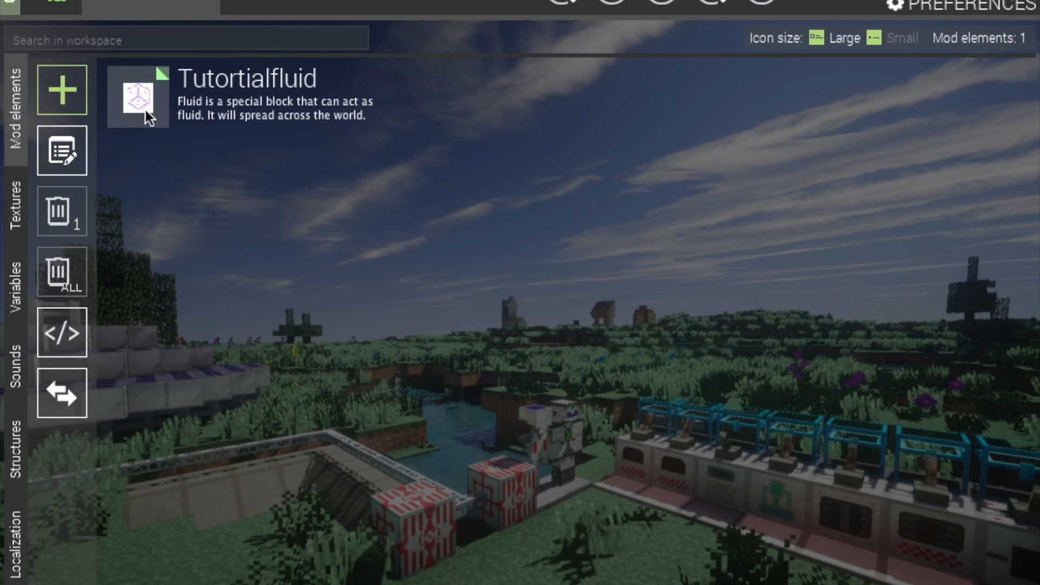
pyautogui.moveTo(311, 107)
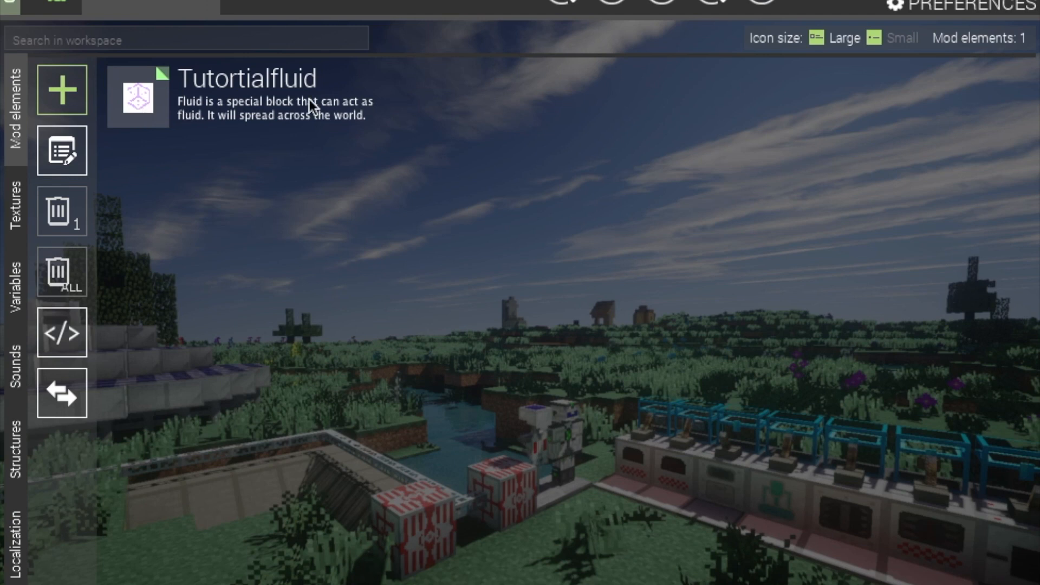
pyautogui.moveTo(245, 151)
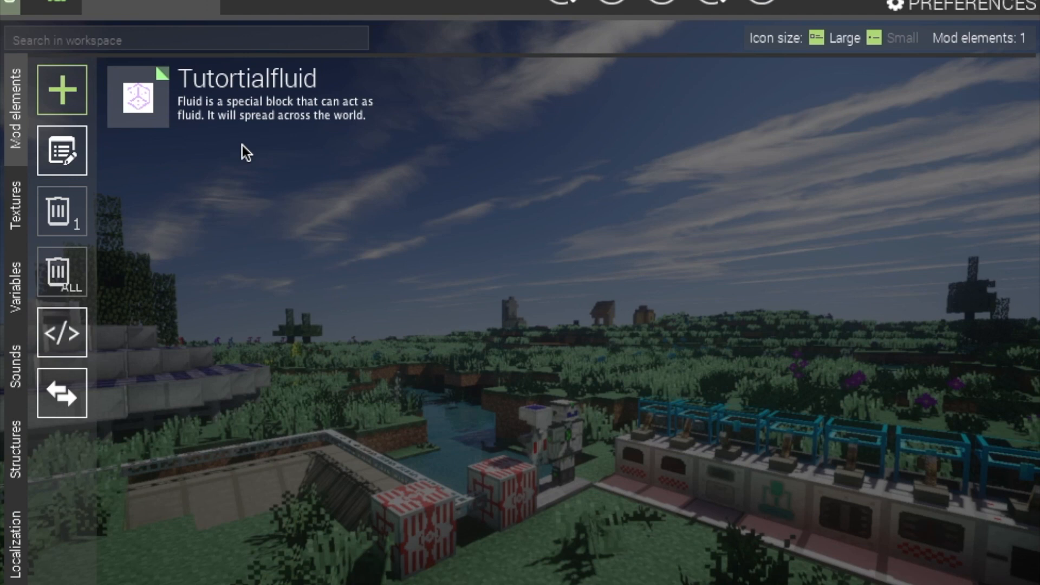
pyautogui.moveTo(62, 90)
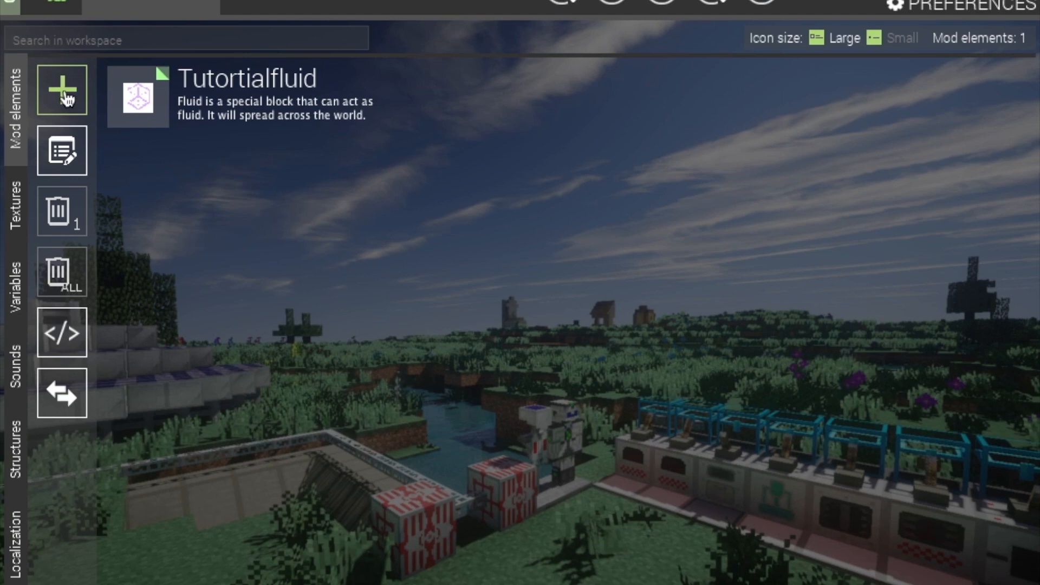
pyautogui.moveTo(61, 95)
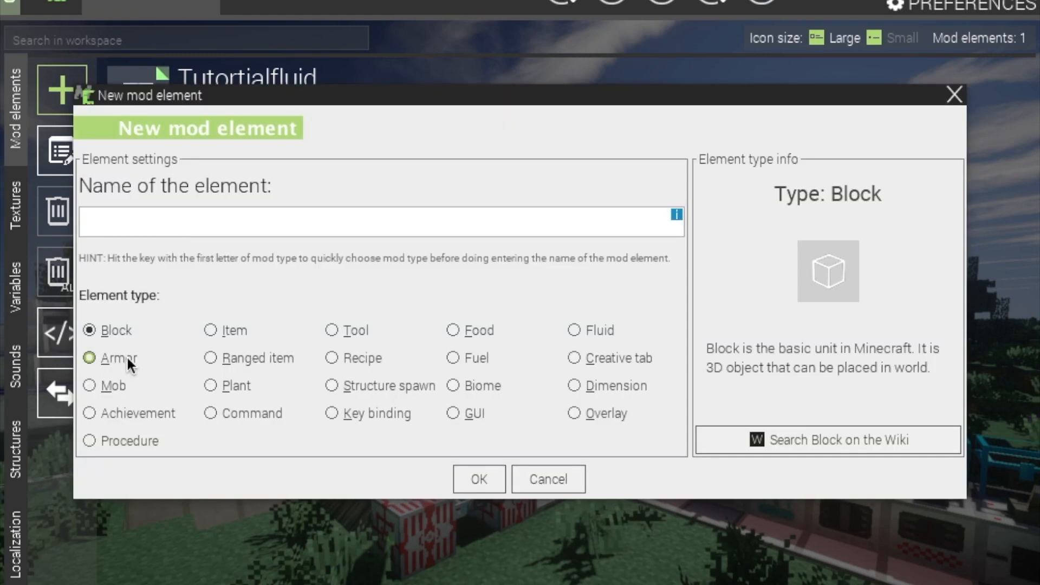
# Step: Choose Armor as the element type and switch to the resource tools page
pyautogui.click(90, 358)
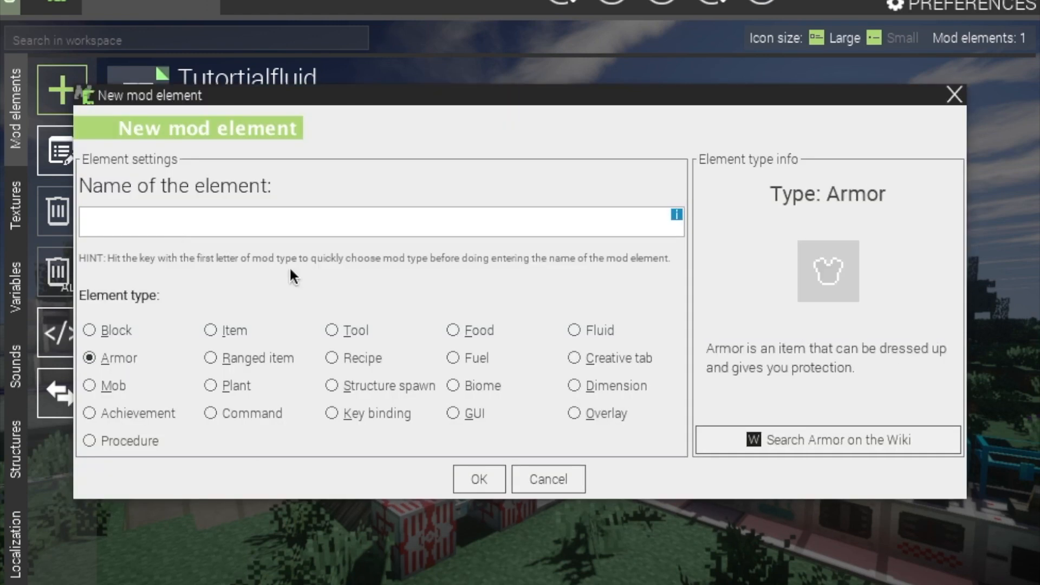
pyautogui.click(547, 479)
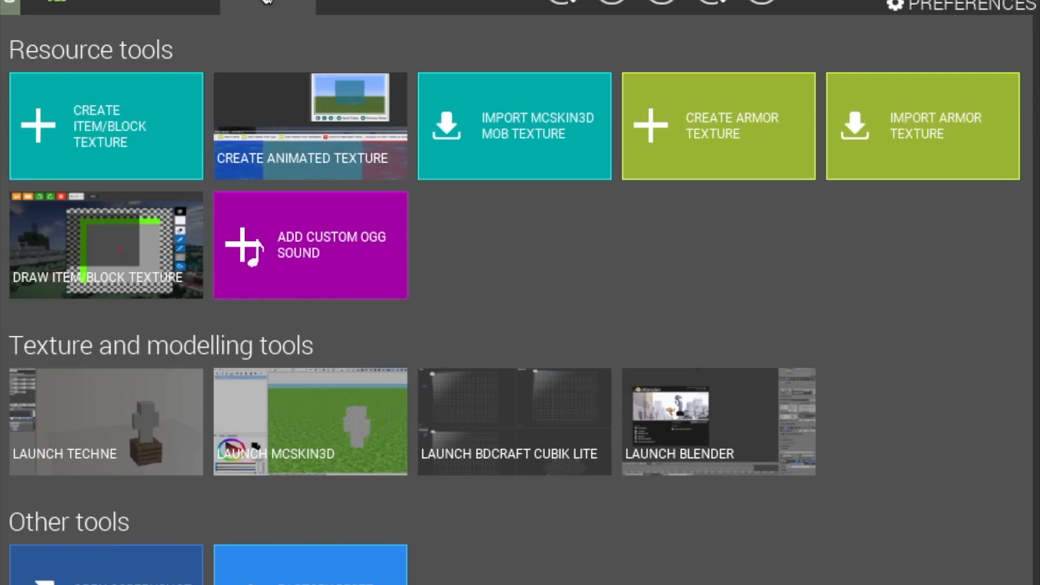
pyautogui.moveTo(506, 126)
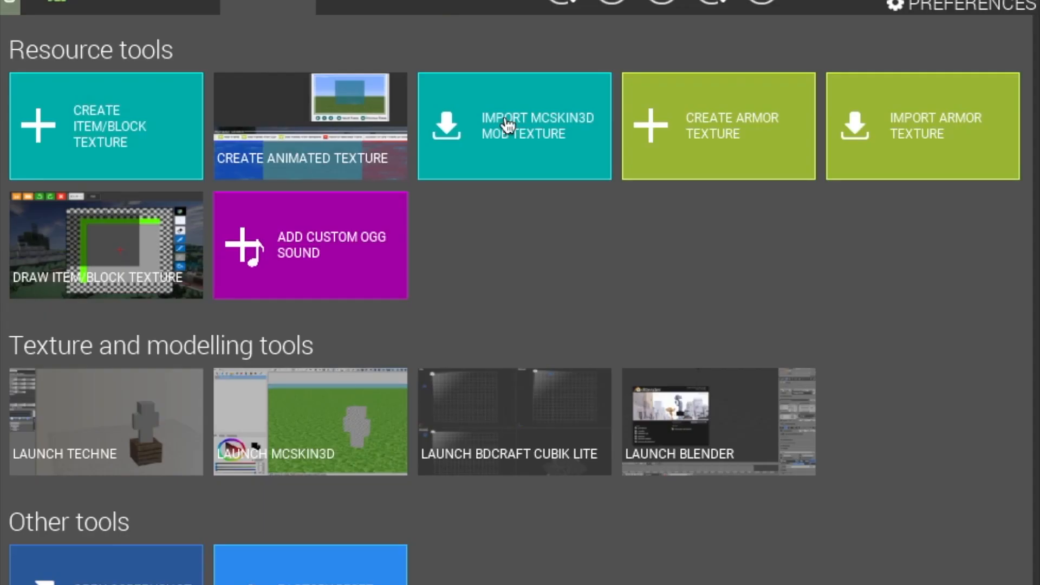
pyautogui.moveTo(713, 136)
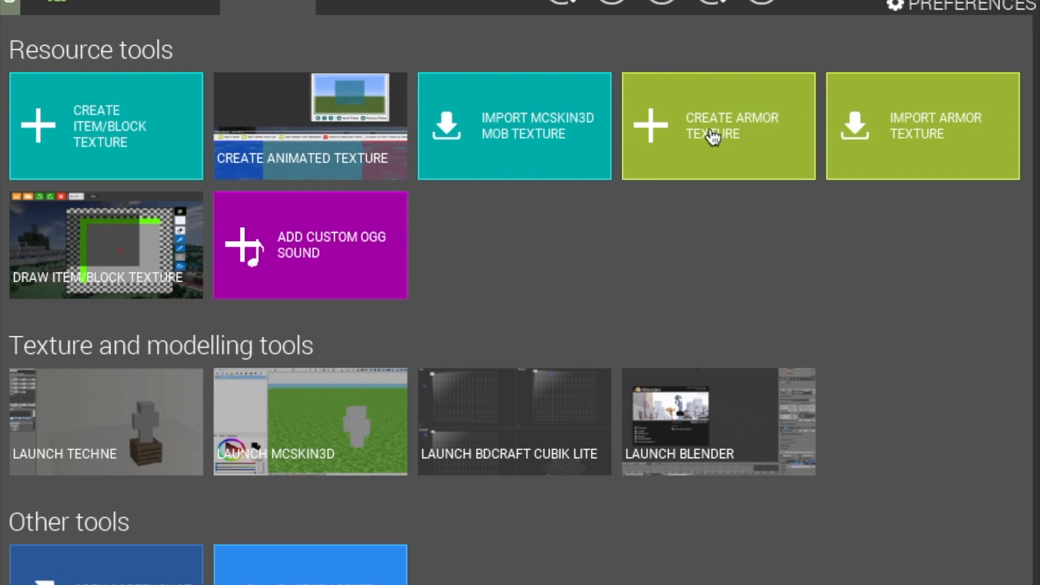
pyautogui.moveTo(710, 137)
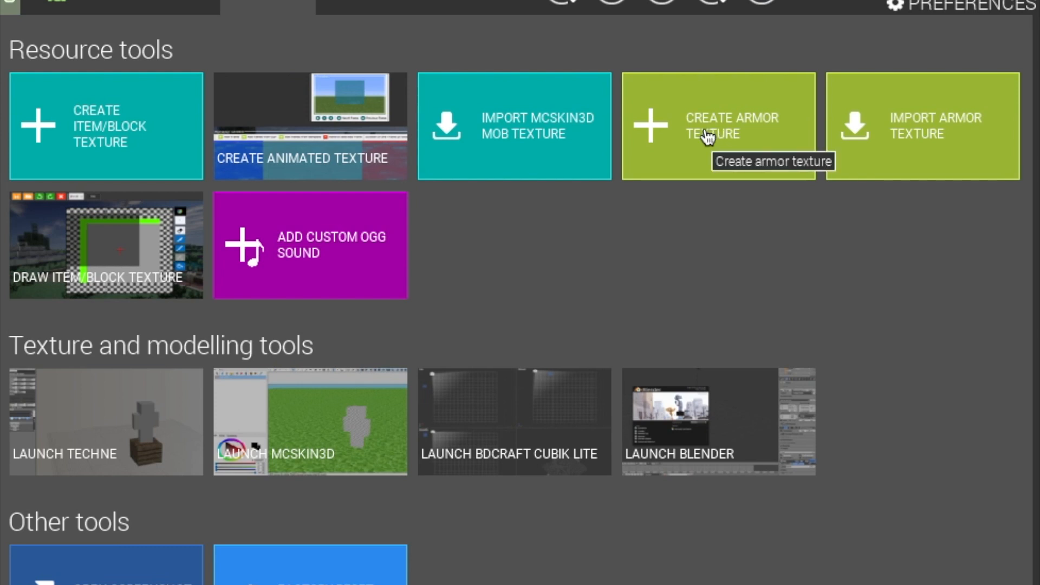
pyautogui.moveTo(706, 137)
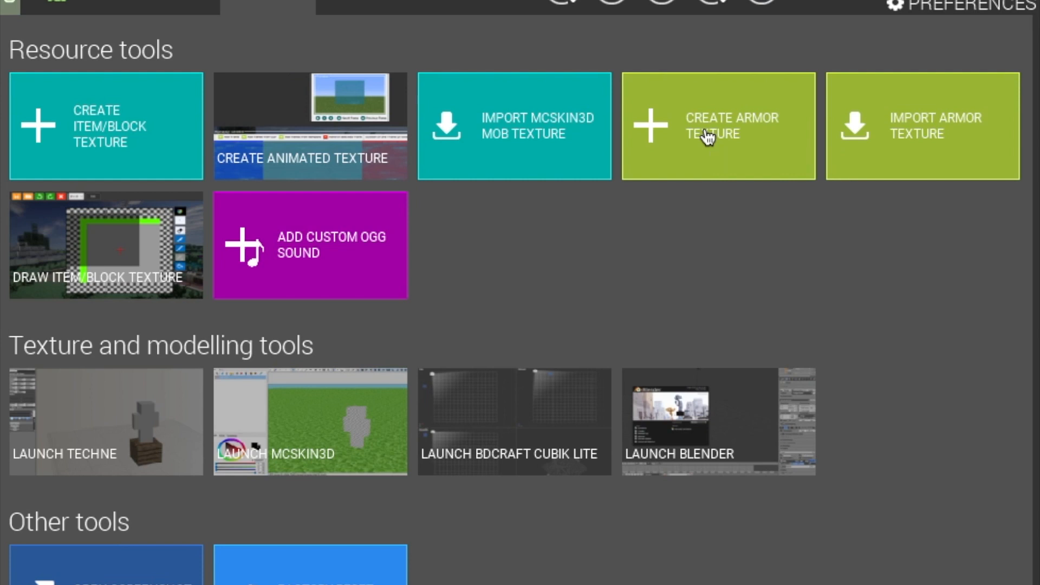
pyautogui.moveTo(711, 139)
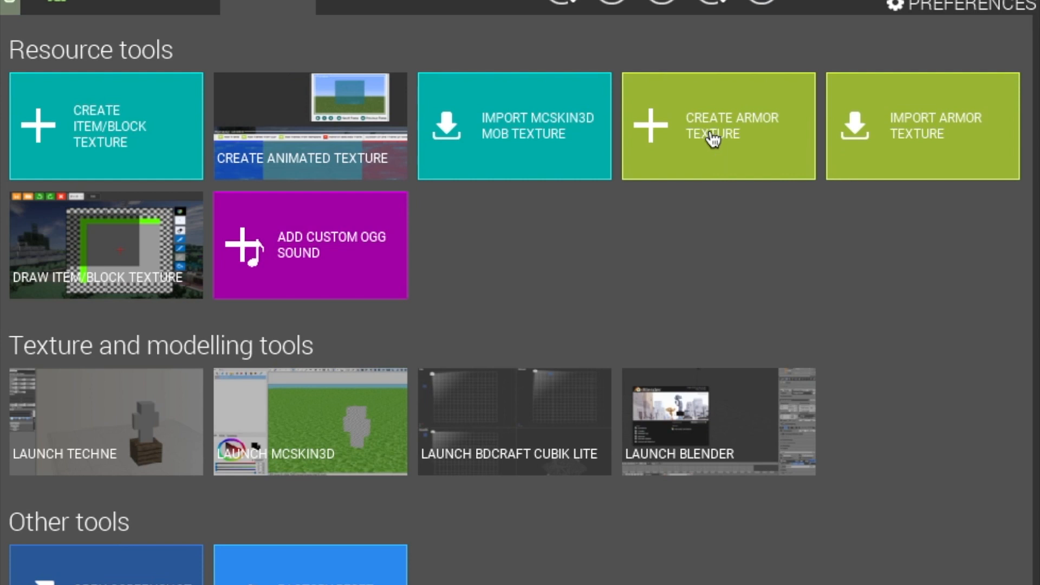
pyautogui.moveTo(912, 127)
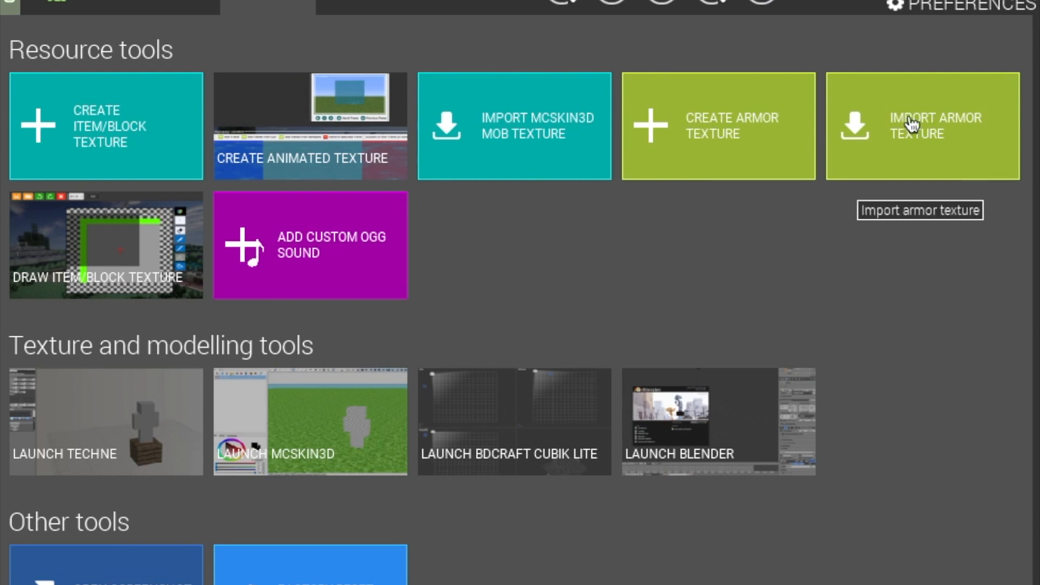
pyautogui.moveTo(915, 97)
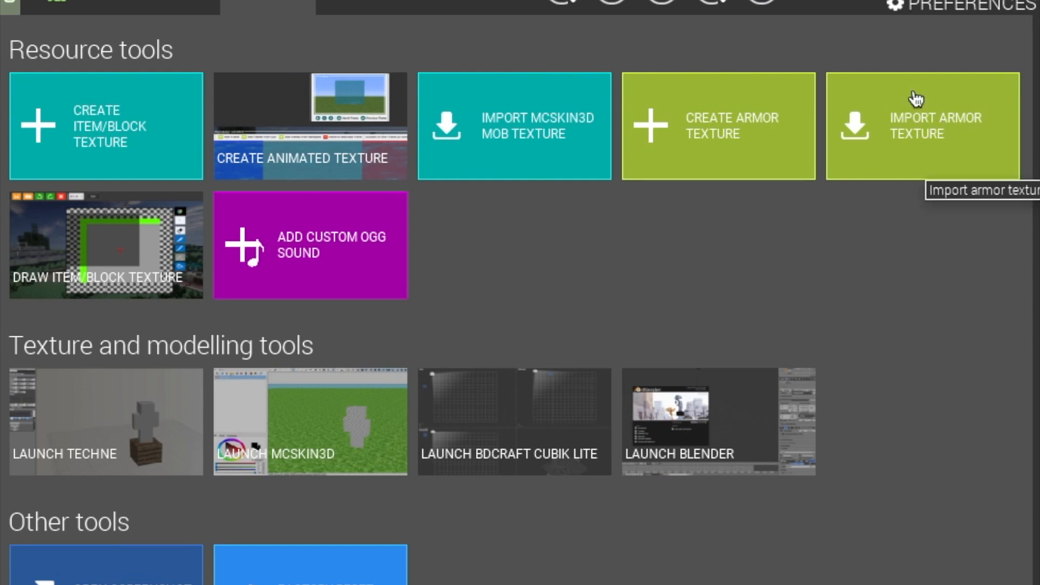
pyautogui.moveTo(683, 124)
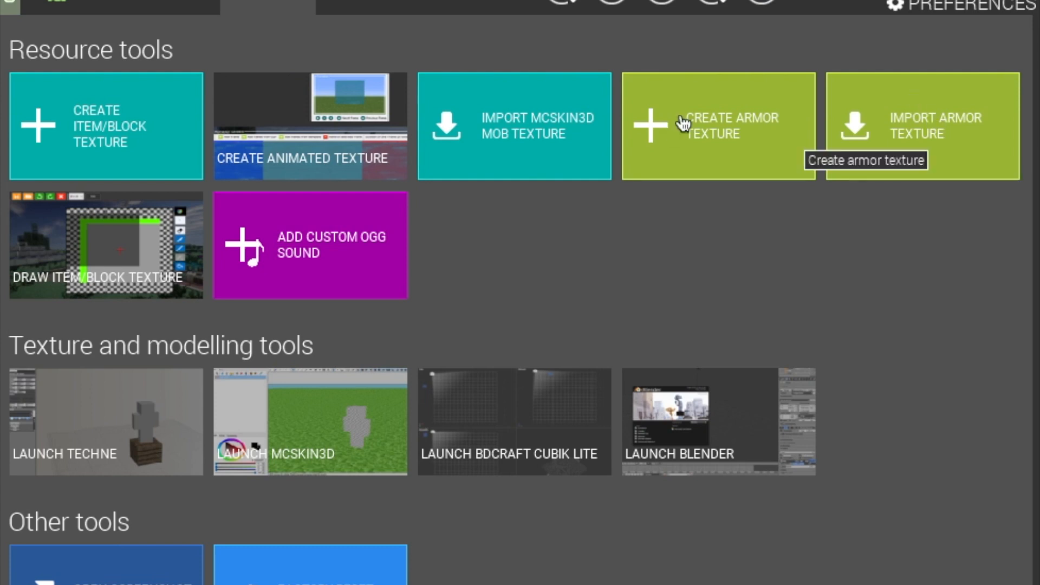
# Step: Launch the Create Armor Texture tool
pyautogui.click(717, 126)
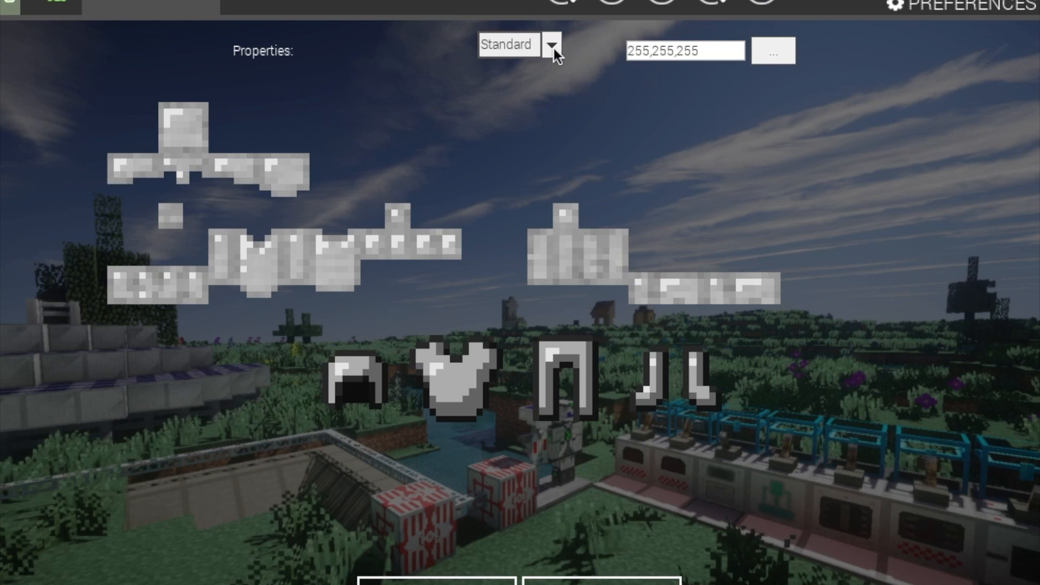
# Step: Try the leather style, revert to Standard, and tint the armor blue
pyautogui.click(552, 45)
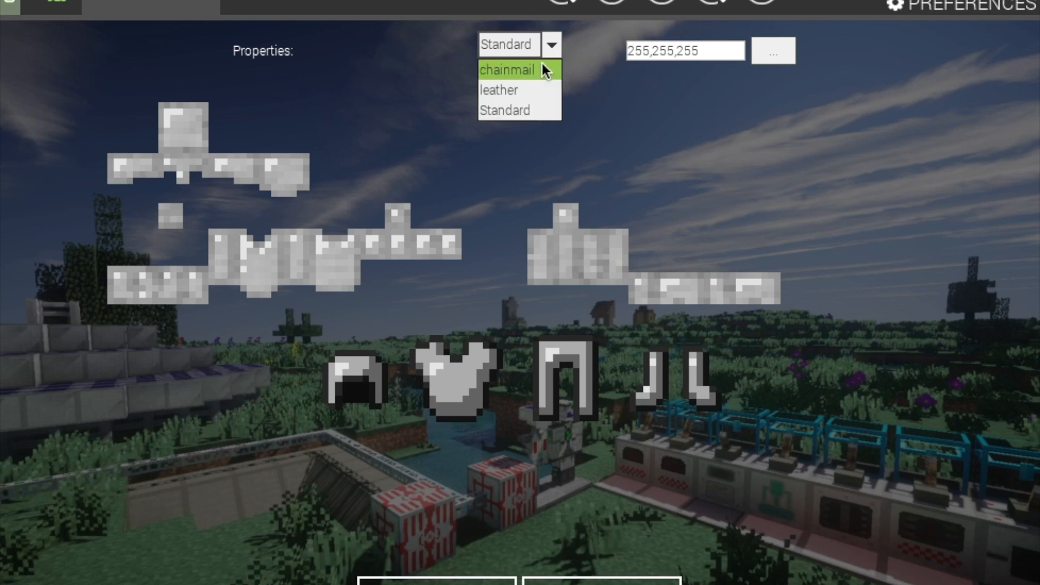
pyautogui.moveTo(518, 110)
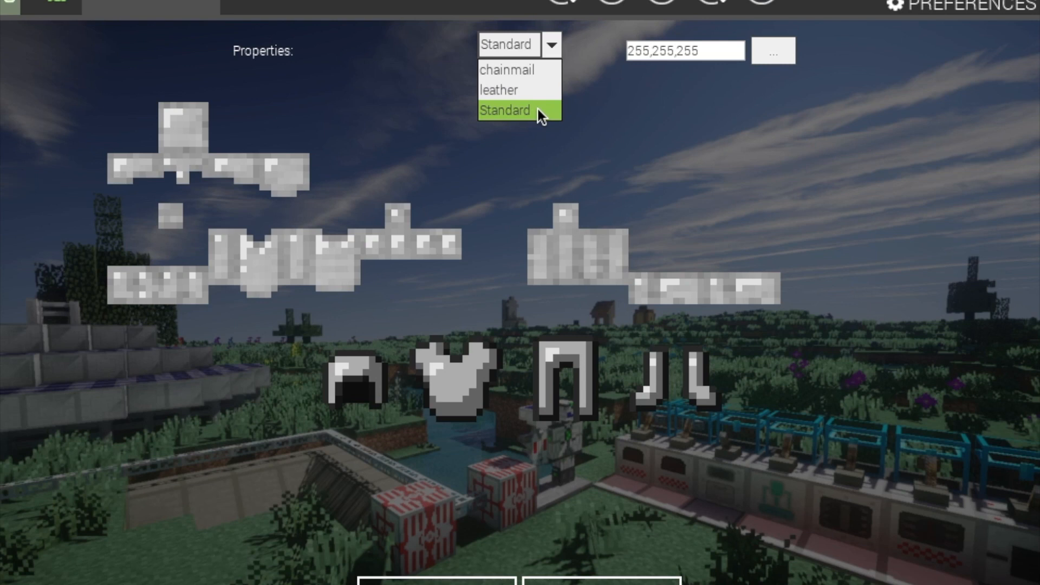
pyautogui.click(503, 110)
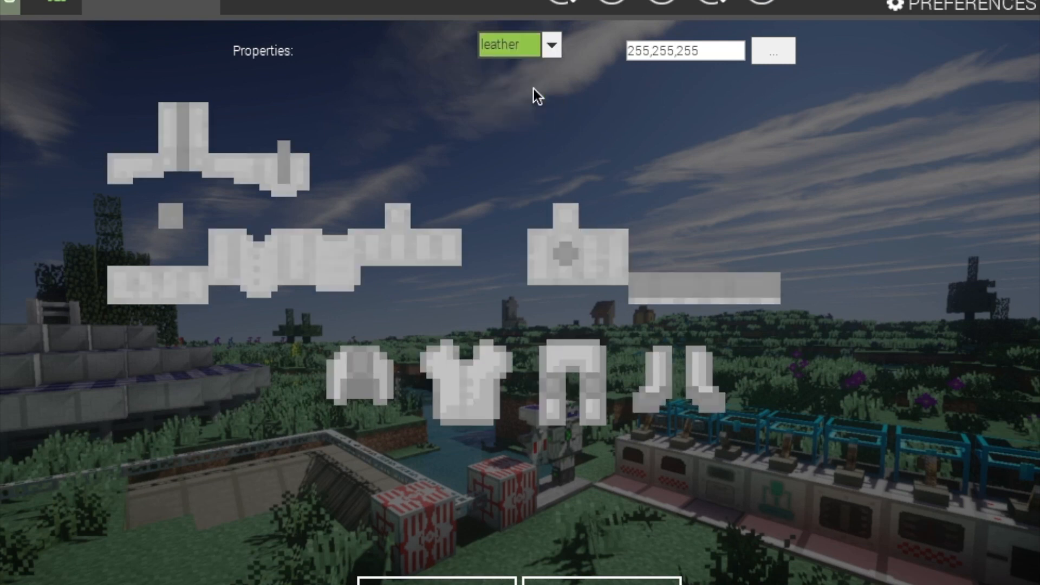
pyautogui.moveTo(547, 61)
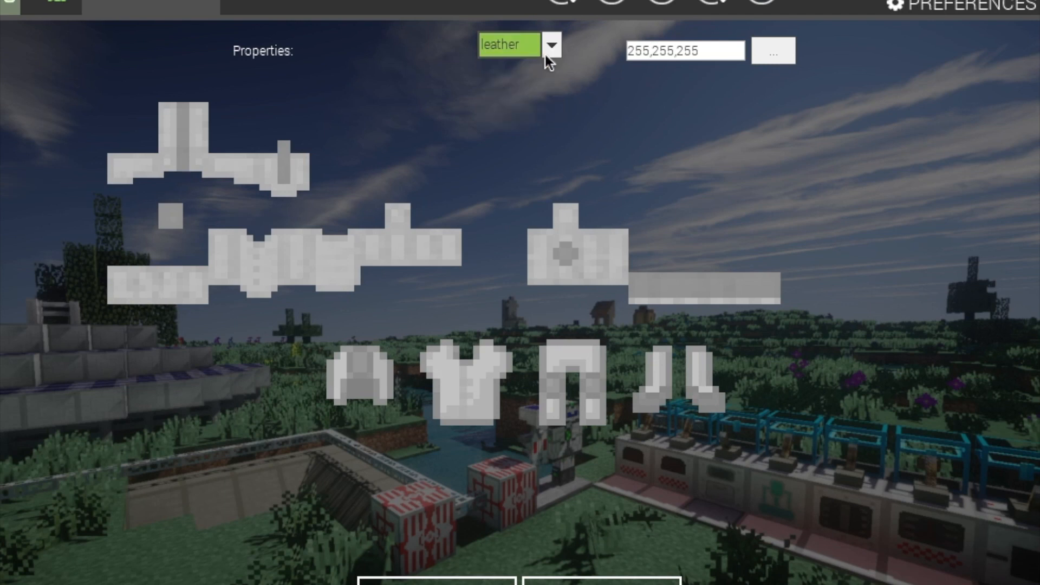
pyautogui.click(554, 44)
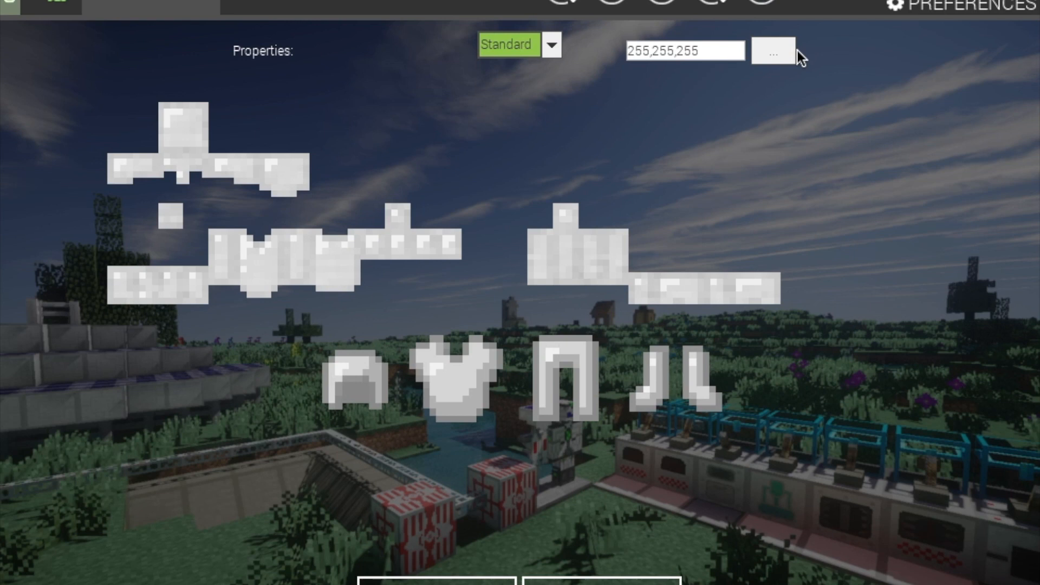
pyautogui.click(771, 50)
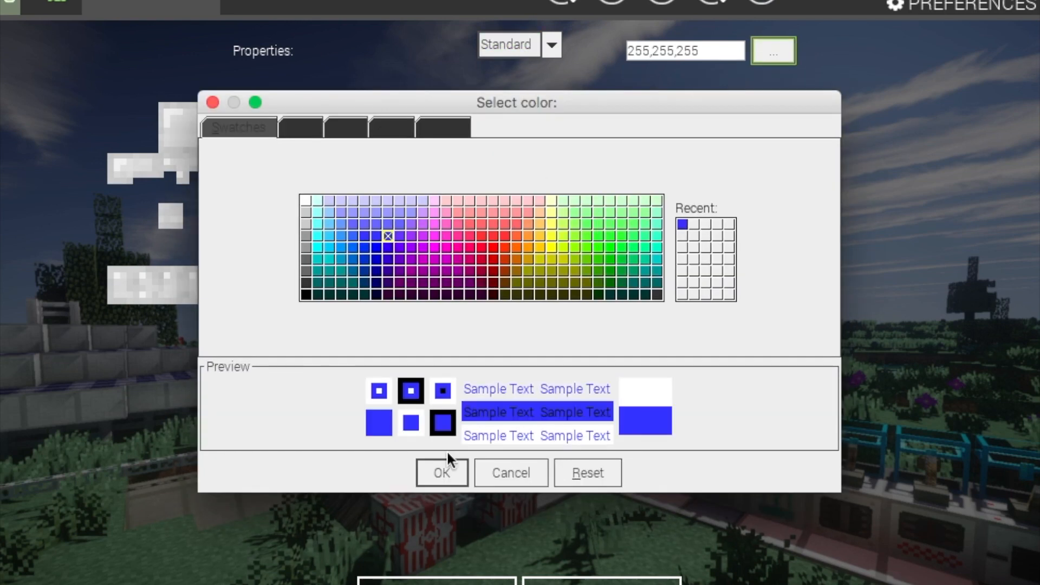
pyautogui.click(442, 473)
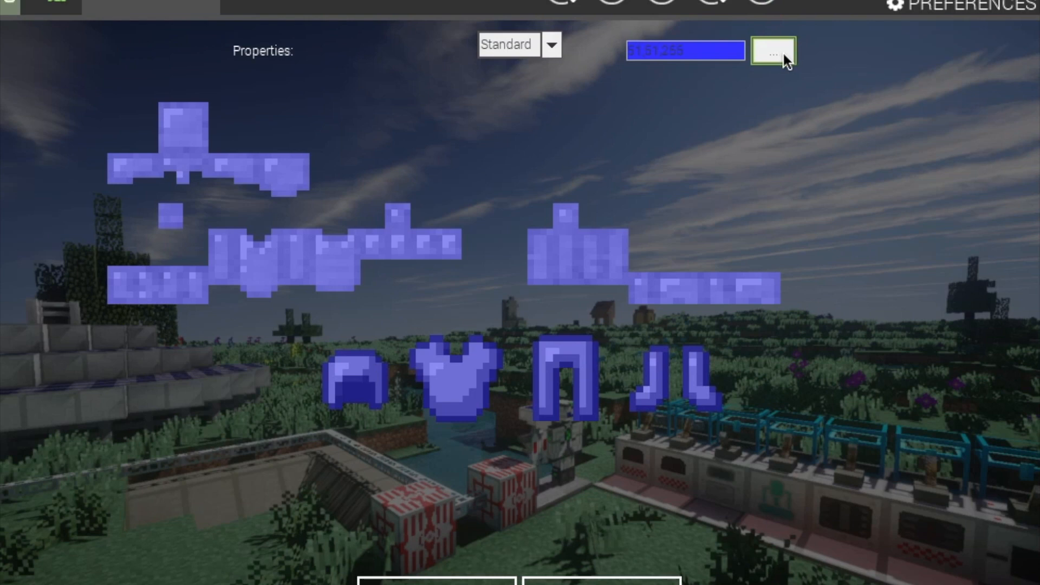
pyautogui.click(772, 51)
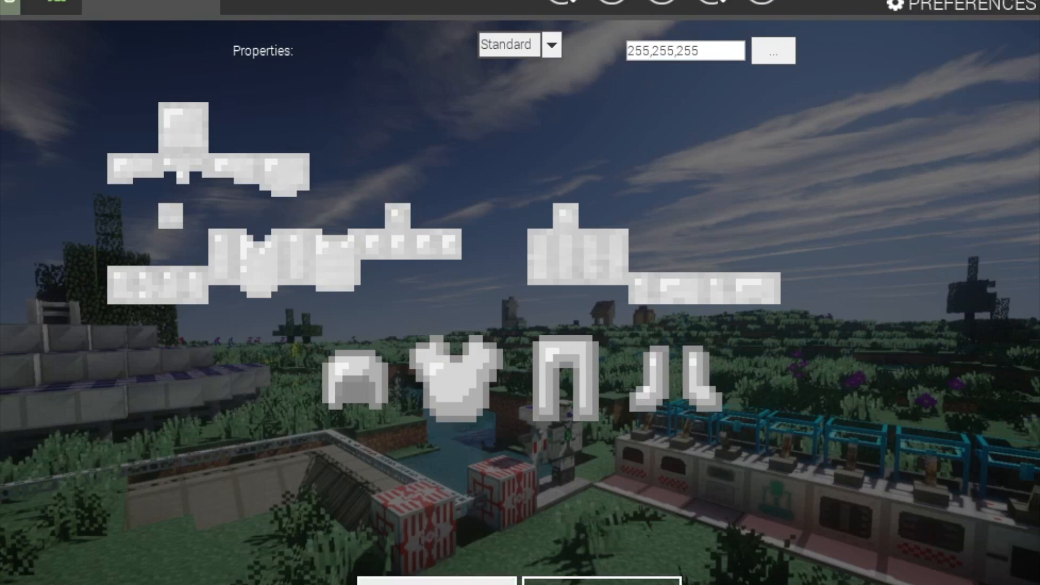
pyautogui.moveTo(831, 151)
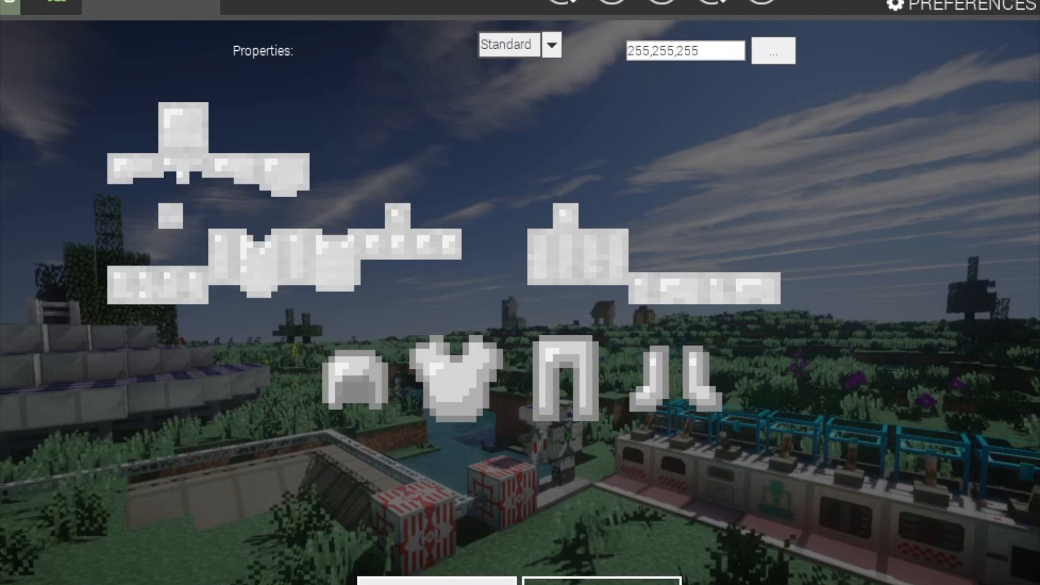
# Step: Save the armor texture under the name 'tutorial ar'
pyautogui.click(772, 51)
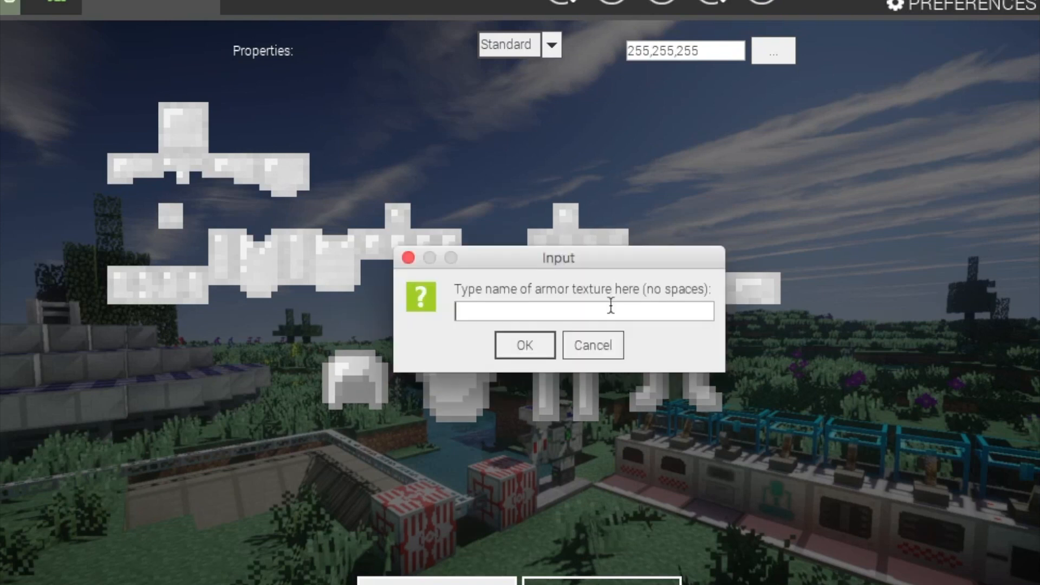
pyautogui.write('tuto')
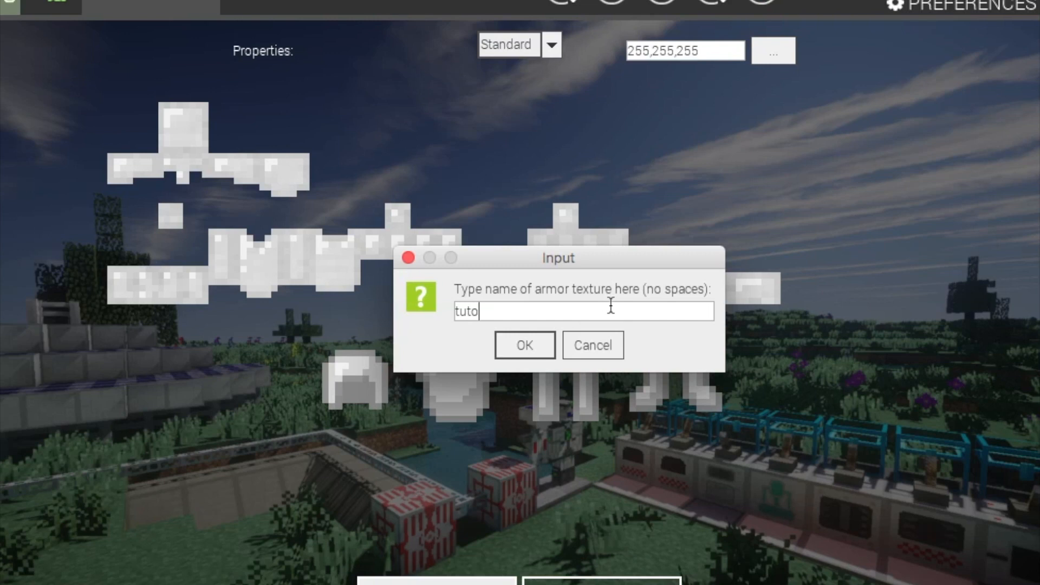
pyautogui.write('rial ar')
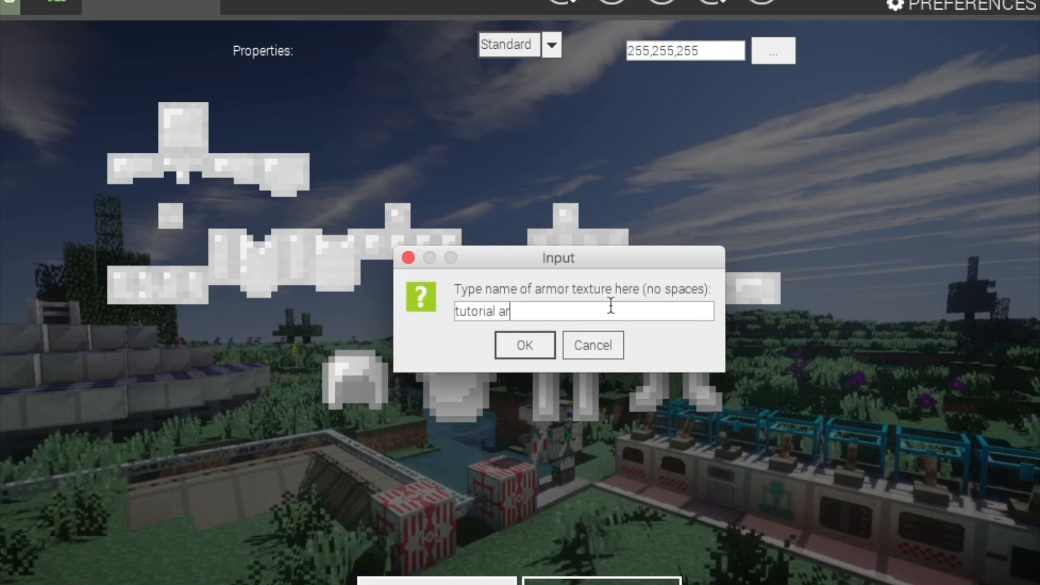
pyautogui.click(523, 345)
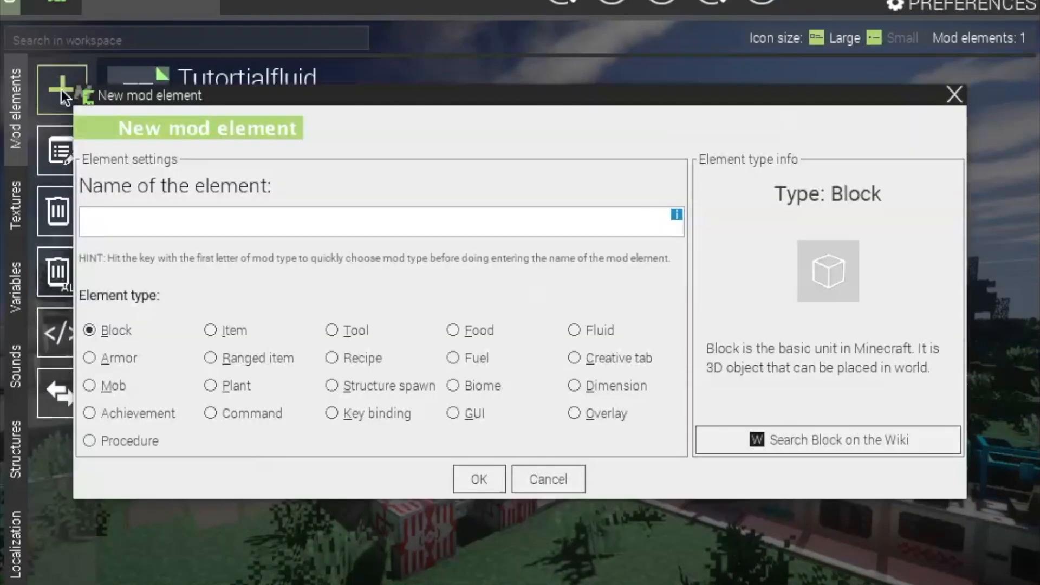
# Step: Create an Armor element named Tutorailarmor
pyautogui.click(89, 358)
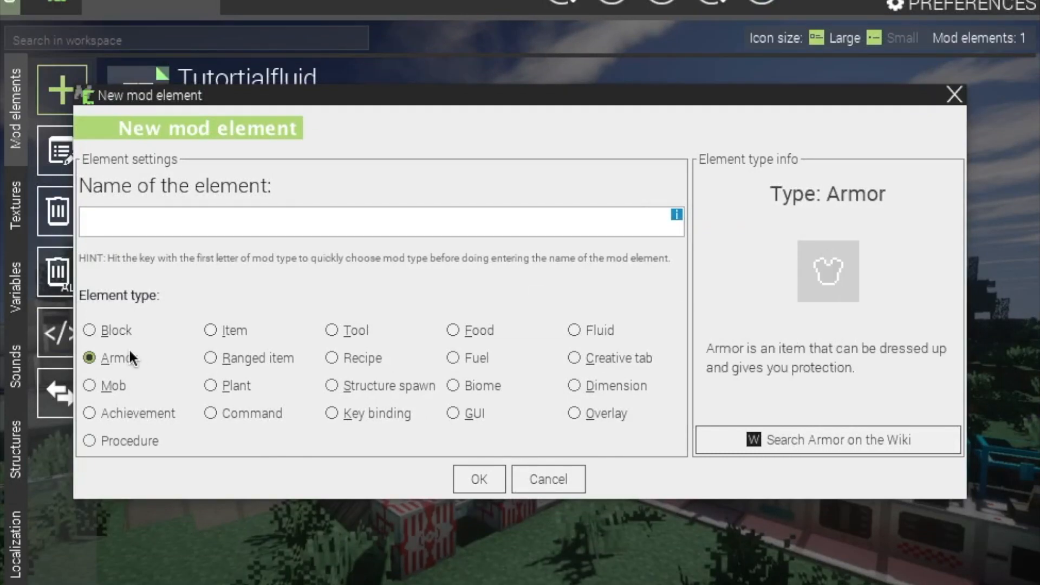
pyautogui.write('T')
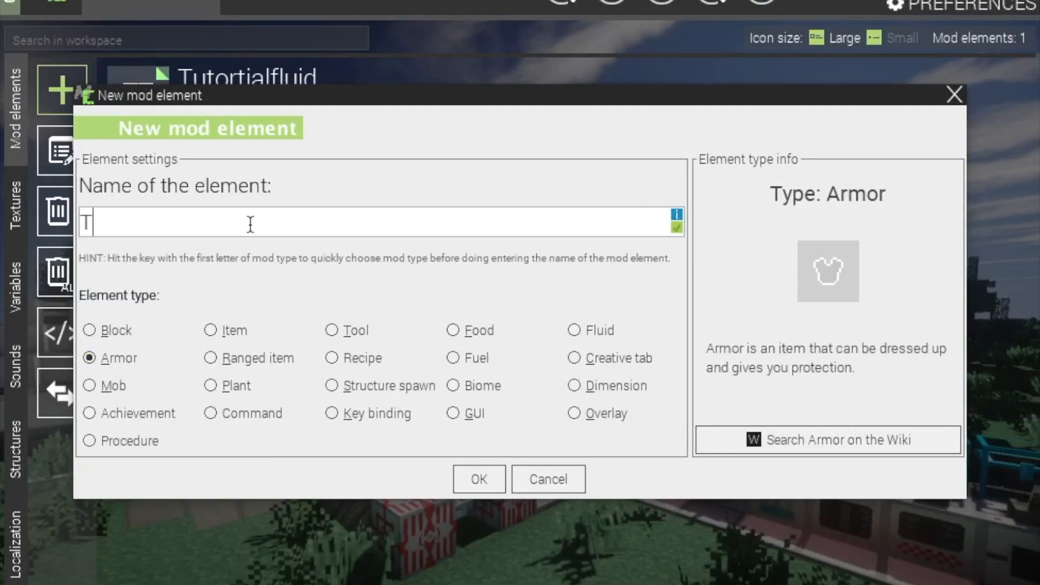
pyautogui.write('utor')
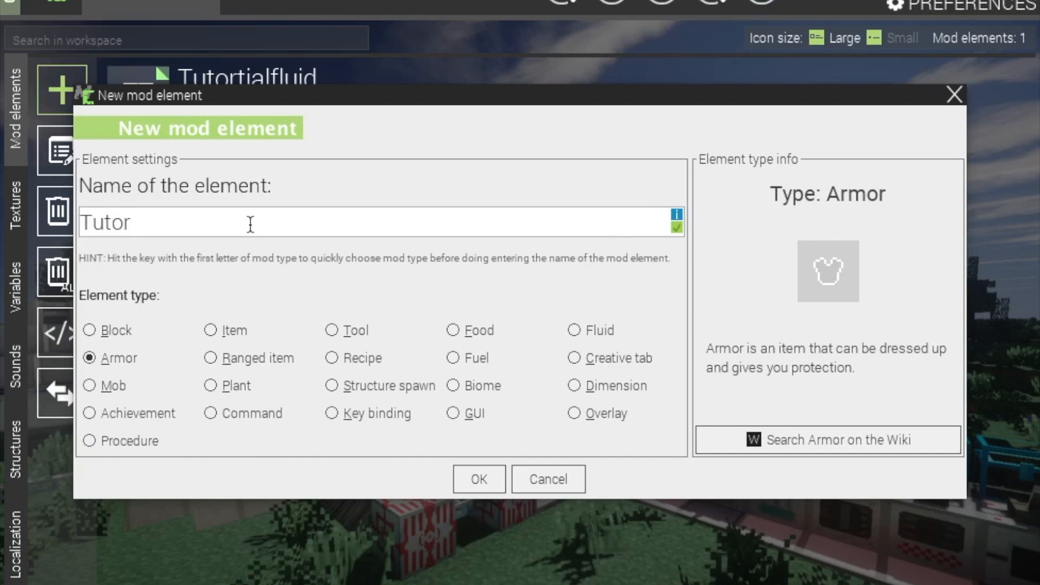
pyautogui.write('ail')
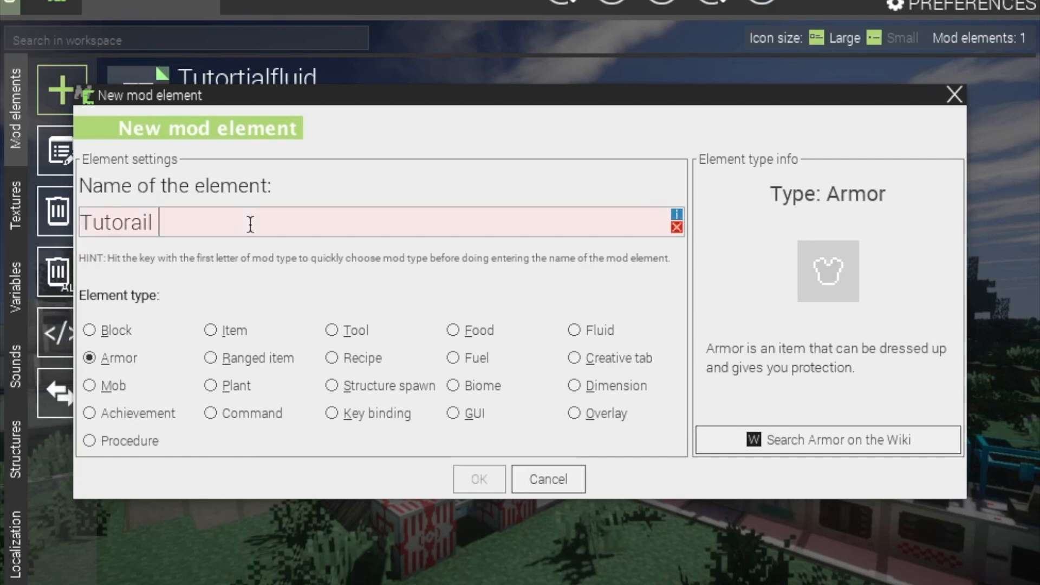
pyautogui.write('armor')
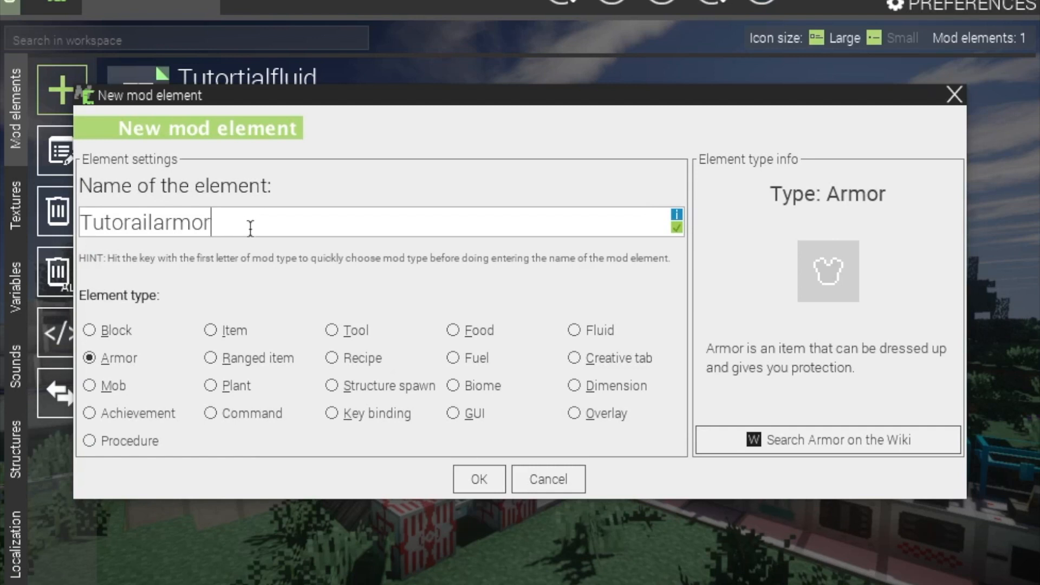
pyautogui.moveTo(228, 233)
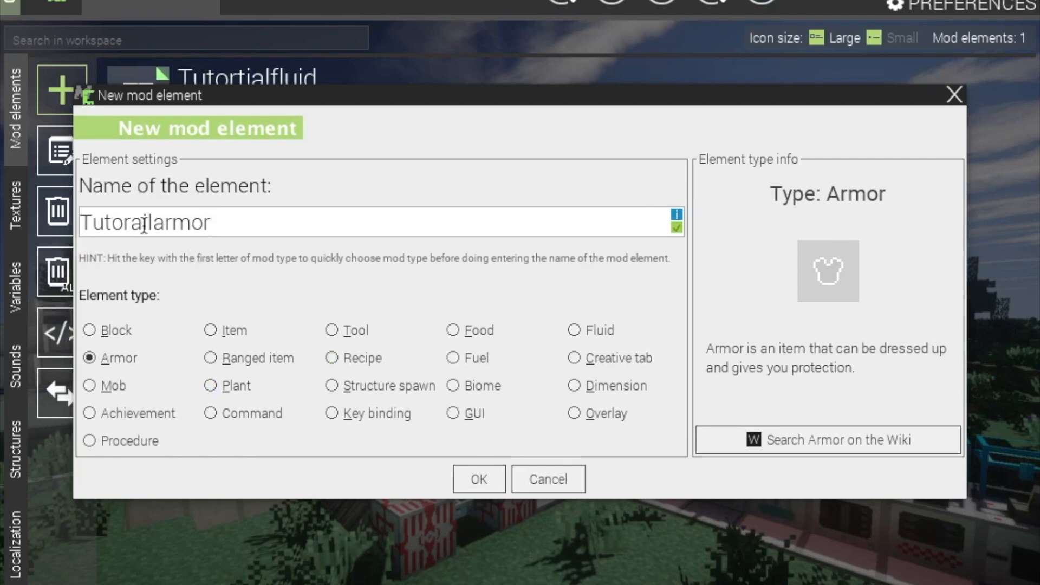
pyautogui.click(478, 479)
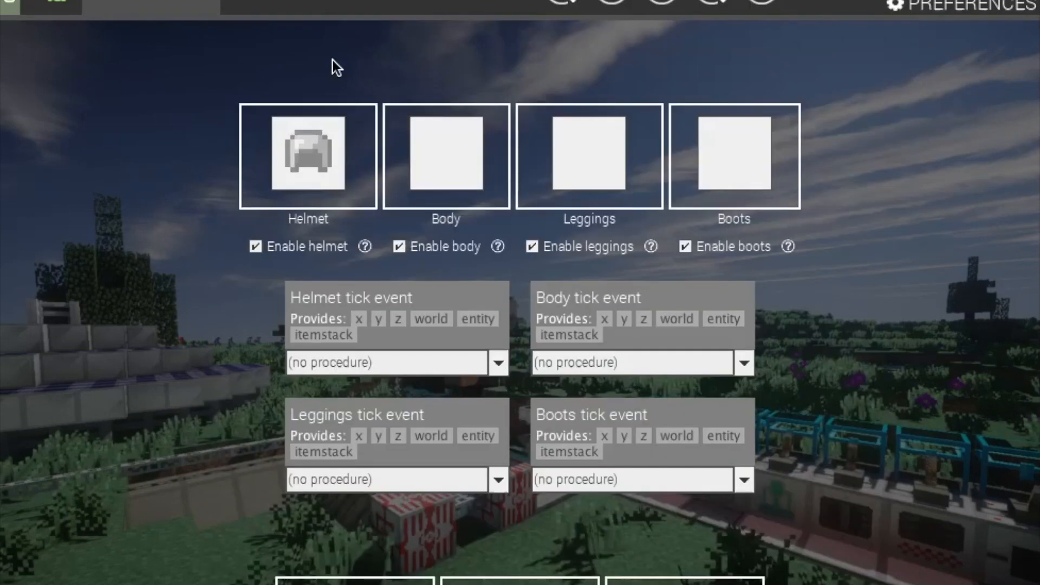
# Step: Assign item textures to the armor piece slots, including leggings and boots images
pyautogui.click(445, 154)
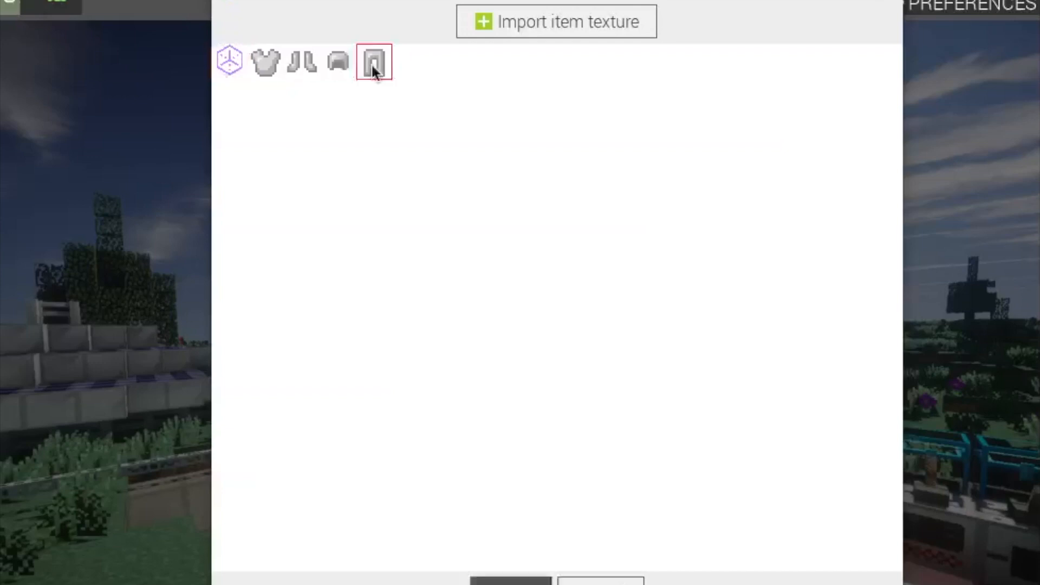
pyautogui.click(302, 61)
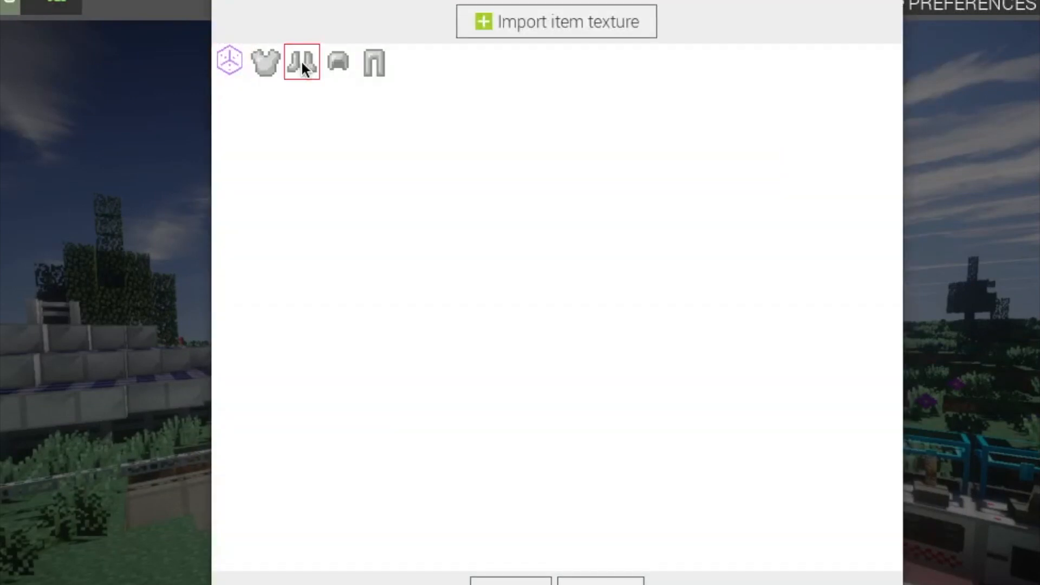
pyautogui.click(300, 63)
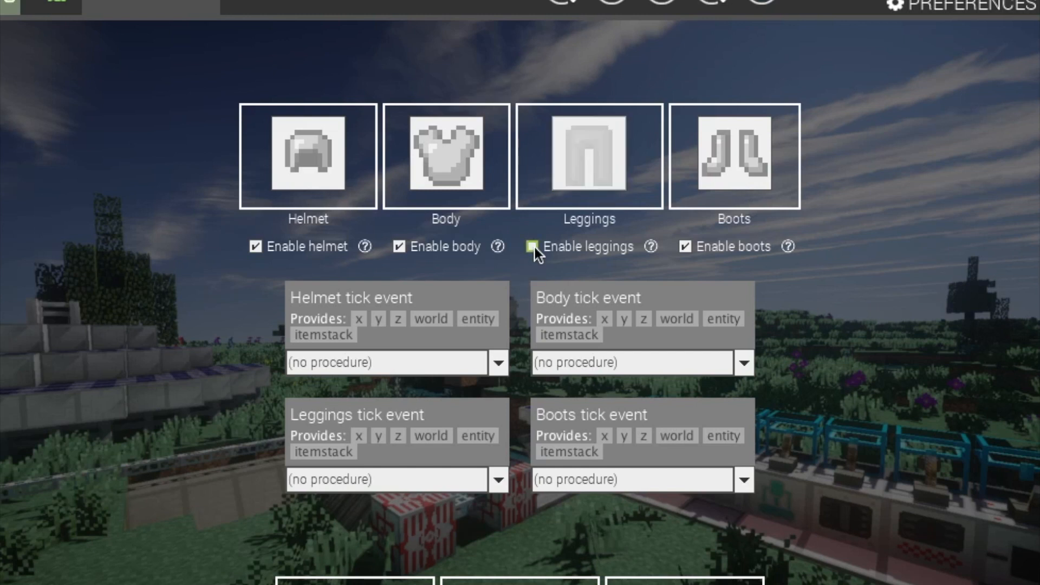
# Step: Toggle the leggings and helmet Enable checkboxes off and back on
pyautogui.click(531, 245)
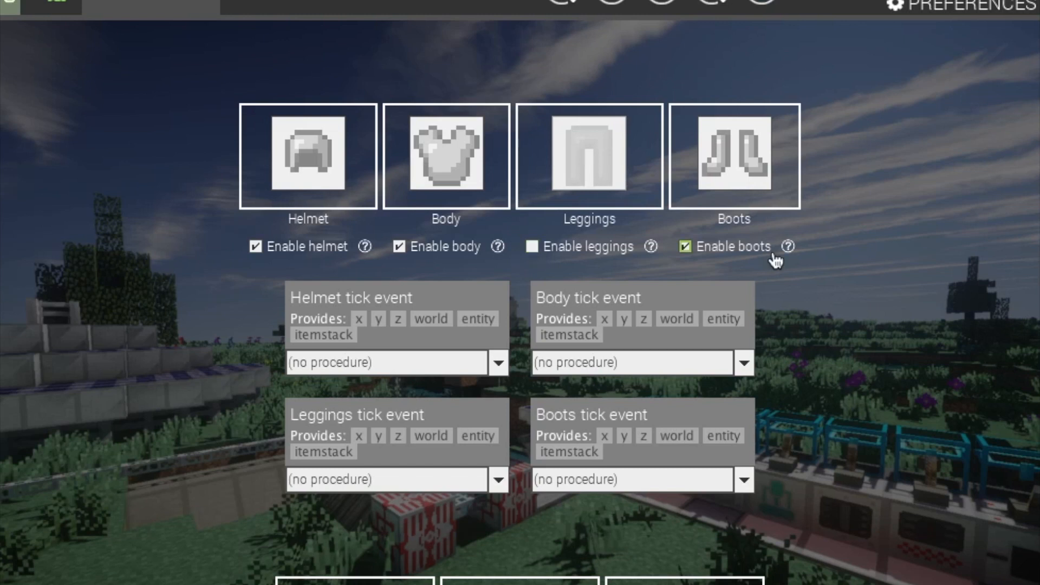
pyautogui.click(529, 247)
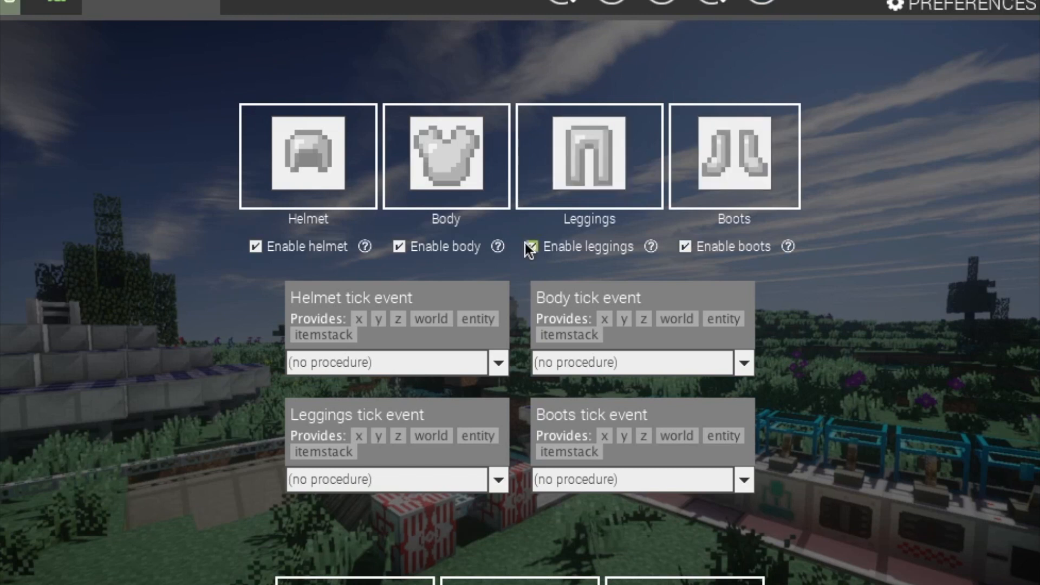
pyautogui.moveTo(254, 247)
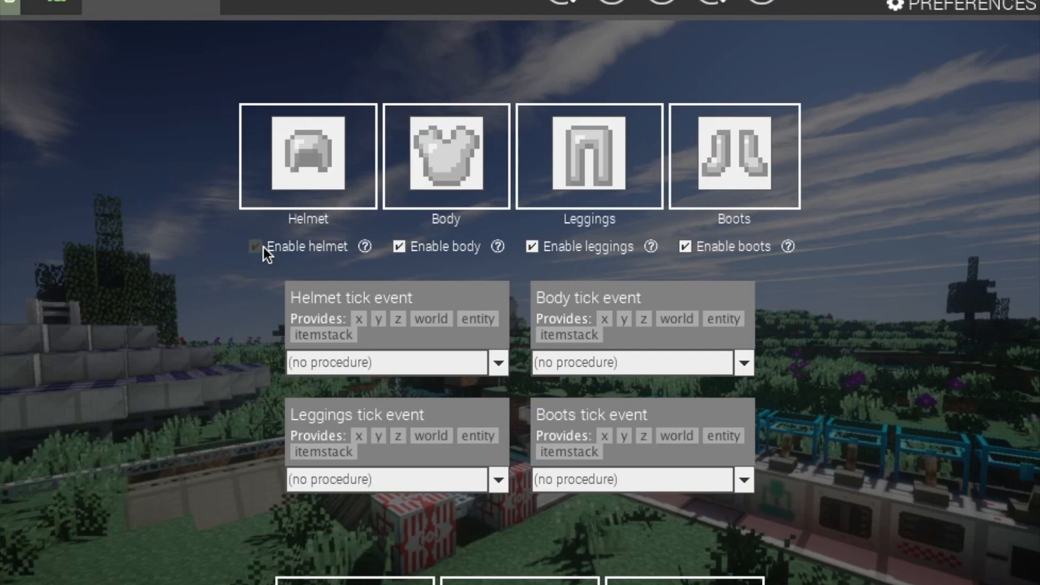
pyautogui.click(255, 247)
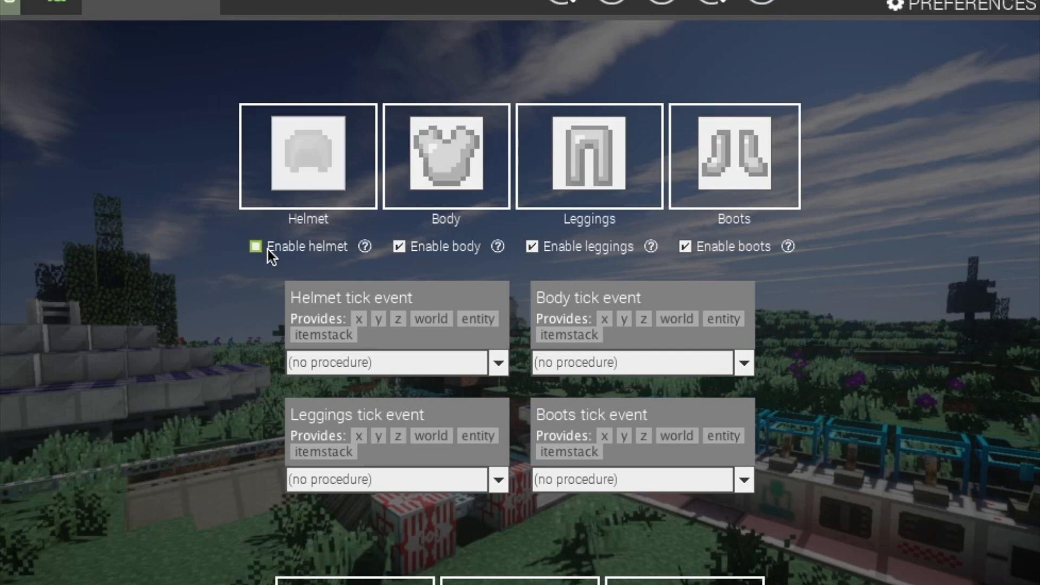
pyautogui.click(254, 247)
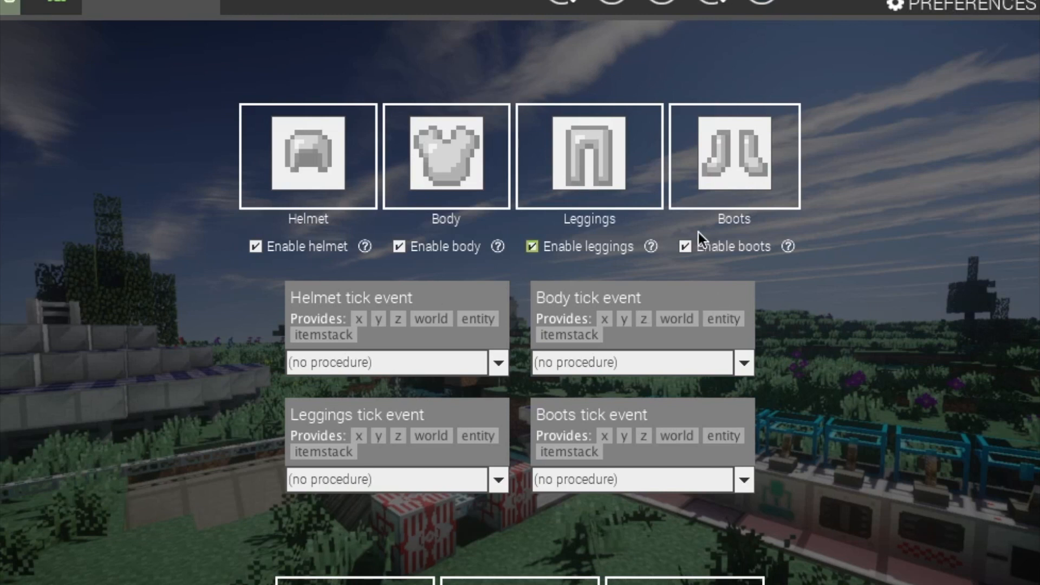
pyautogui.moveTo(375, 247)
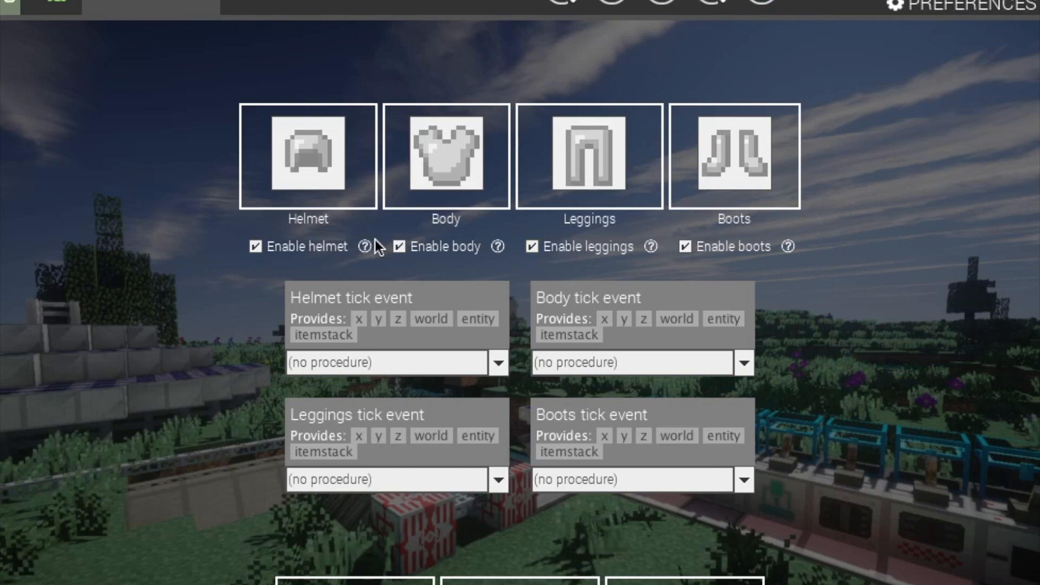
pyautogui.moveTo(417, 319)
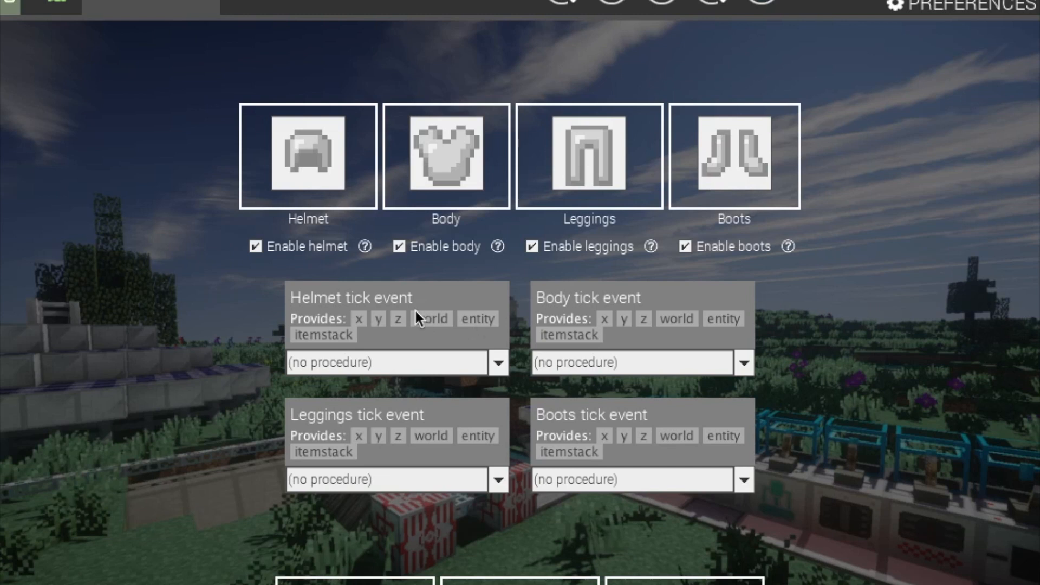
pyautogui.moveTo(712, 431)
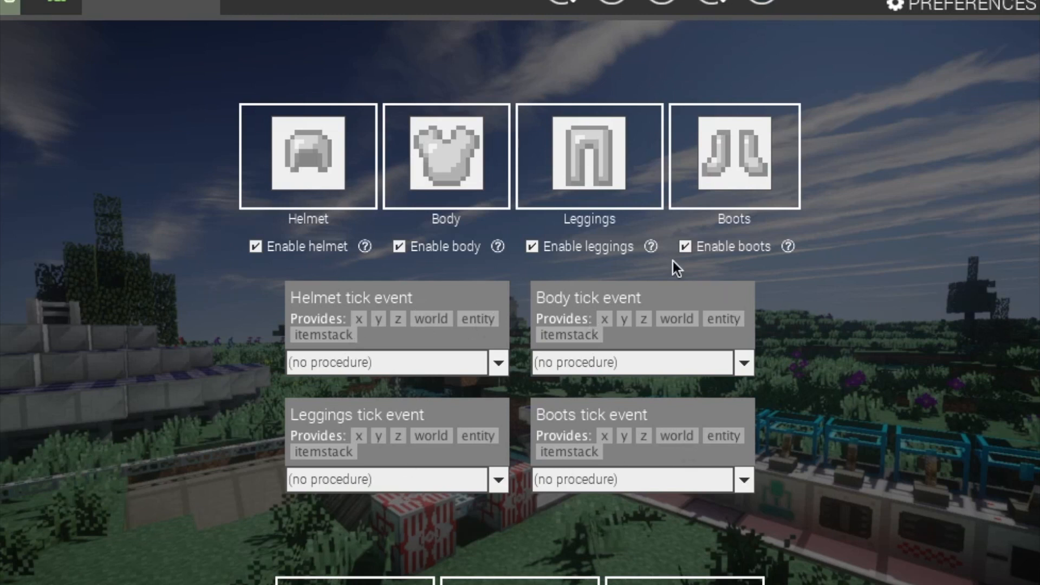
pyautogui.moveTo(425, 334)
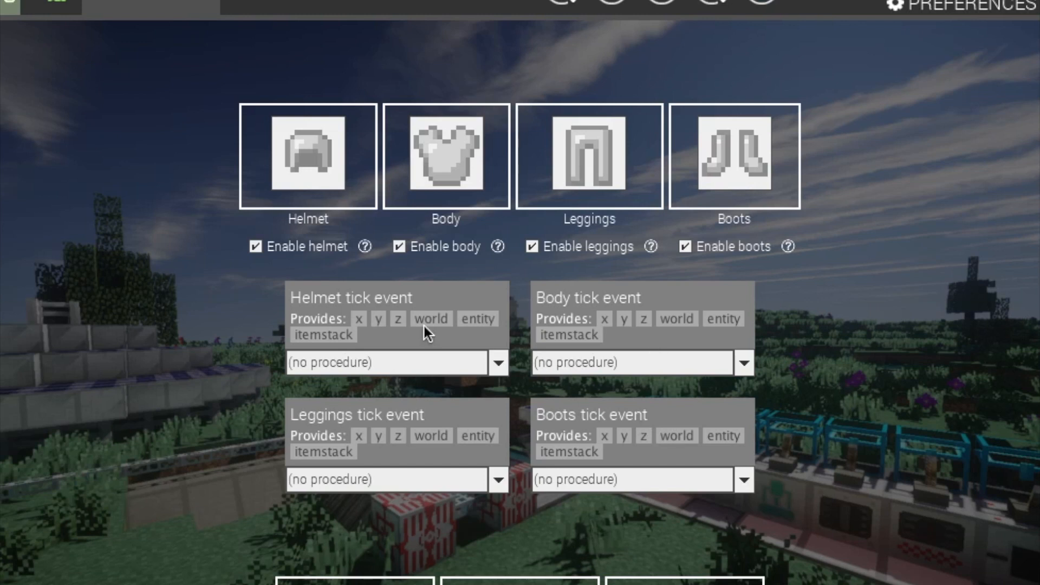
pyautogui.moveTo(302, 510)
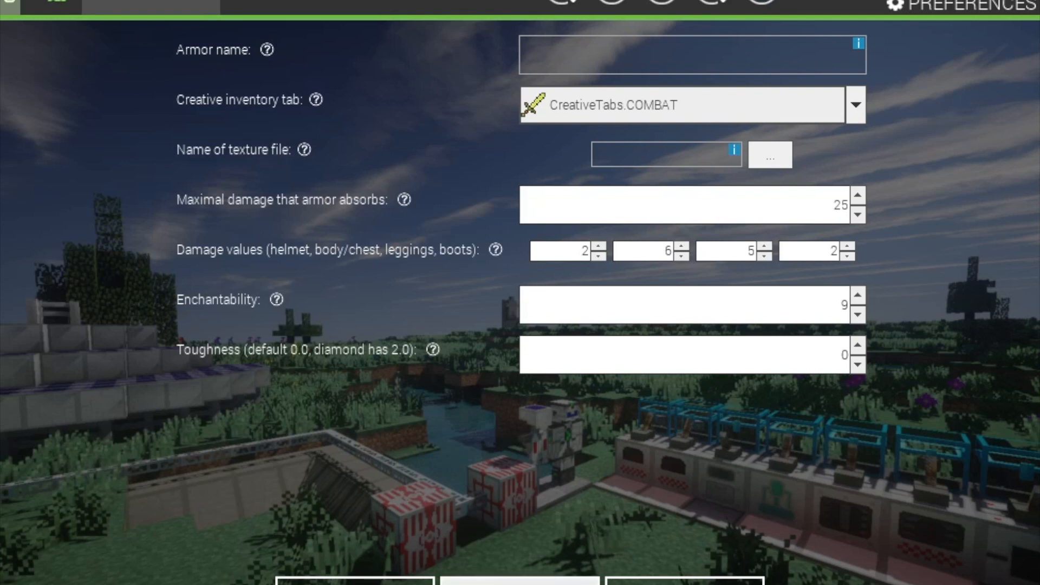
pyautogui.moveTo(322, 111)
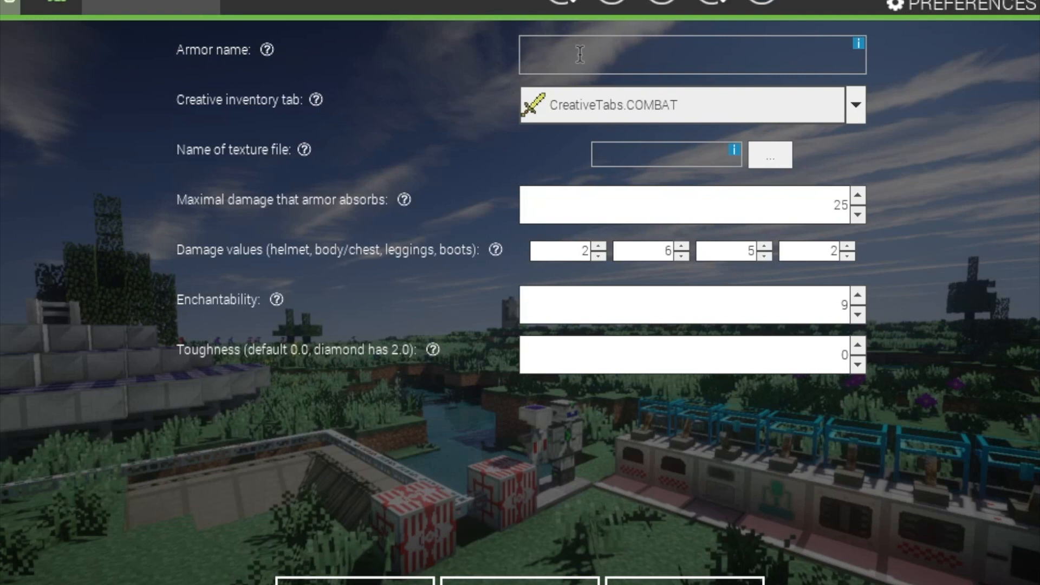
# Step: Enter 'Tutorial Armor' as the armor name, deleting the stray 'helm' text
pyautogui.write('T')
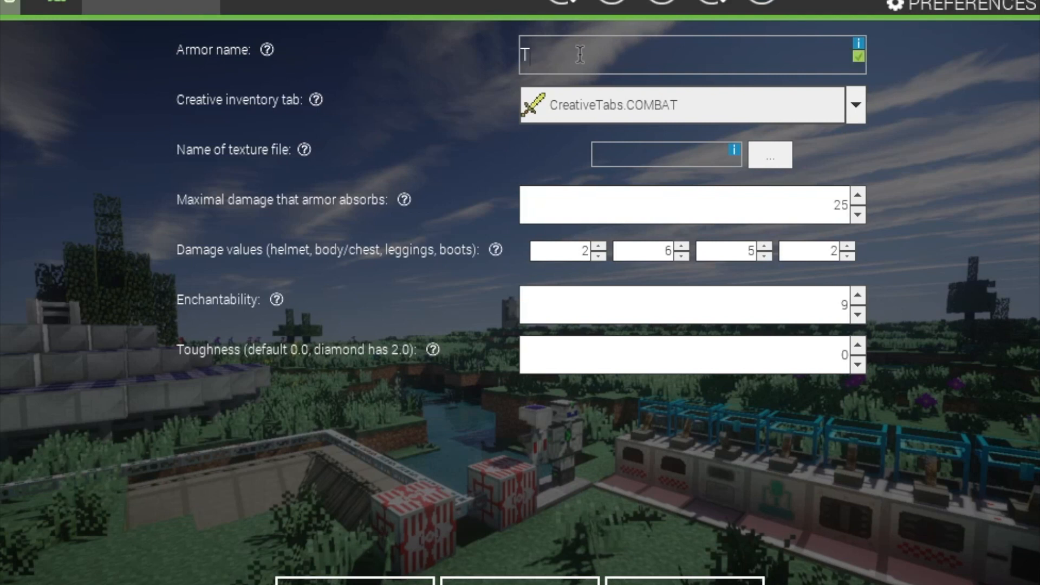
pyautogui.write('utorial')
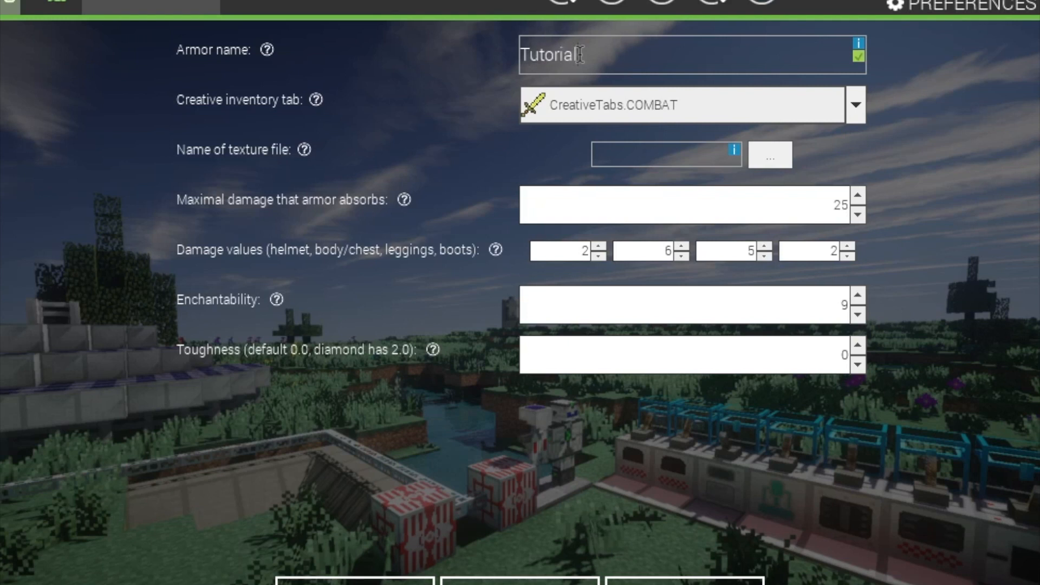
pyautogui.write('Am')
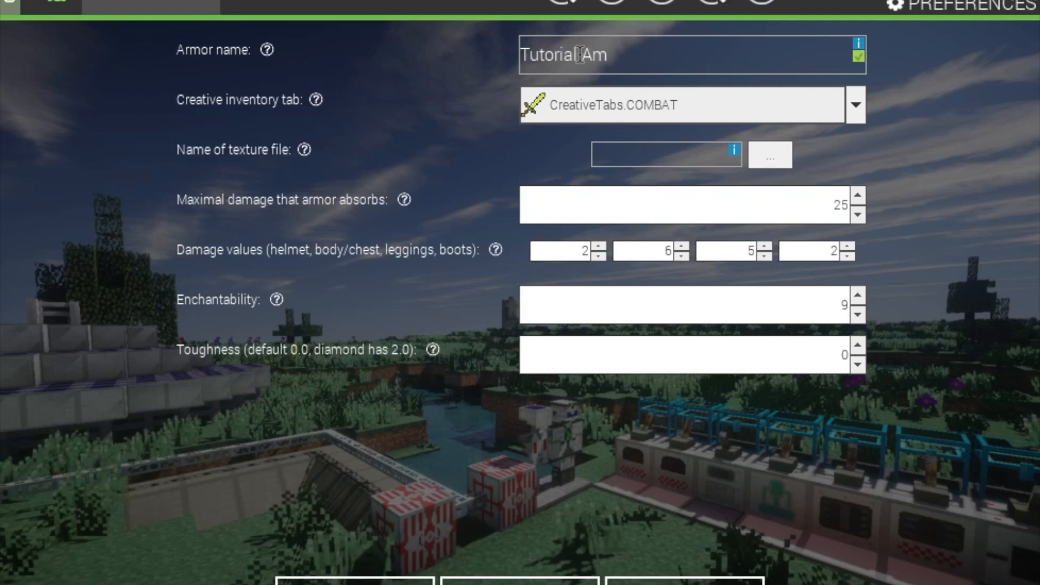
pyautogui.write('r')
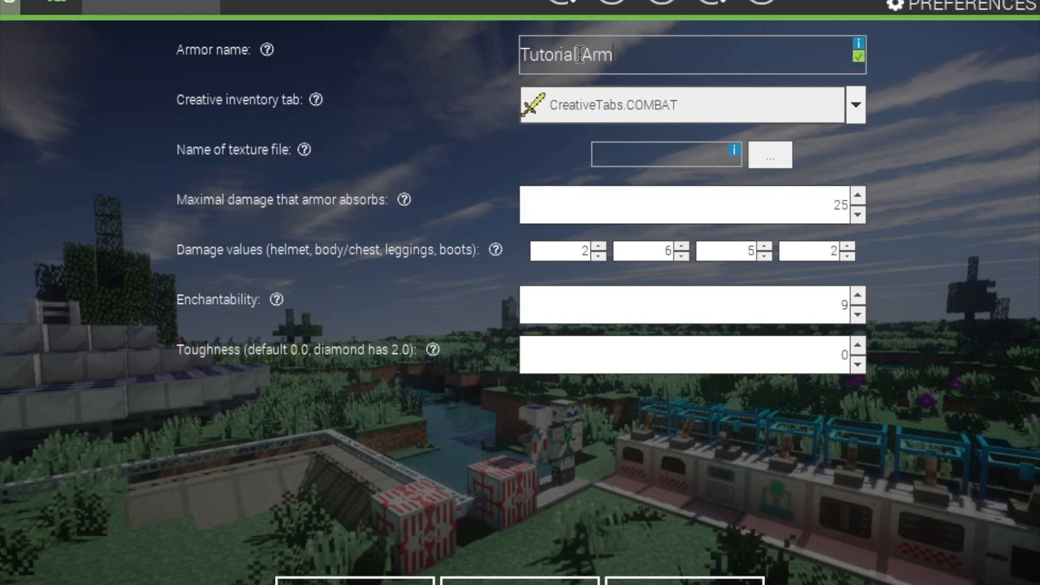
pyautogui.write('or')
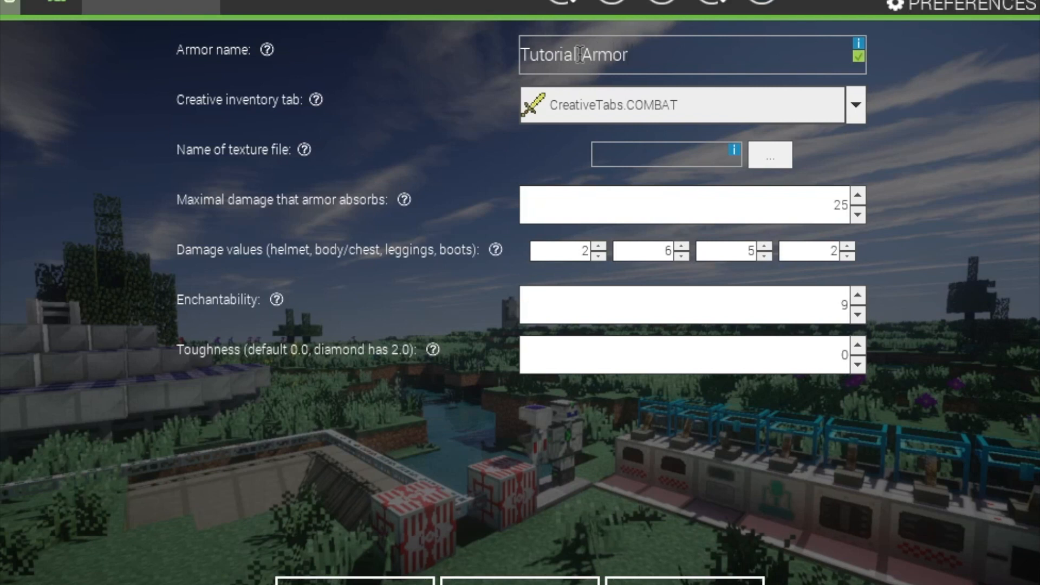
pyautogui.write('helm')
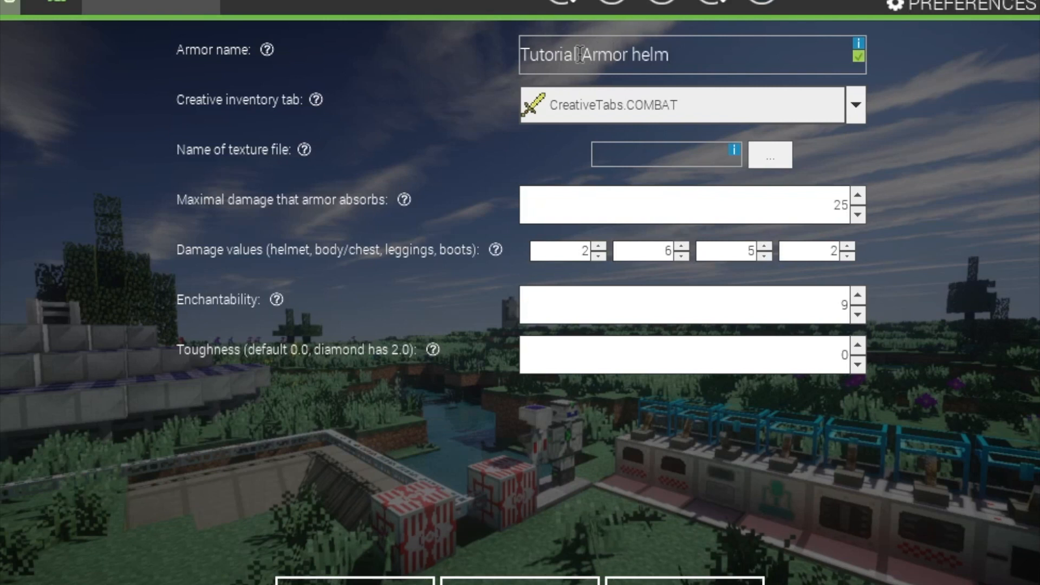
pyautogui.press('Backspace')
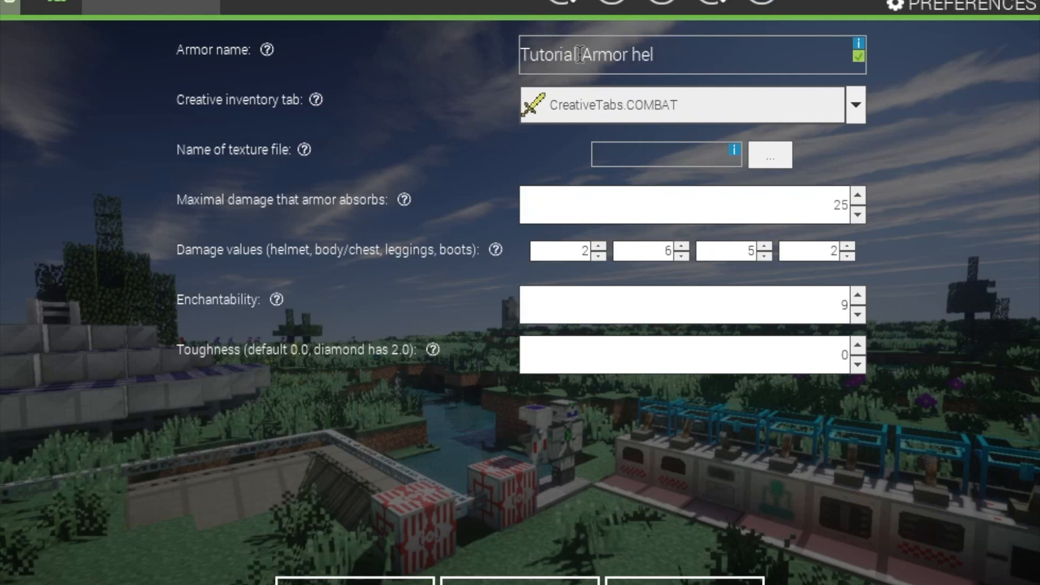
pyautogui.press('Backspace')
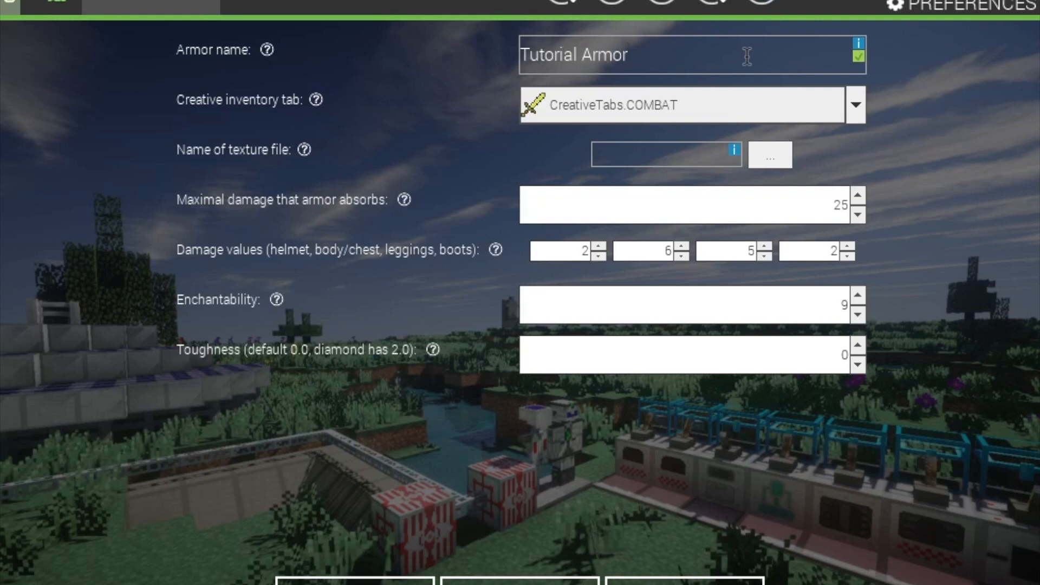
pyautogui.moveTo(736, 137)
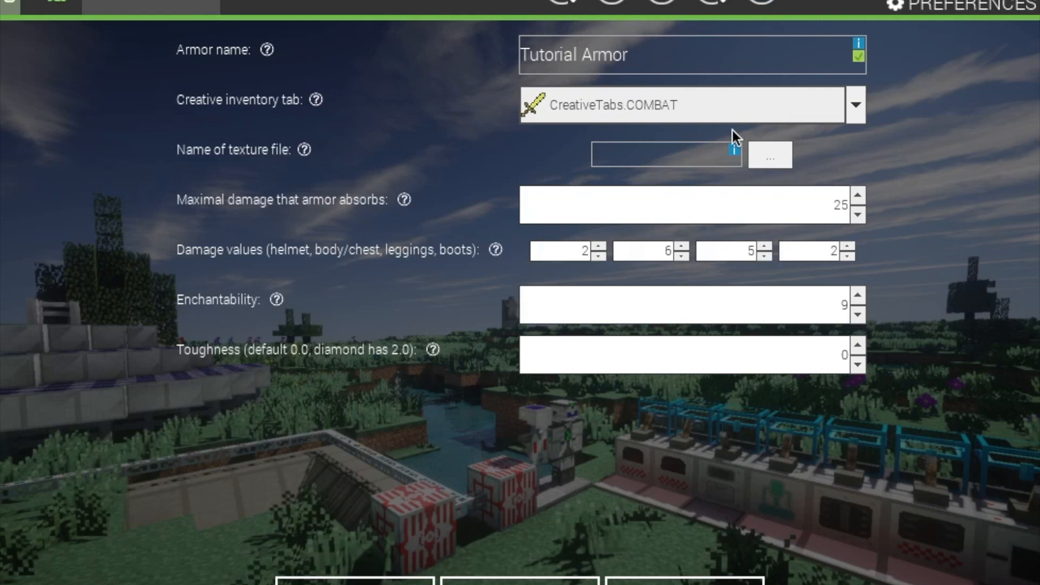
# Step: Review the creative inventory tab list, keeping Combat selected
pyautogui.click(855, 104)
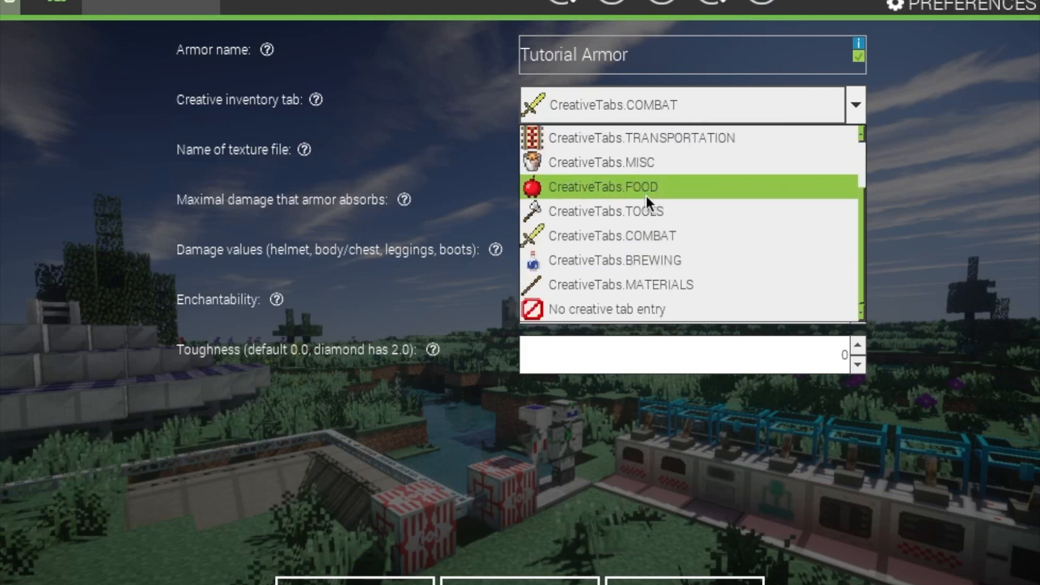
pyautogui.moveTo(646, 309)
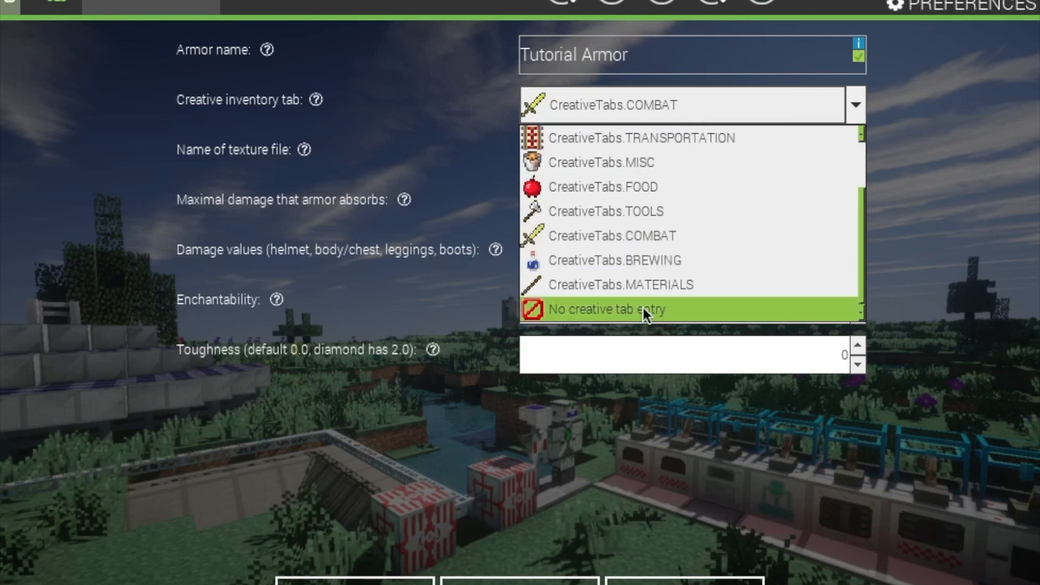
pyautogui.moveTo(618, 317)
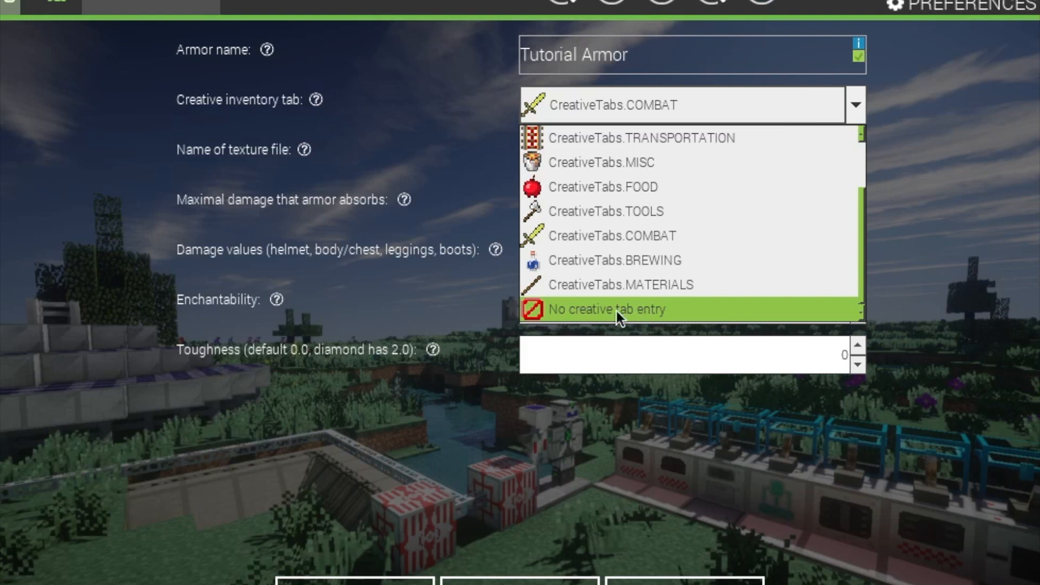
pyautogui.moveTo(647, 284)
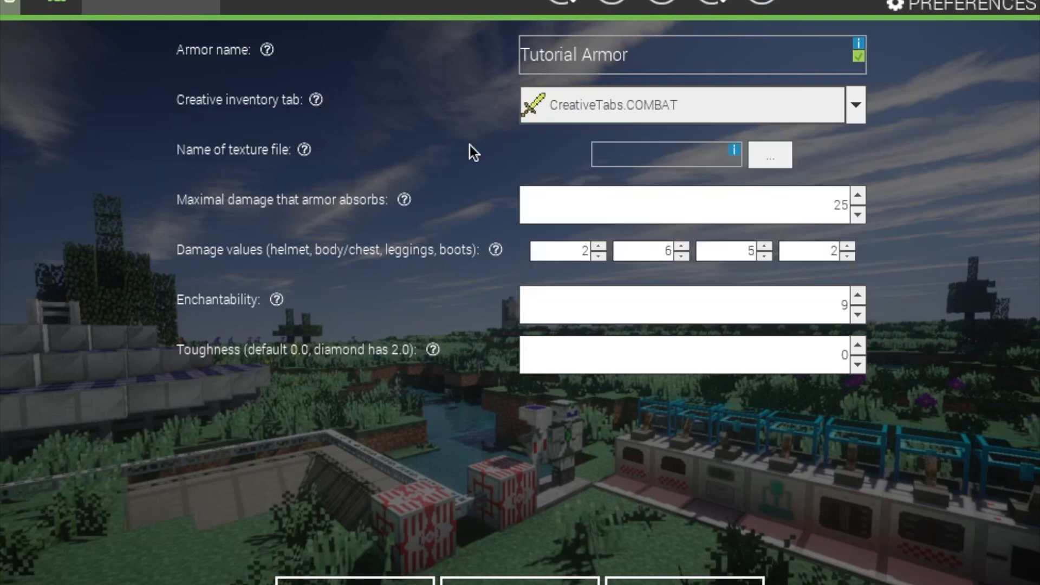
pyautogui.moveTo(508, 157)
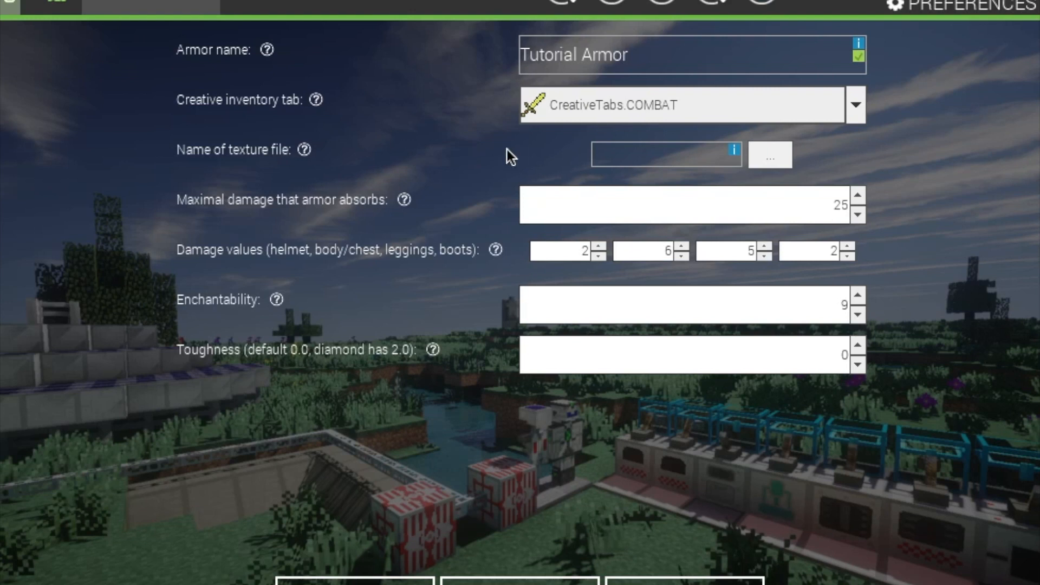
pyautogui.moveTo(768, 154)
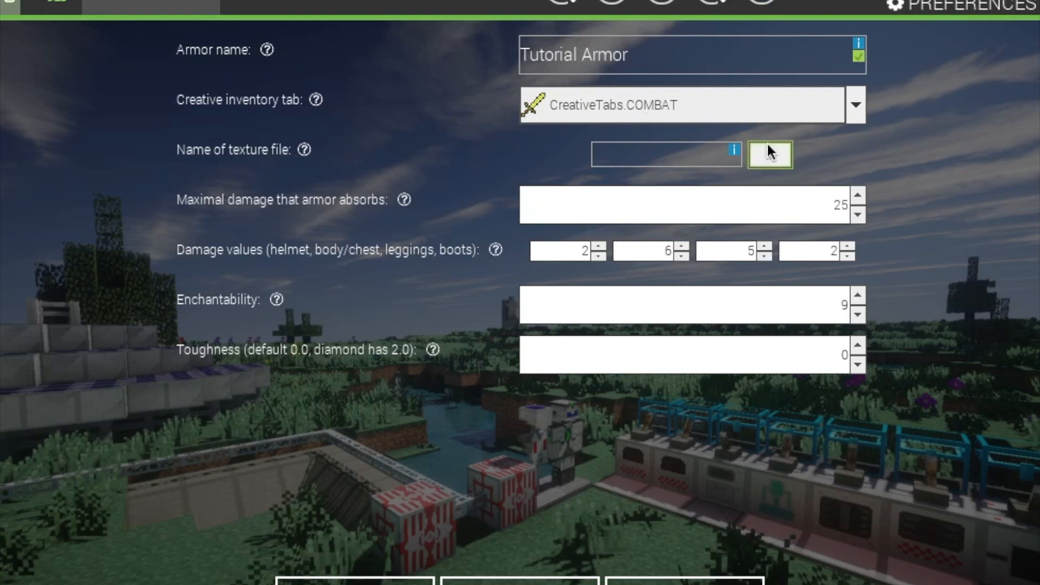
pyautogui.moveTo(384, 156)
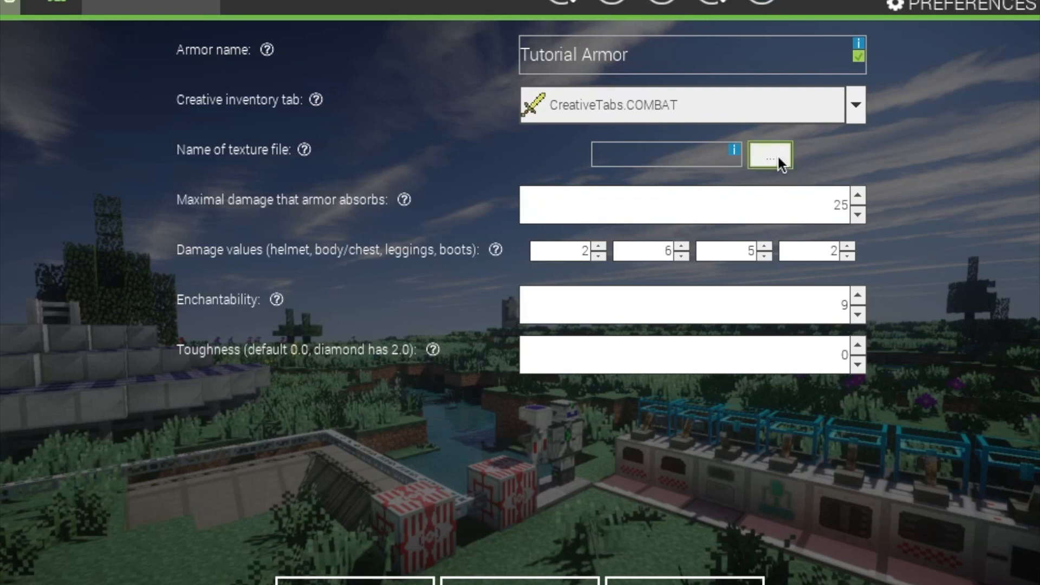
pyautogui.moveTo(768, 156)
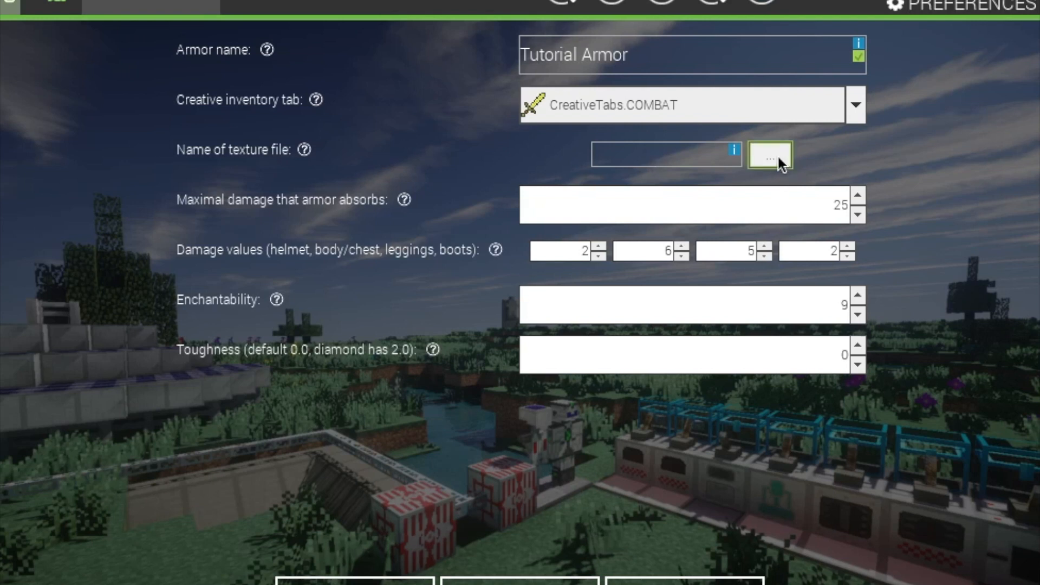
# Step: Select the tutorial armor texture as the armor's texture file
pyautogui.click(769, 157)
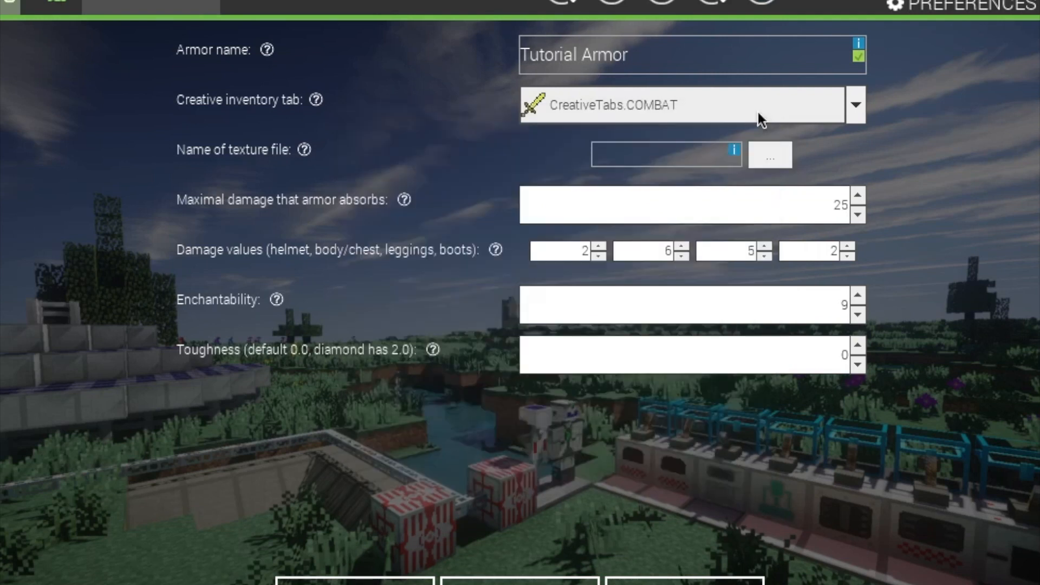
pyautogui.moveTo(647, 142)
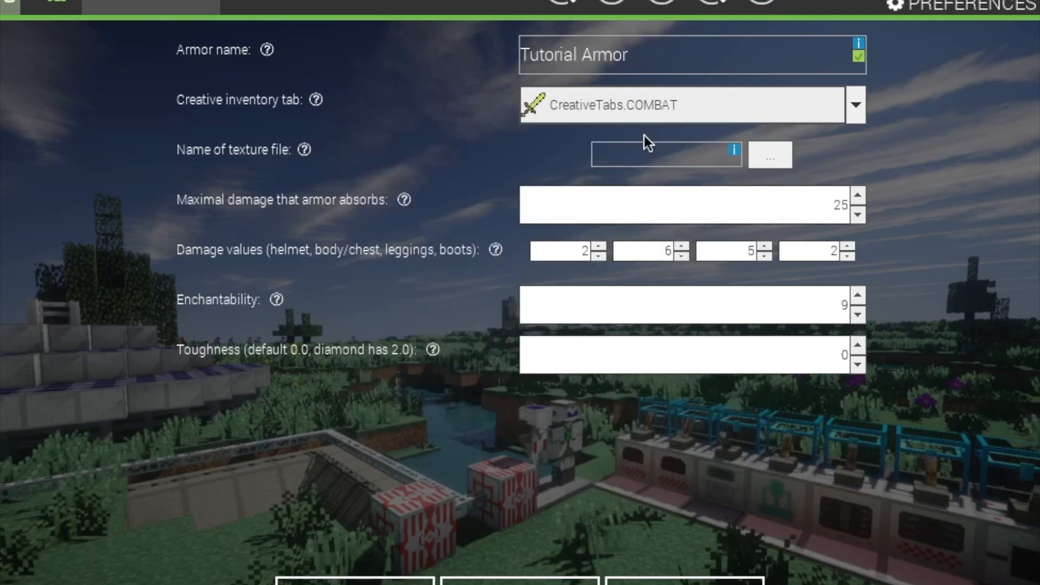
pyautogui.click(768, 155)
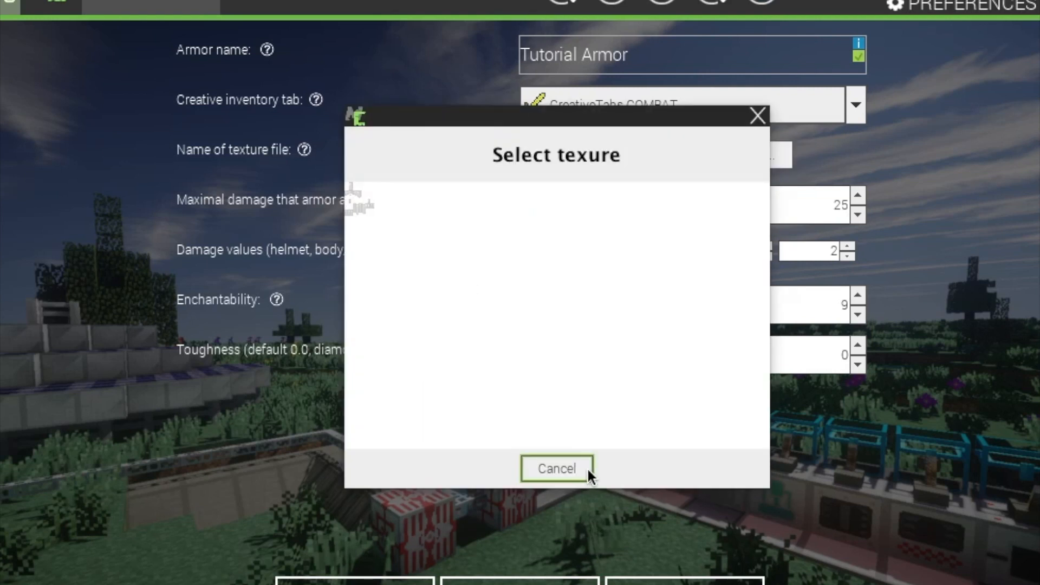
pyautogui.click(556, 467)
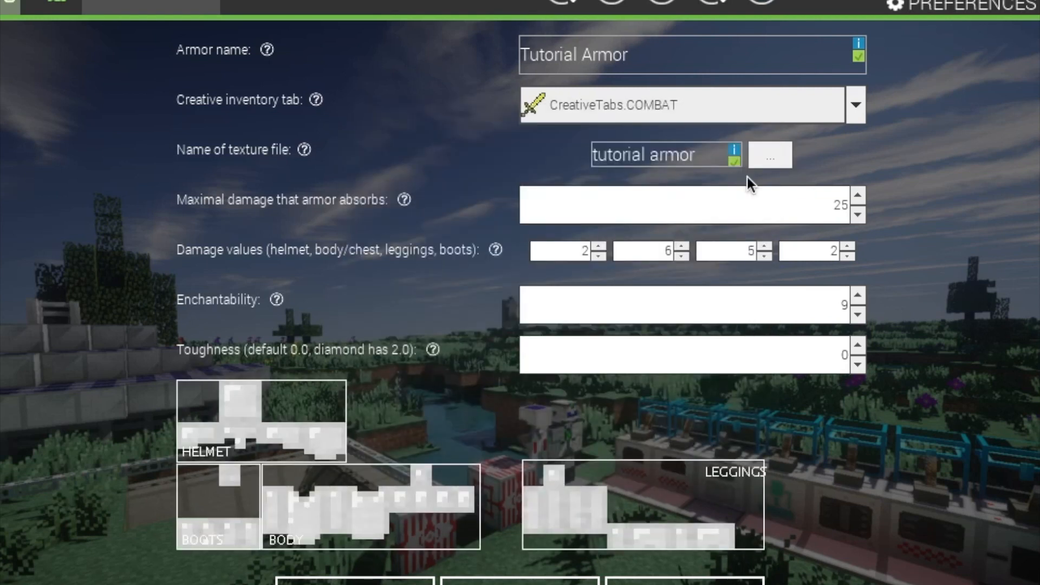
pyautogui.moveTo(229, 425)
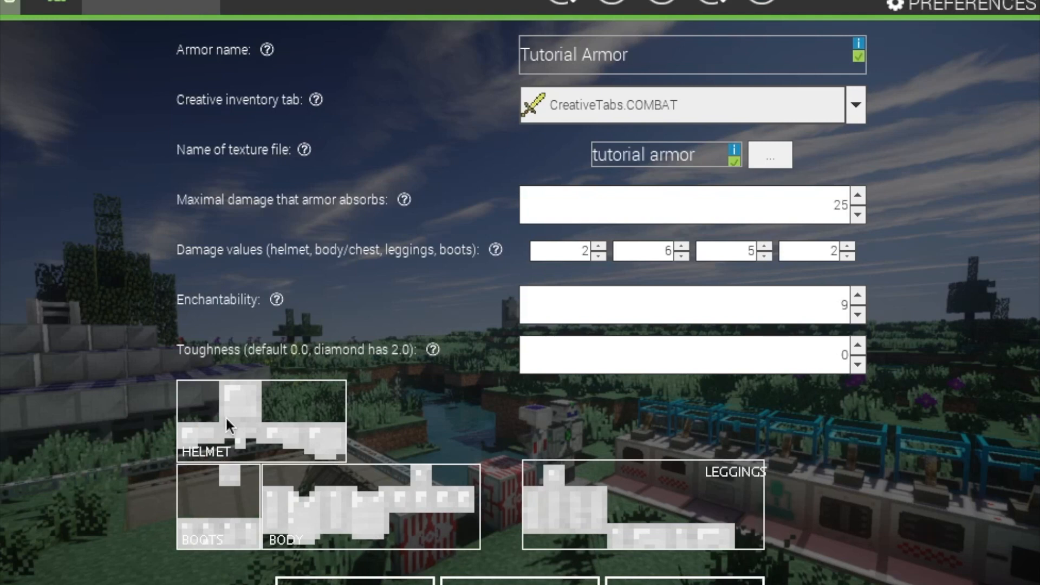
pyautogui.moveTo(745, 520)
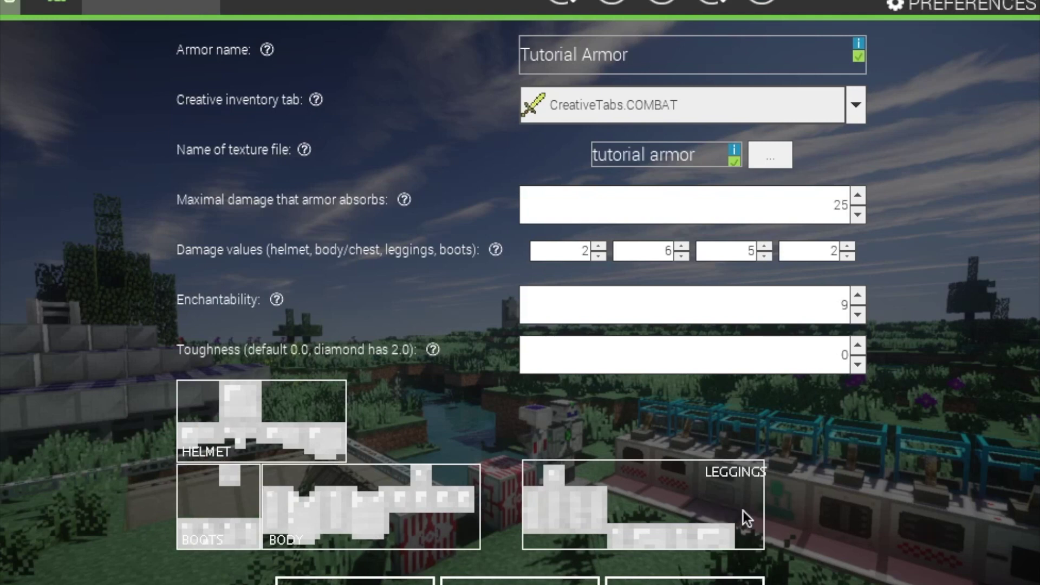
pyautogui.moveTo(443, 5)
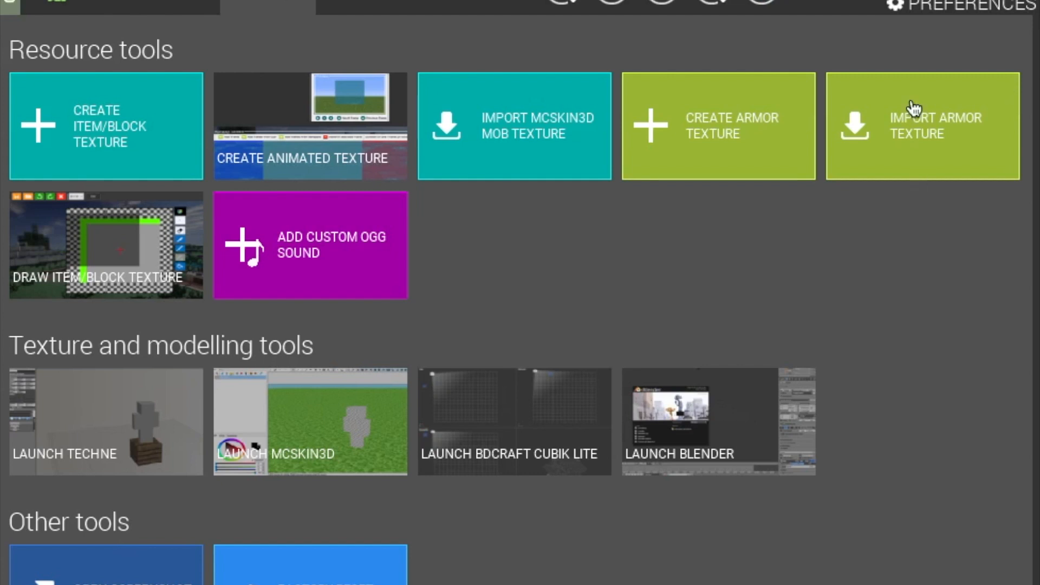
# Step: Attempt an armor texture import, dismiss the missing files warning, and return to the Tutorial Armor editor
pyautogui.click(920, 126)
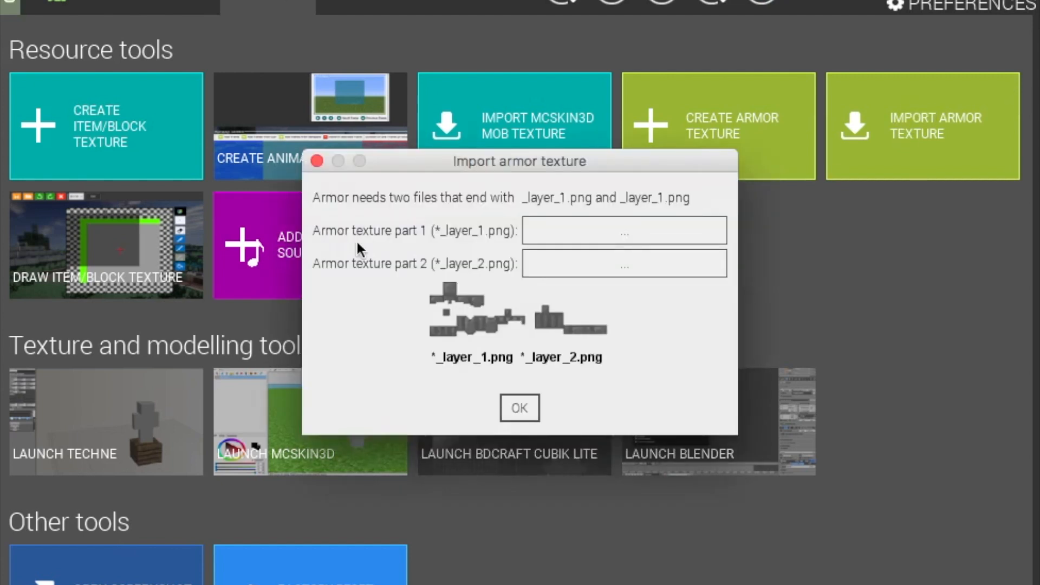
pyautogui.click(623, 263)
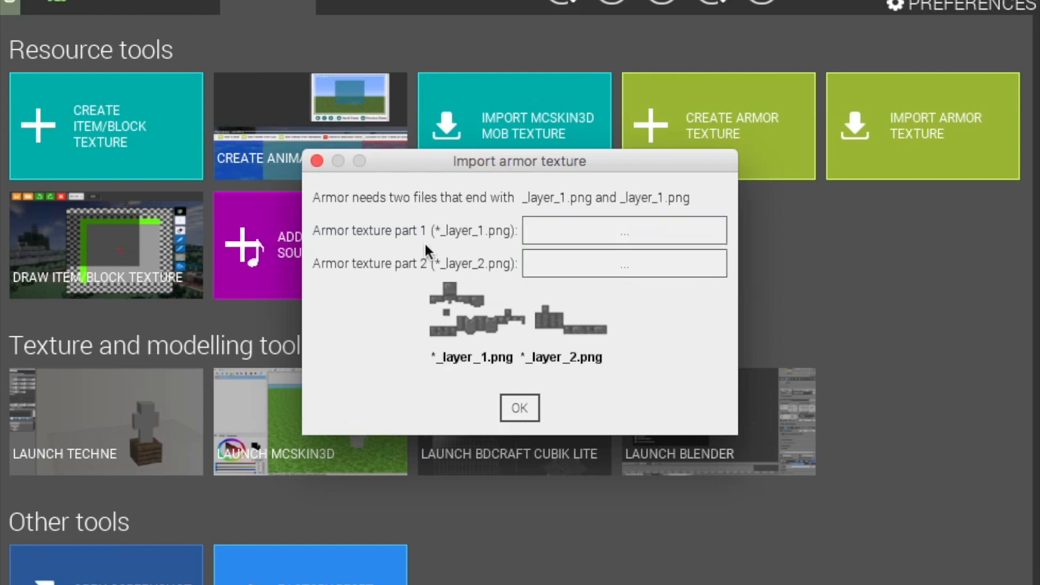
pyautogui.moveTo(457, 212)
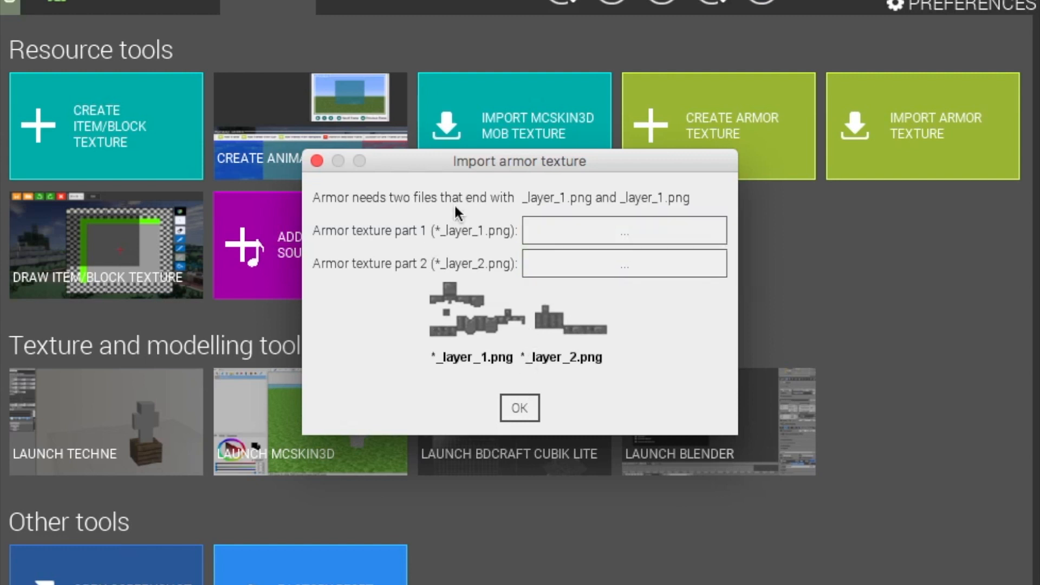
pyautogui.moveTo(712, 312)
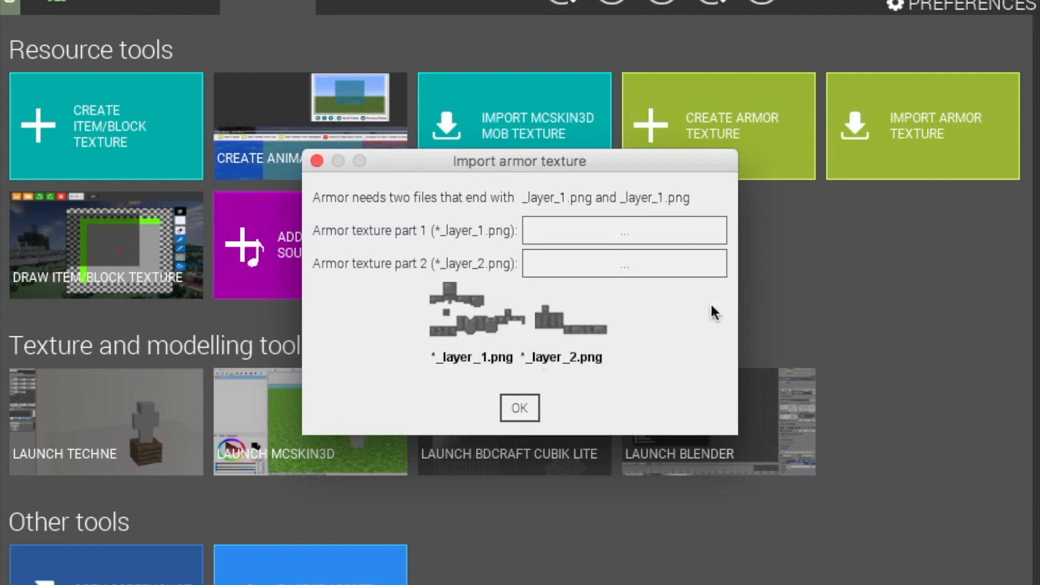
pyautogui.click(520, 407)
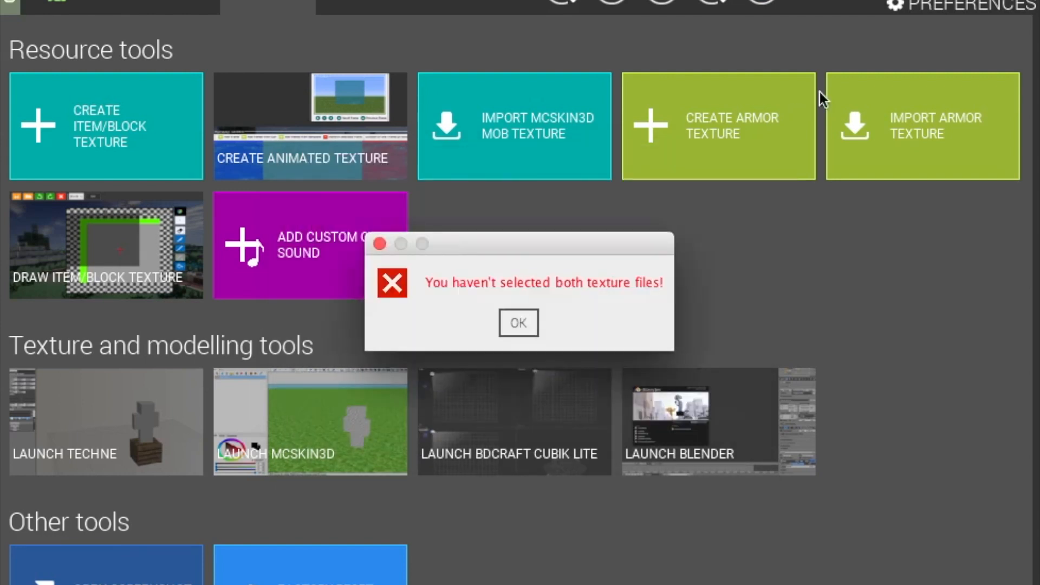
pyautogui.click(518, 322)
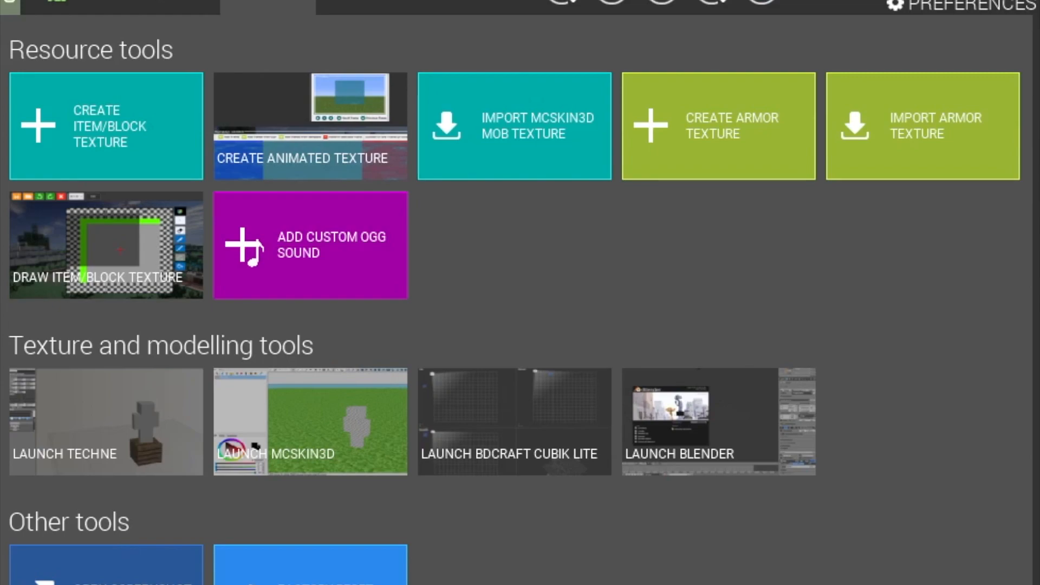
pyautogui.click(718, 127)
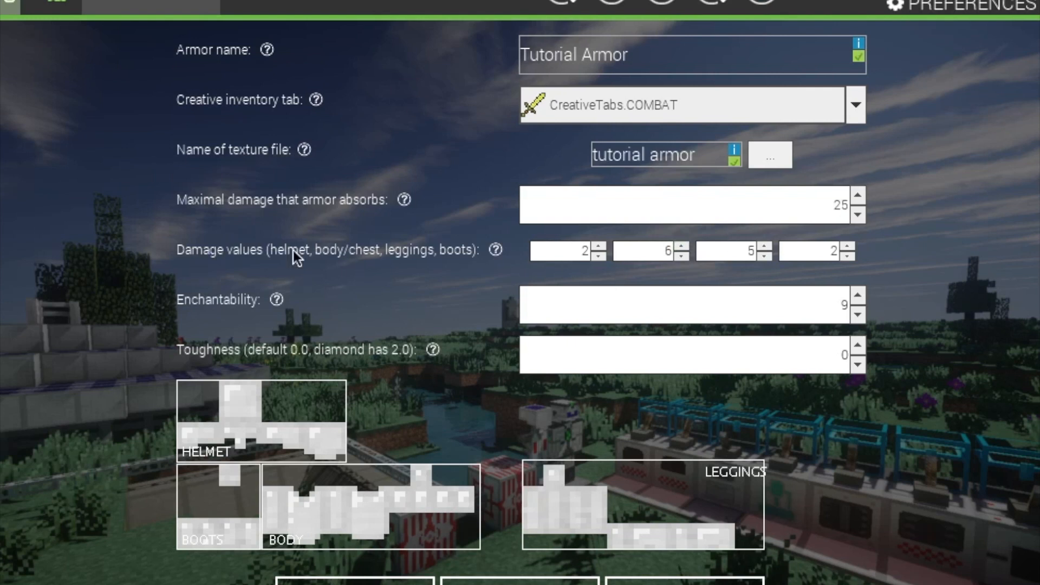
pyautogui.moveTo(507, 255)
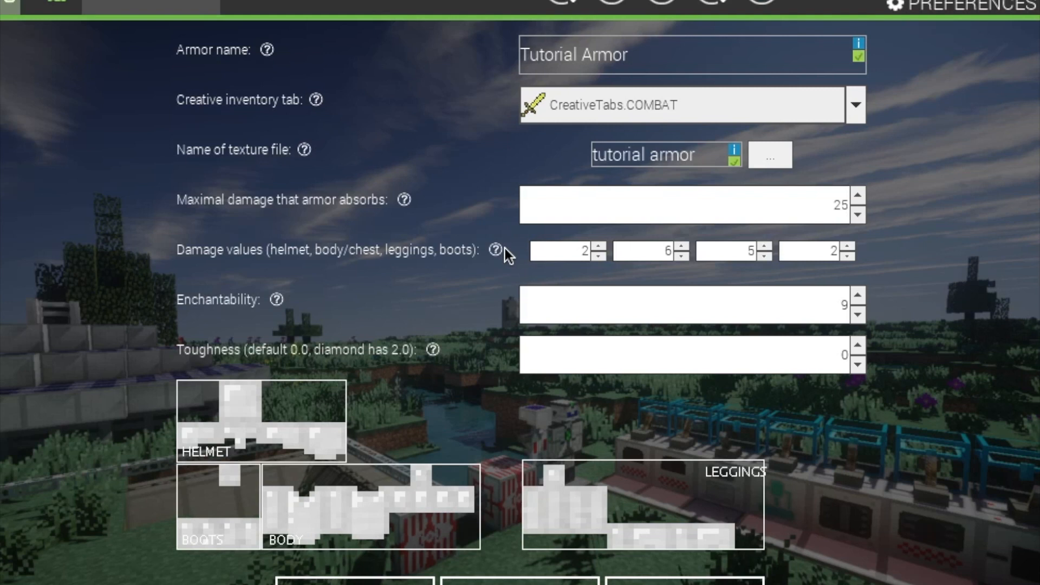
pyautogui.moveTo(559, 277)
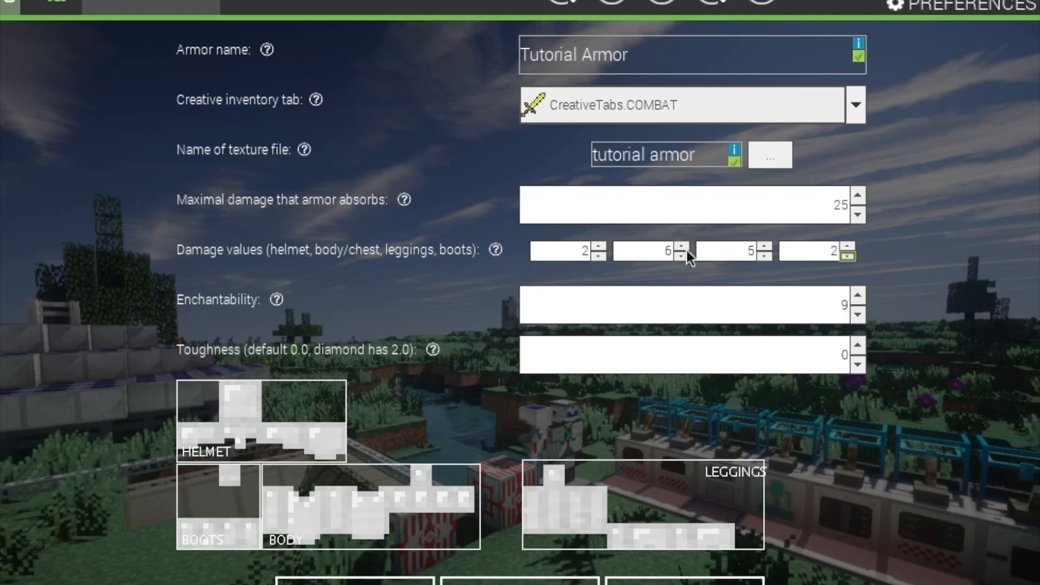
pyautogui.click(597, 247)
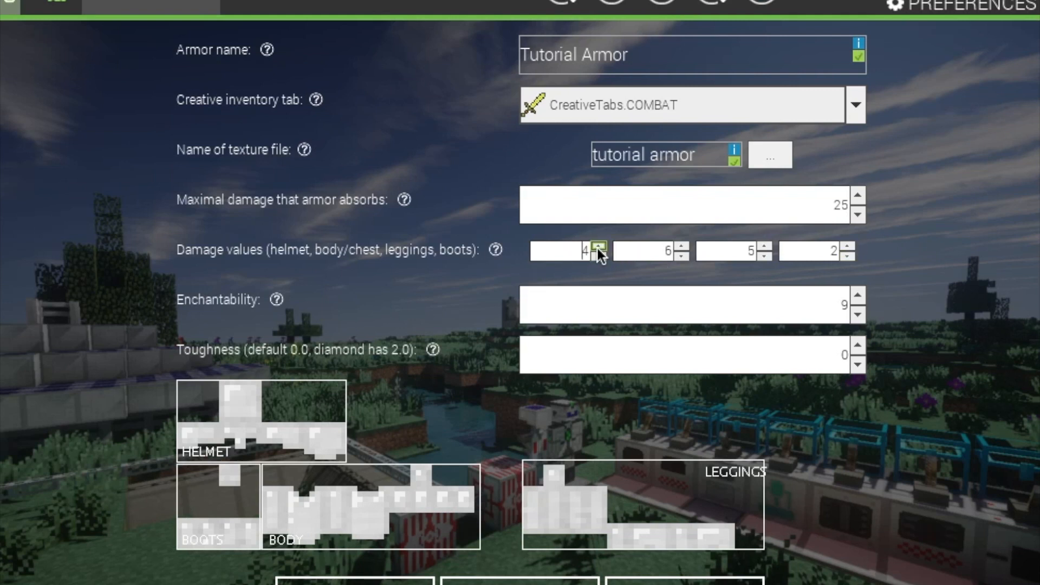
pyautogui.click(597, 254)
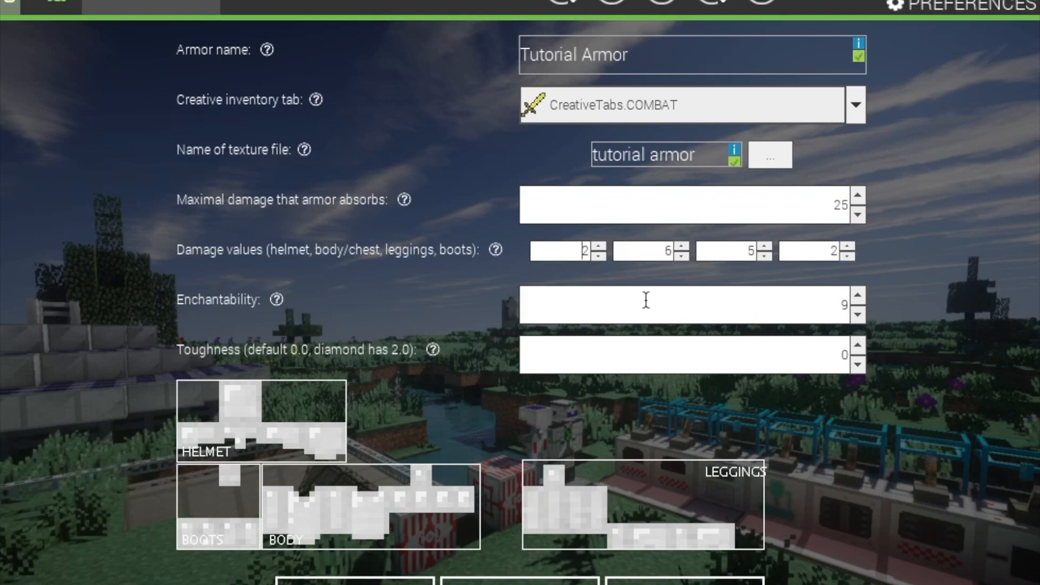
pyautogui.moveTo(837, 304)
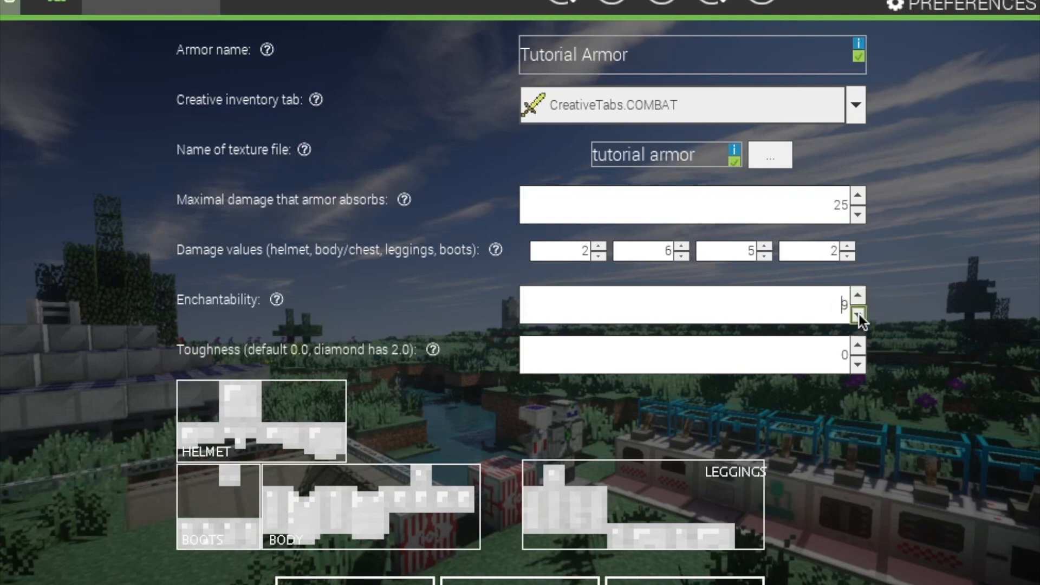
pyautogui.moveTo(789, 310)
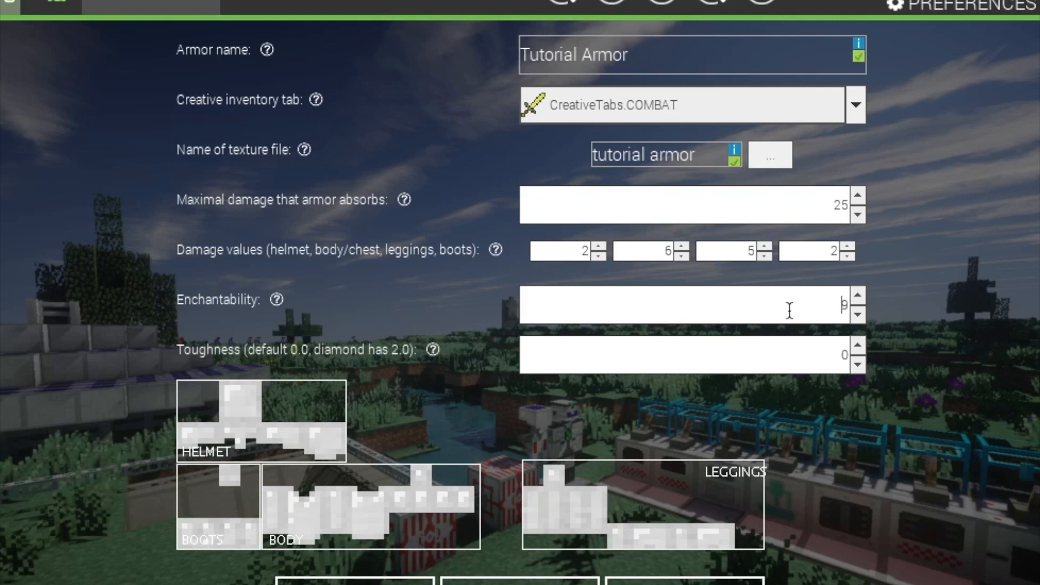
# Step: Adjust the Toughness spinner and settle Tutorial Armor's toughness at 3
pyautogui.click(856, 298)
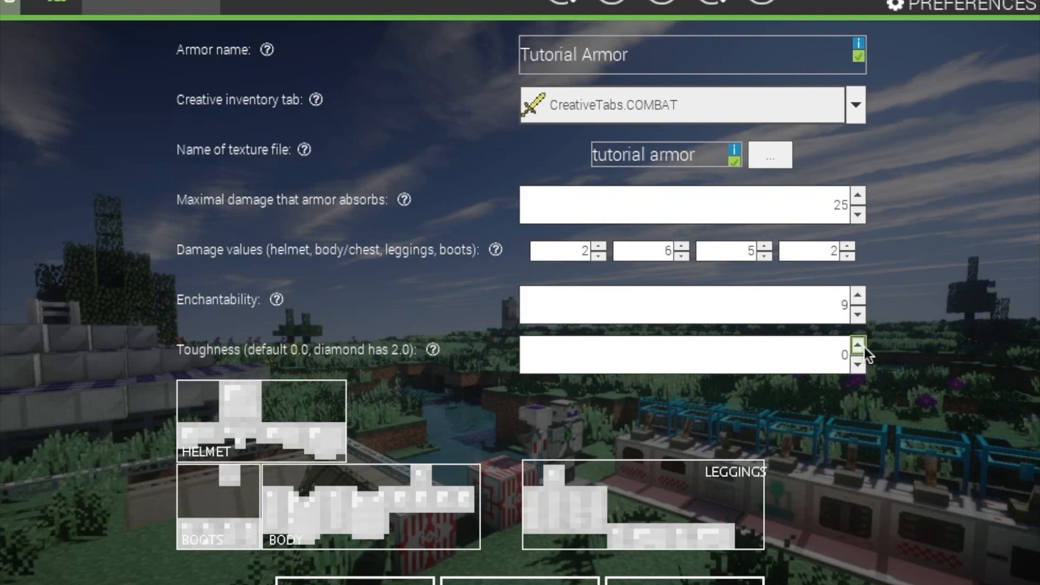
pyautogui.click(856, 345)
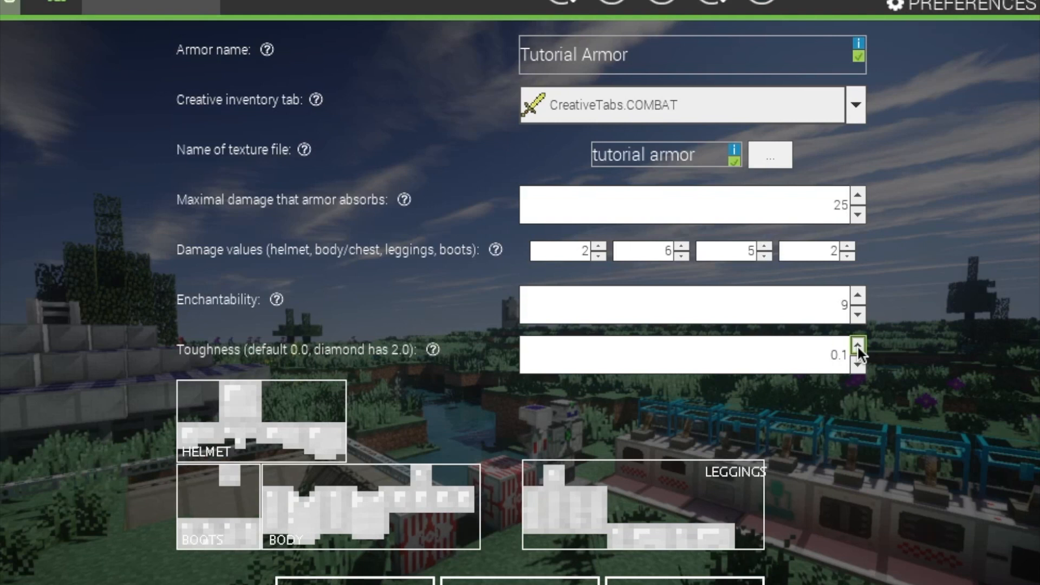
pyautogui.click(690, 354)
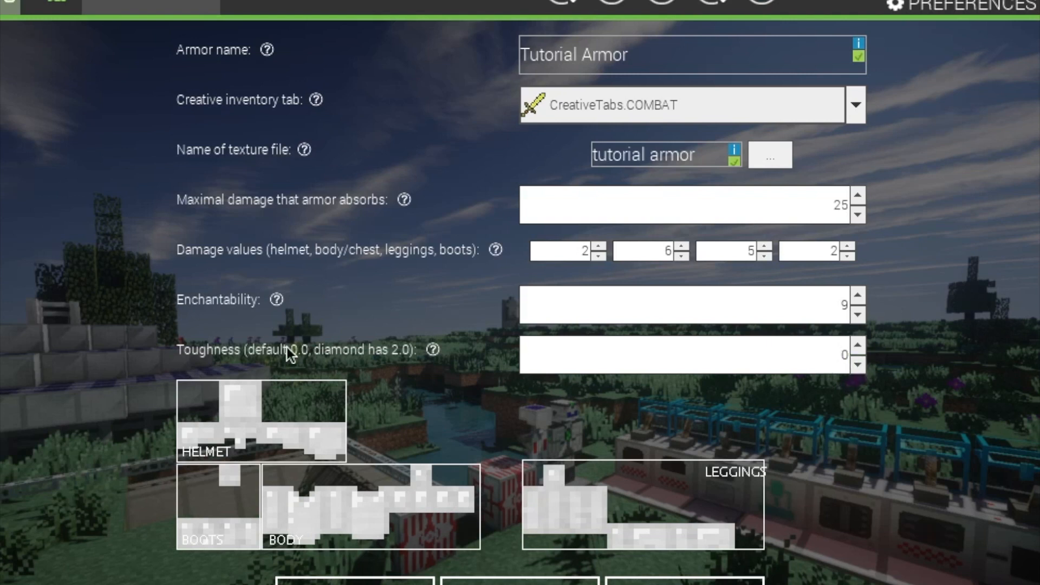
pyautogui.moveTo(314, 358)
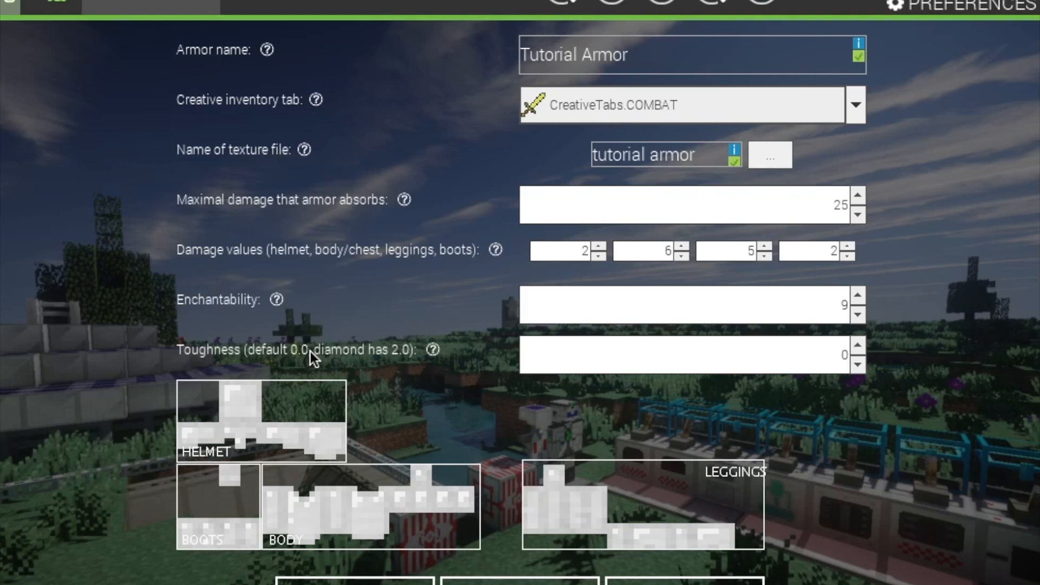
pyautogui.moveTo(320, 360)
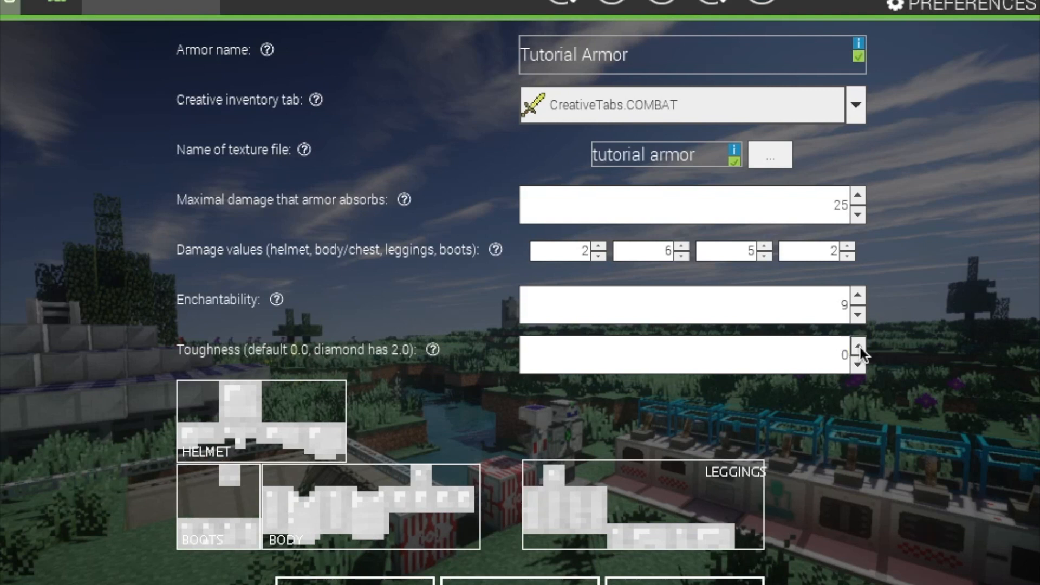
pyautogui.click(855, 348)
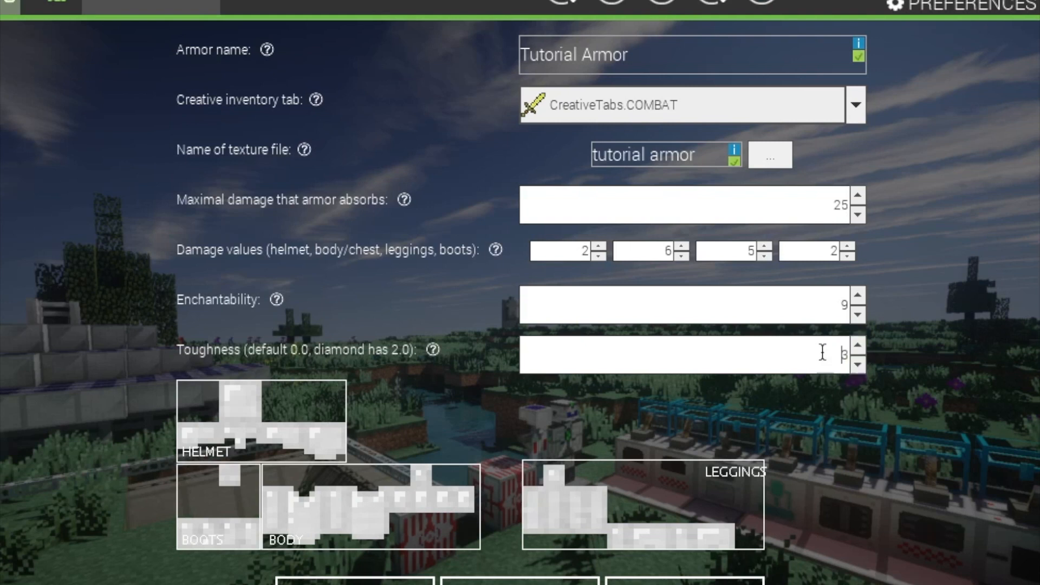
pyautogui.click(857, 360)
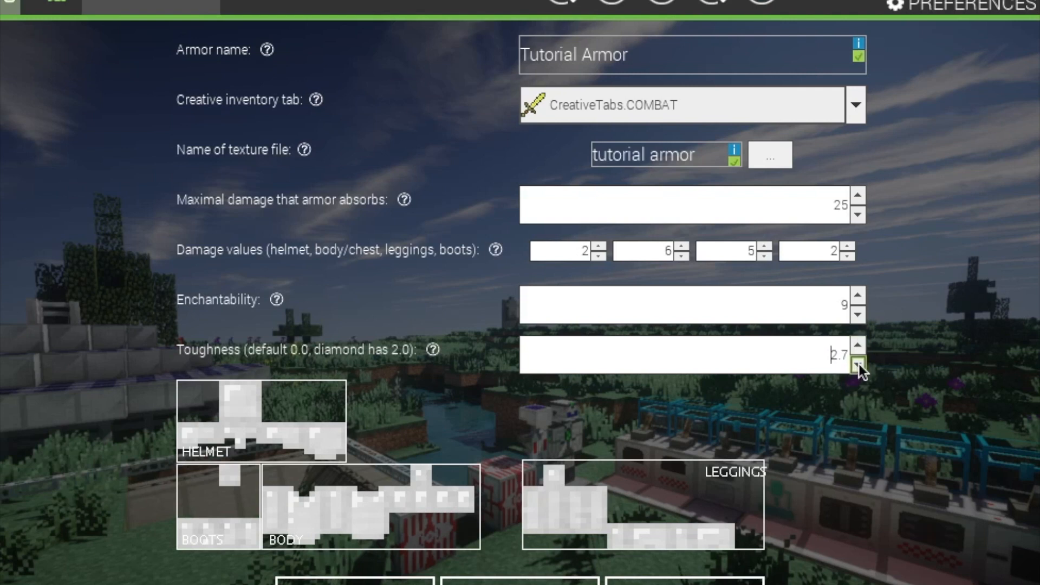
pyautogui.click(857, 364)
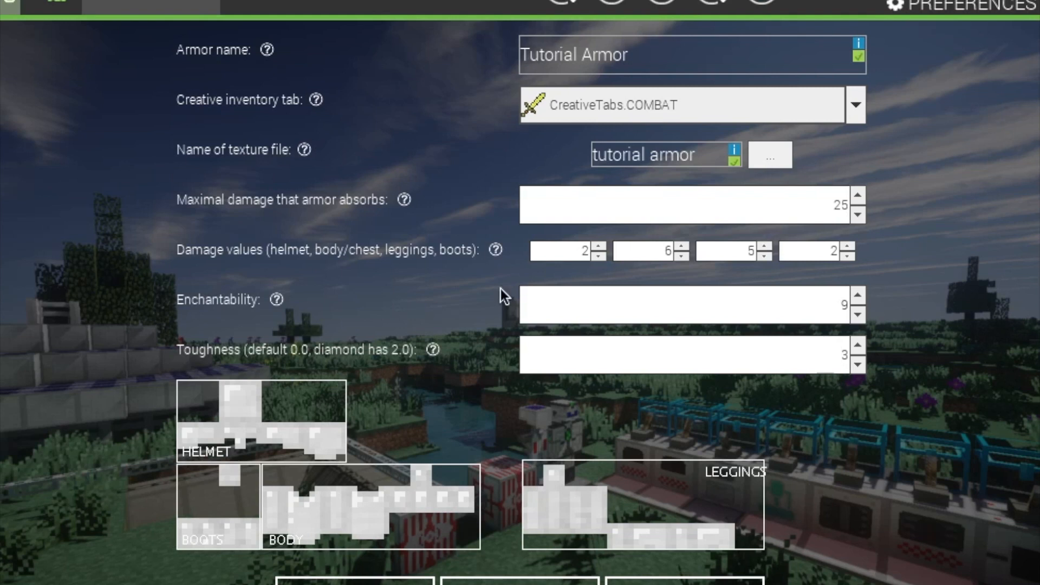
pyautogui.moveTo(663, 315)
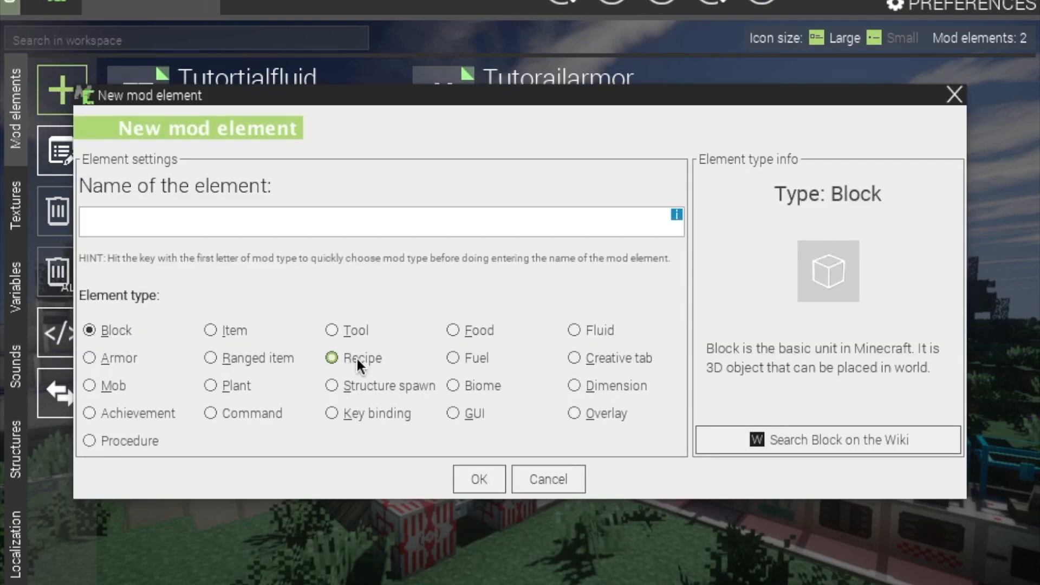
pyautogui.moveTo(478, 479)
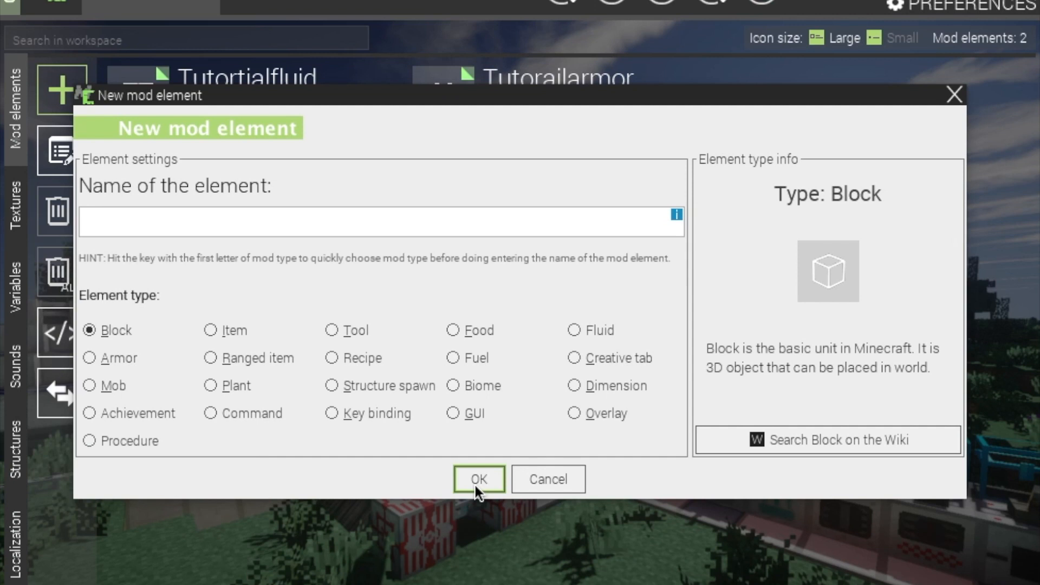
# Step: Review the New mod element dialog and cancel it, leaving Tutortialfluid and Tutorailarmor listed
pyautogui.click(209, 358)
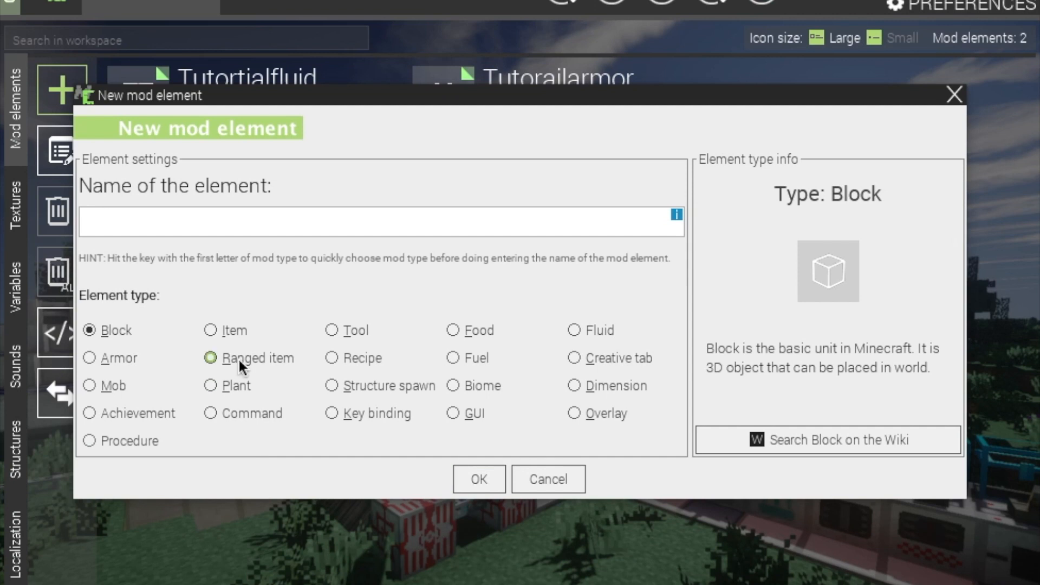
pyautogui.moveTo(242, 374)
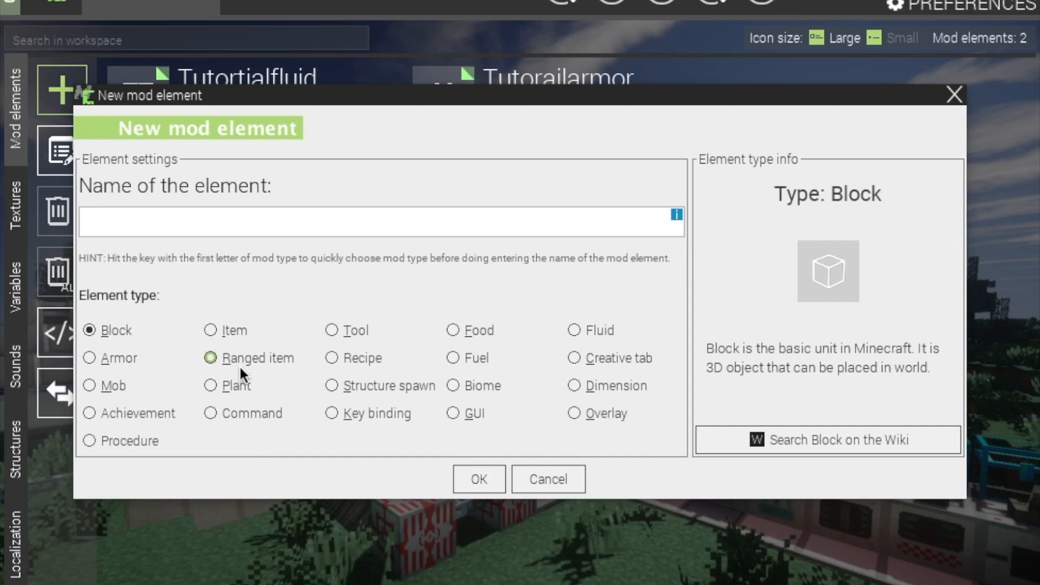
pyautogui.moveTo(240, 363)
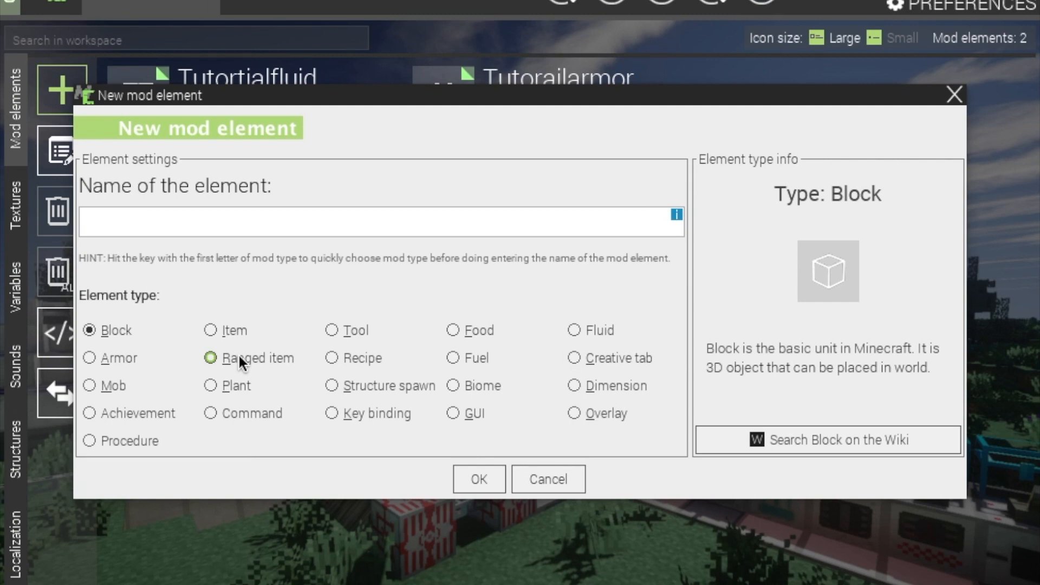
pyautogui.moveTo(234, 361)
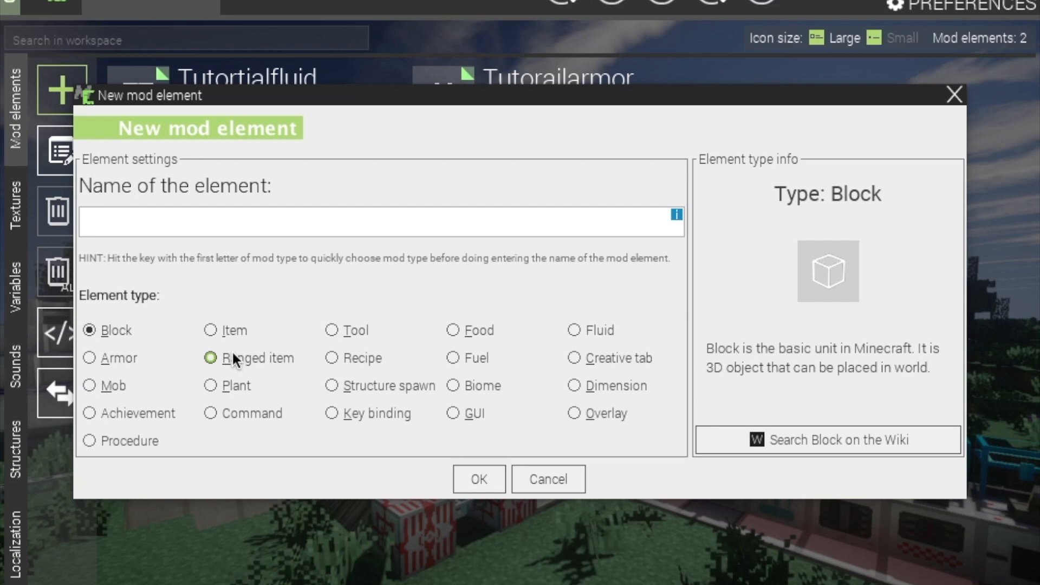
pyautogui.moveTo(238, 363)
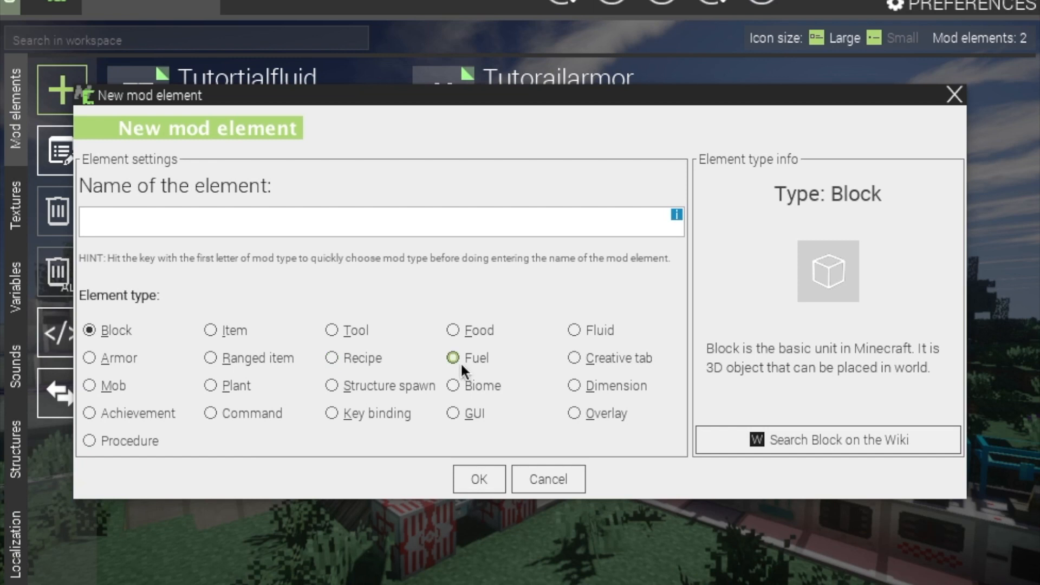
pyautogui.moveTo(468, 370)
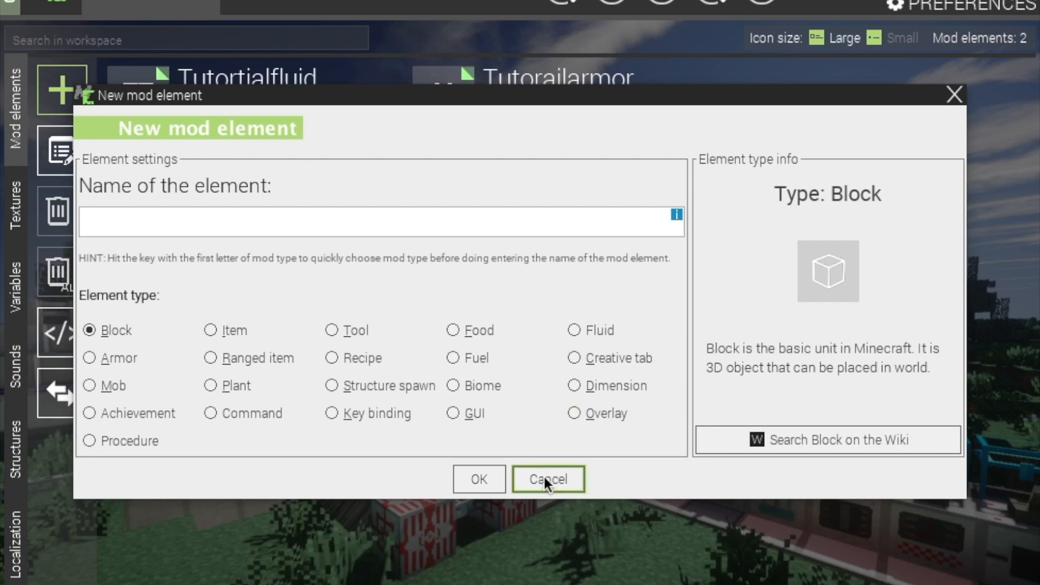
pyautogui.click(547, 478)
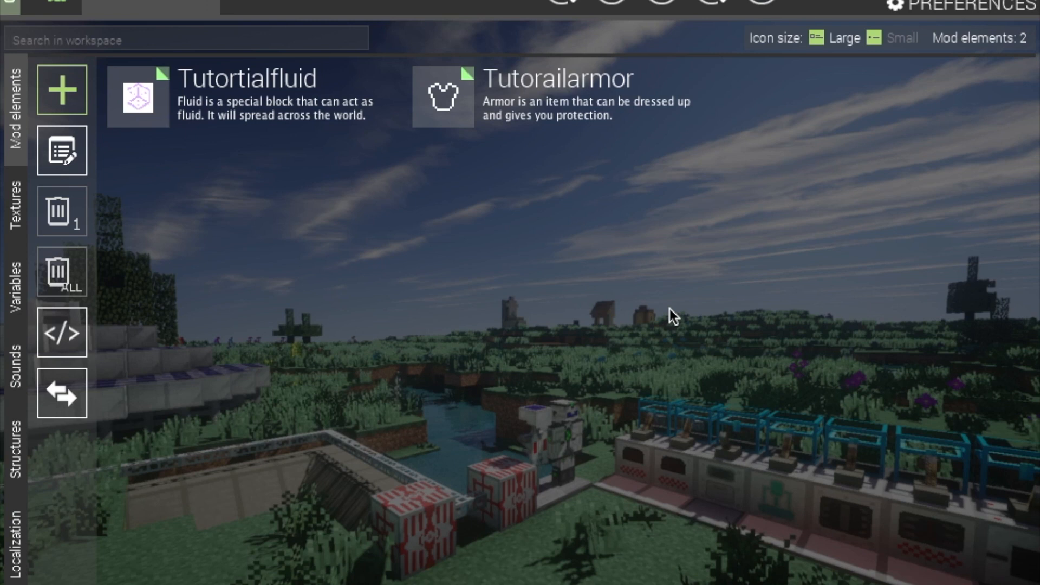